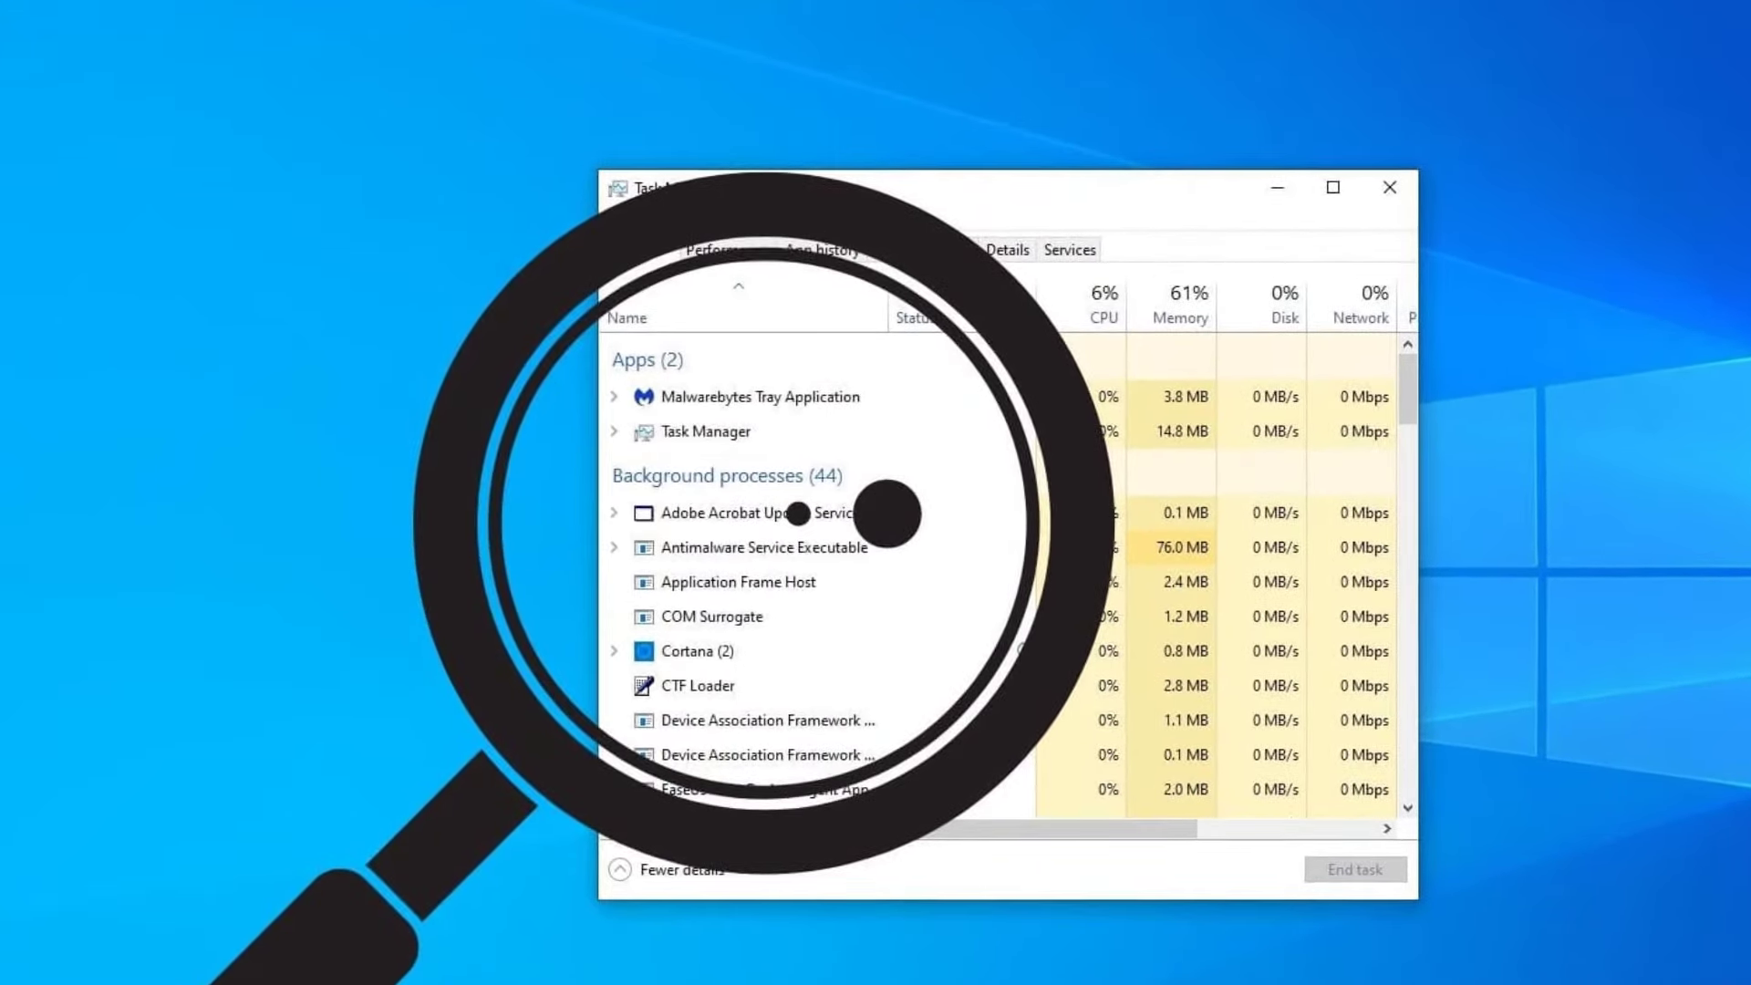
- Turn on 'Always show all icons' in Taskbar settings, then close Settings
{"action": "left_click", "coordinate": [1390, 187]}
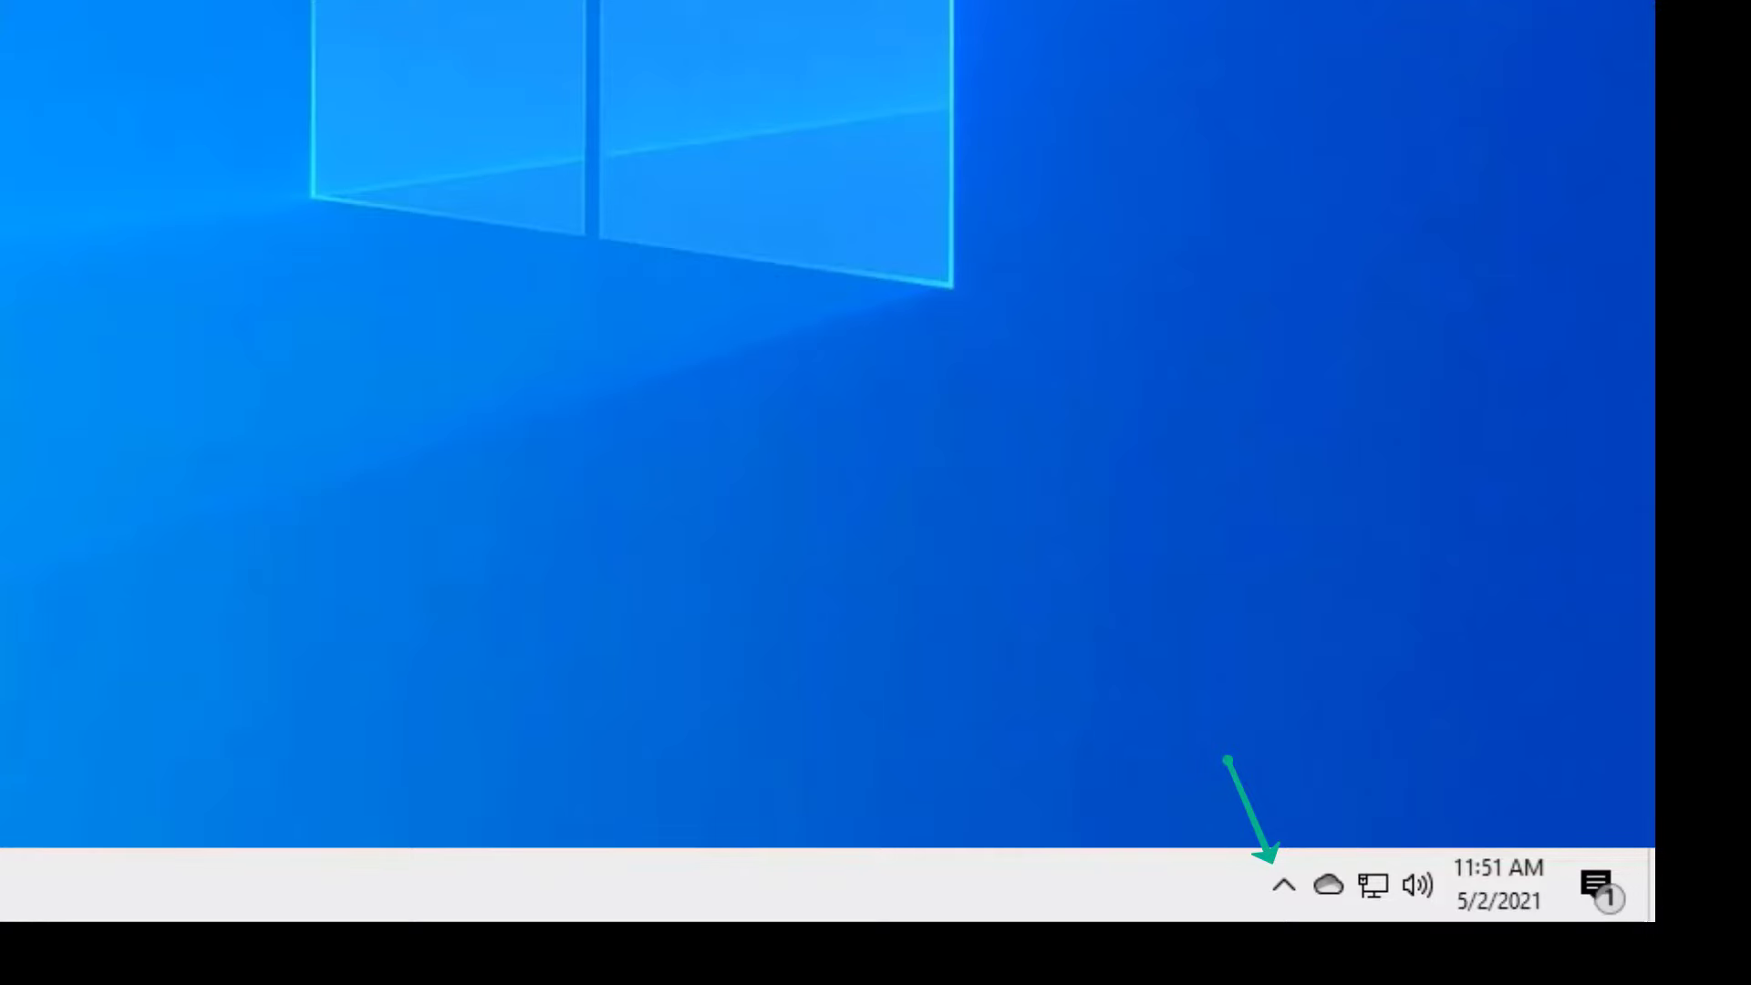
{"action": "left_click", "coordinate": [1287, 886]}
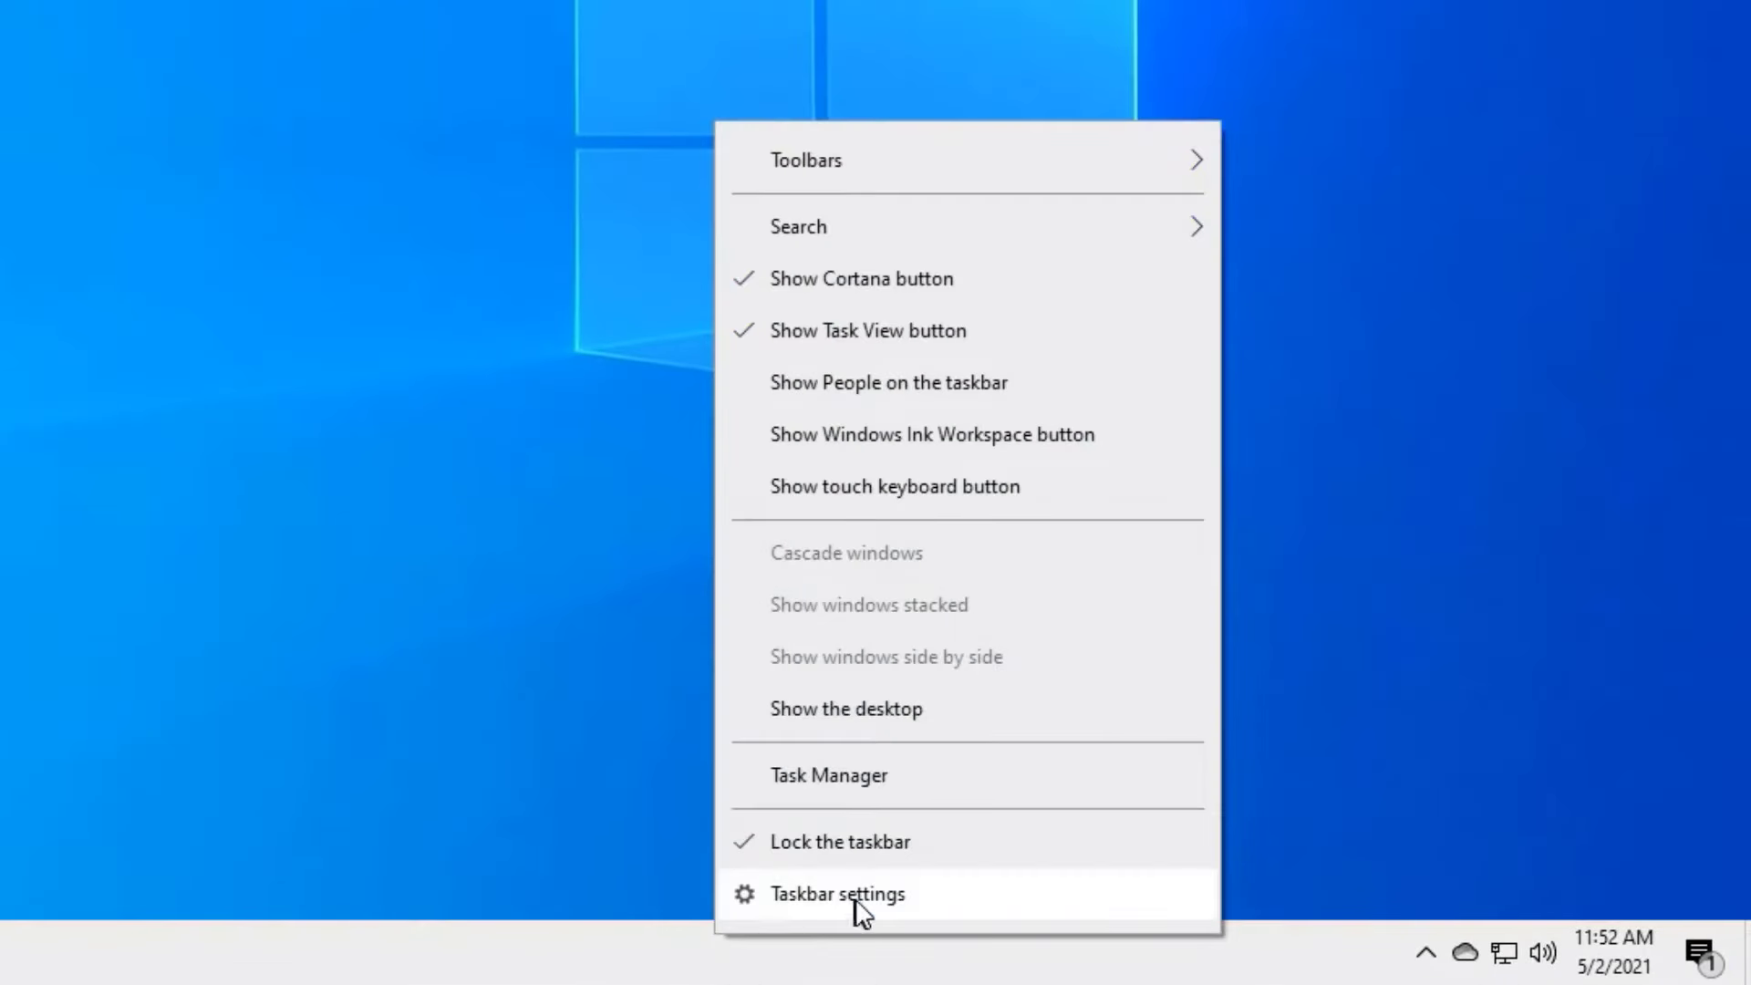
{"action": "left_click", "coordinate": [837, 893]}
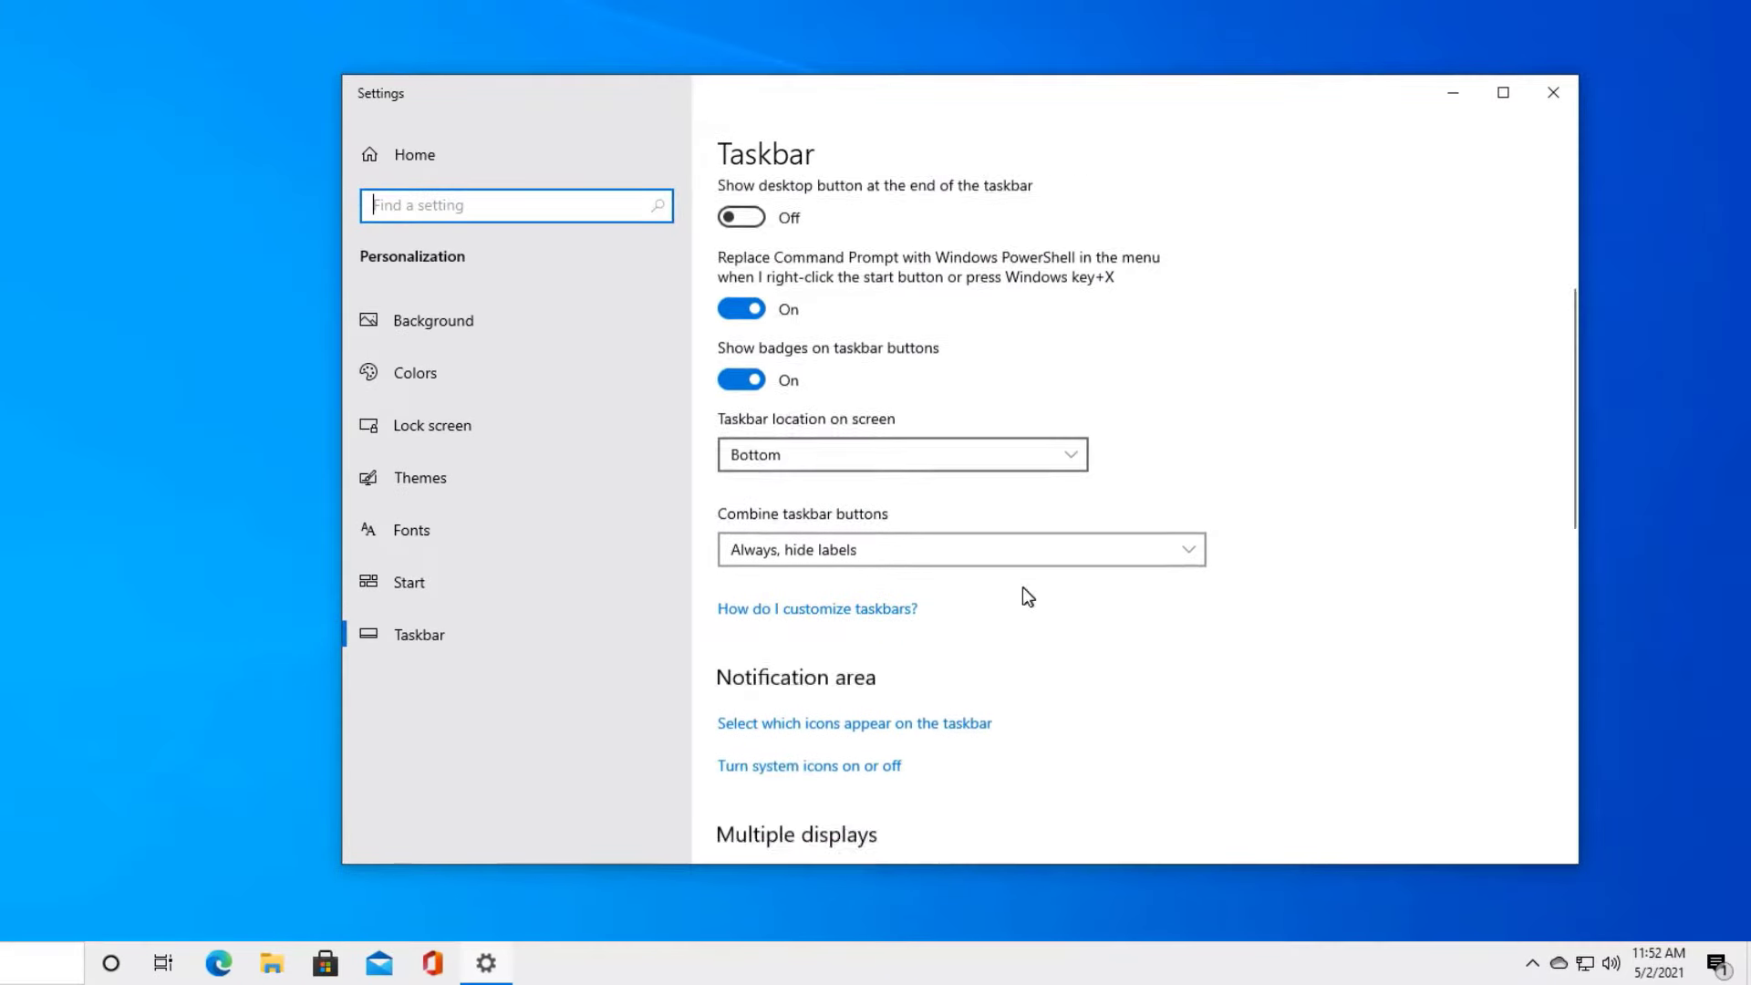
{"action": "scroll", "scroll_direction": "down", "scroll_amount": 3}
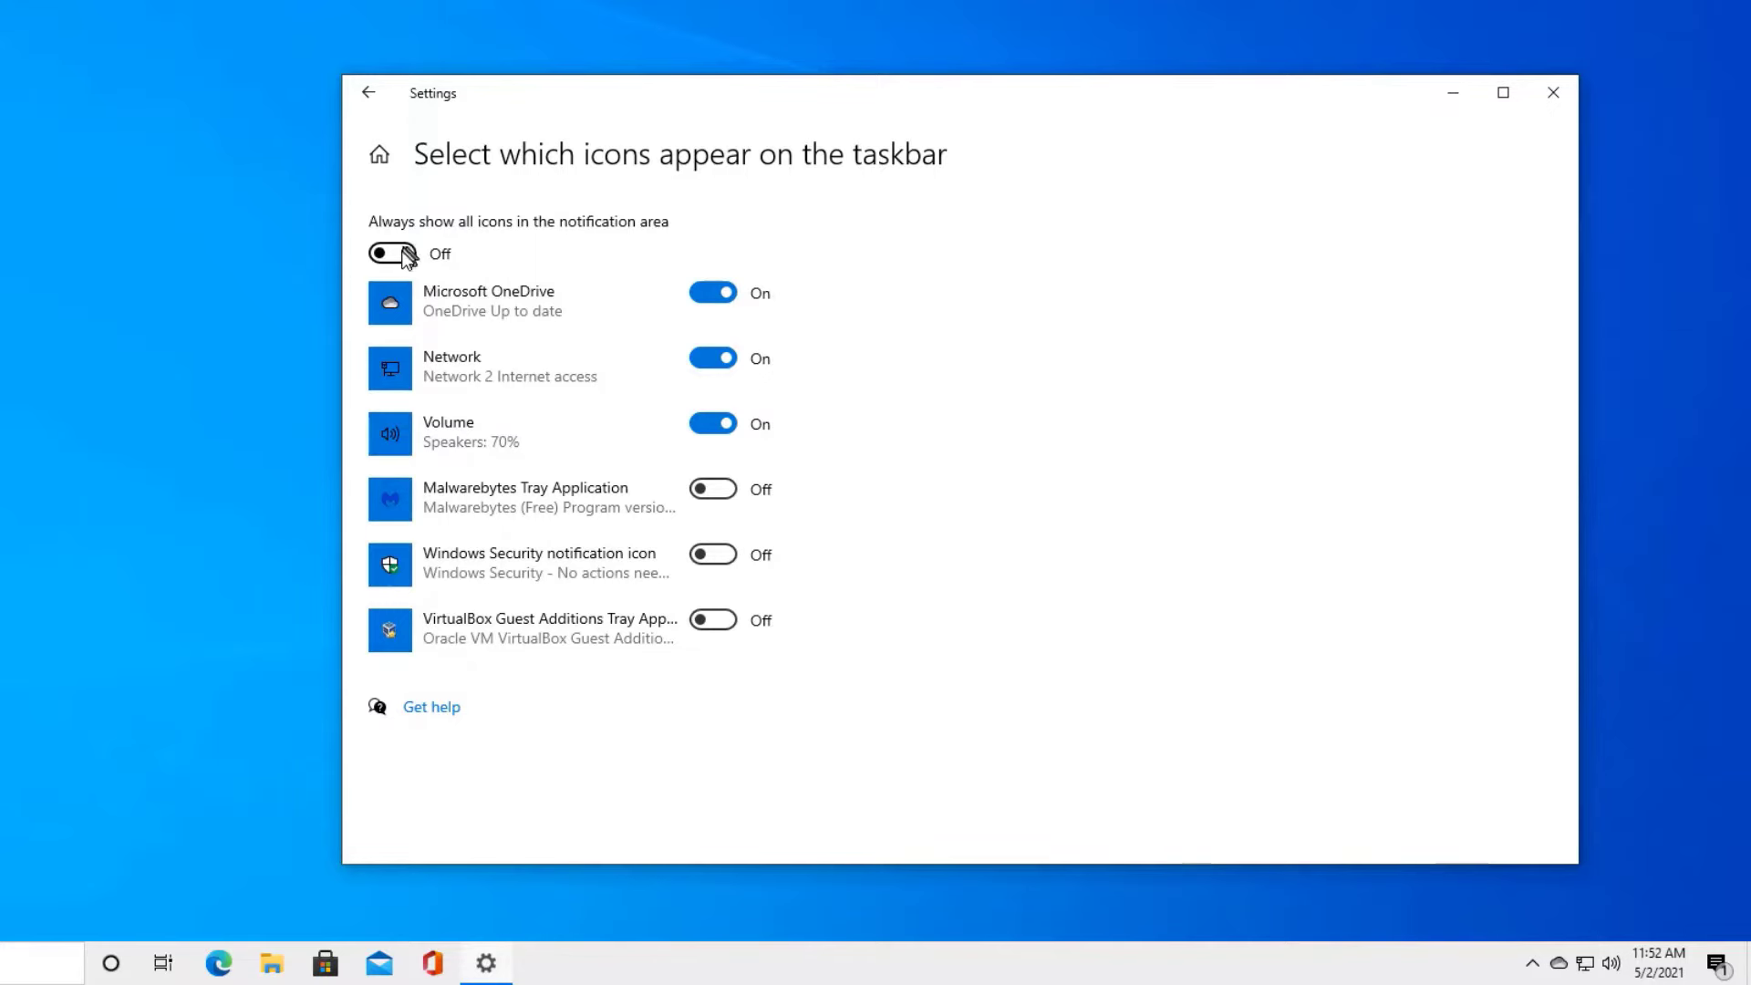
{"action": "left_click", "coordinate": [390, 254]}
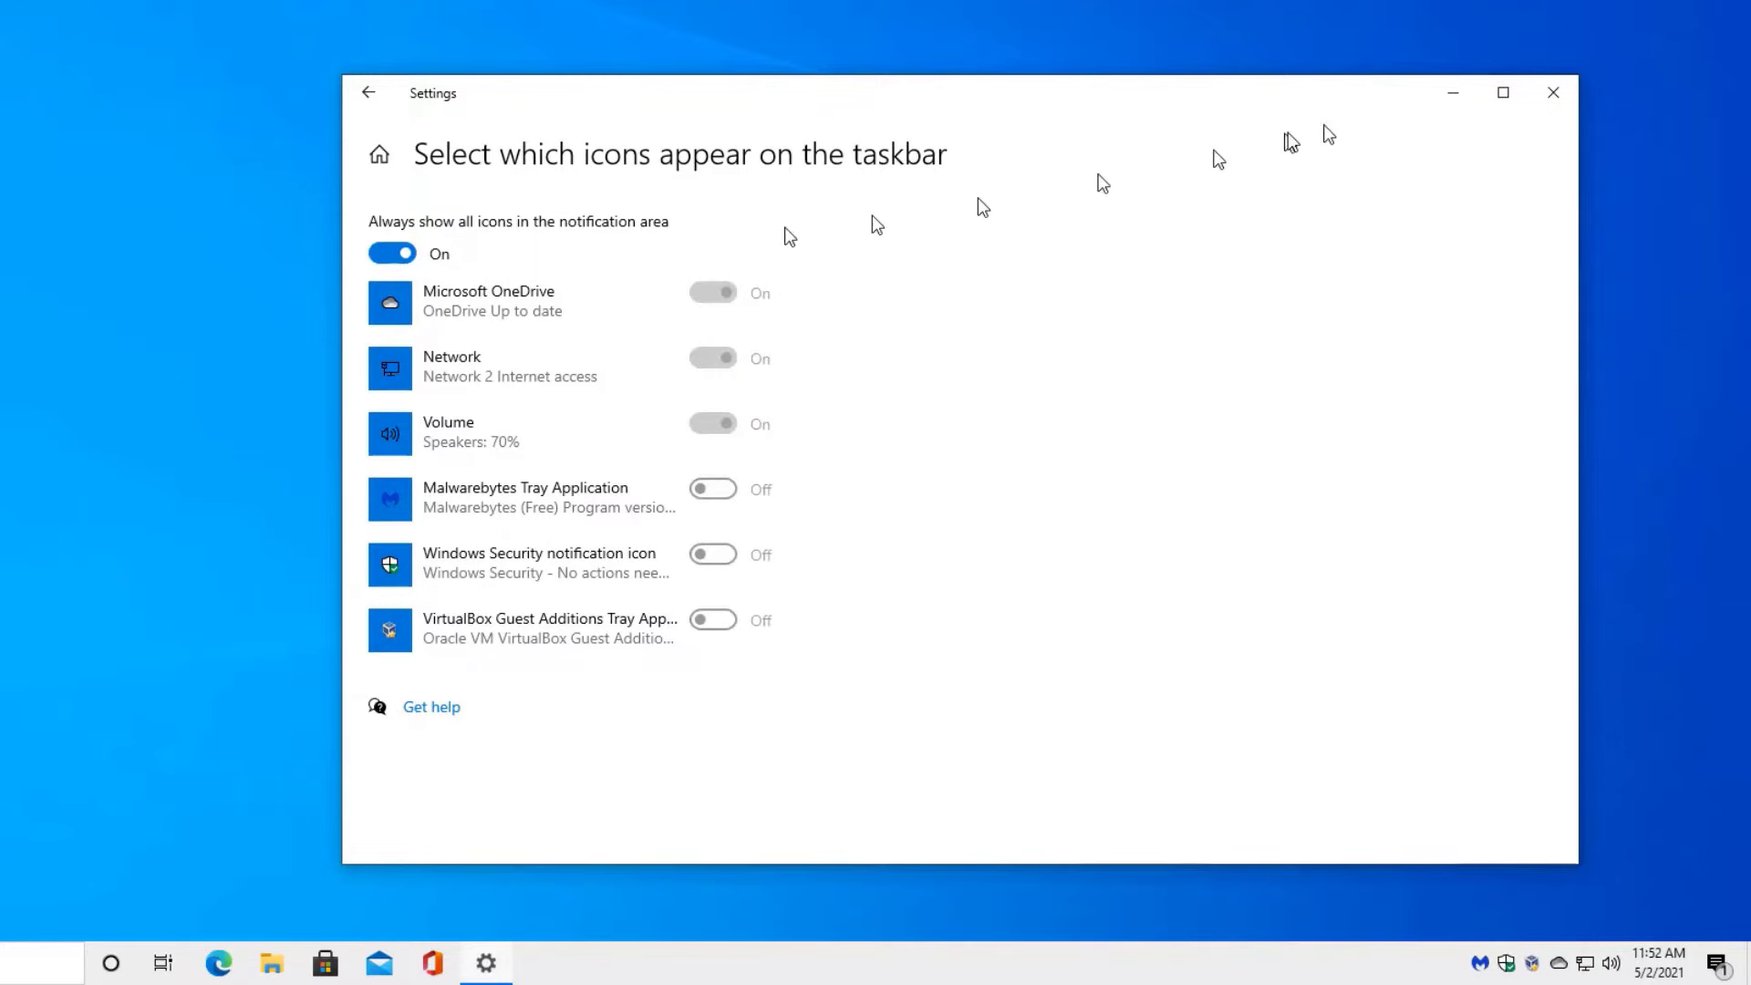
{"action": "left_click", "coordinate": [1552, 93]}
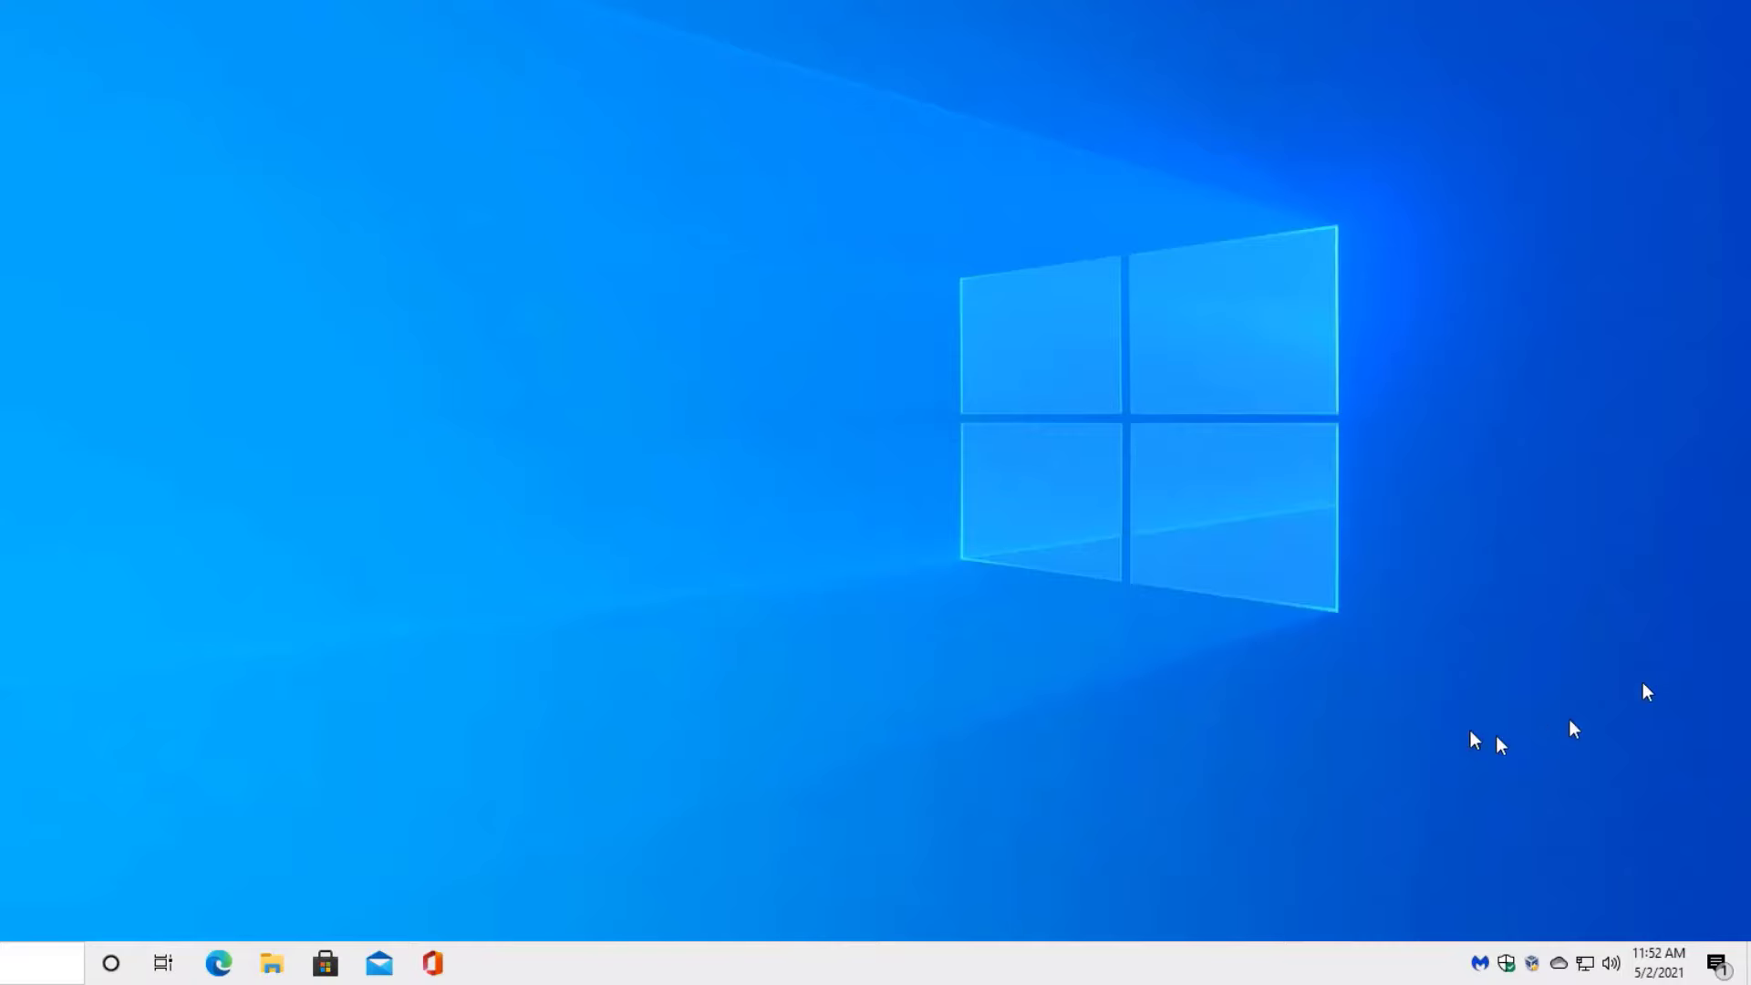
{"action": "mouse_move", "coordinate": [1593, 969]}
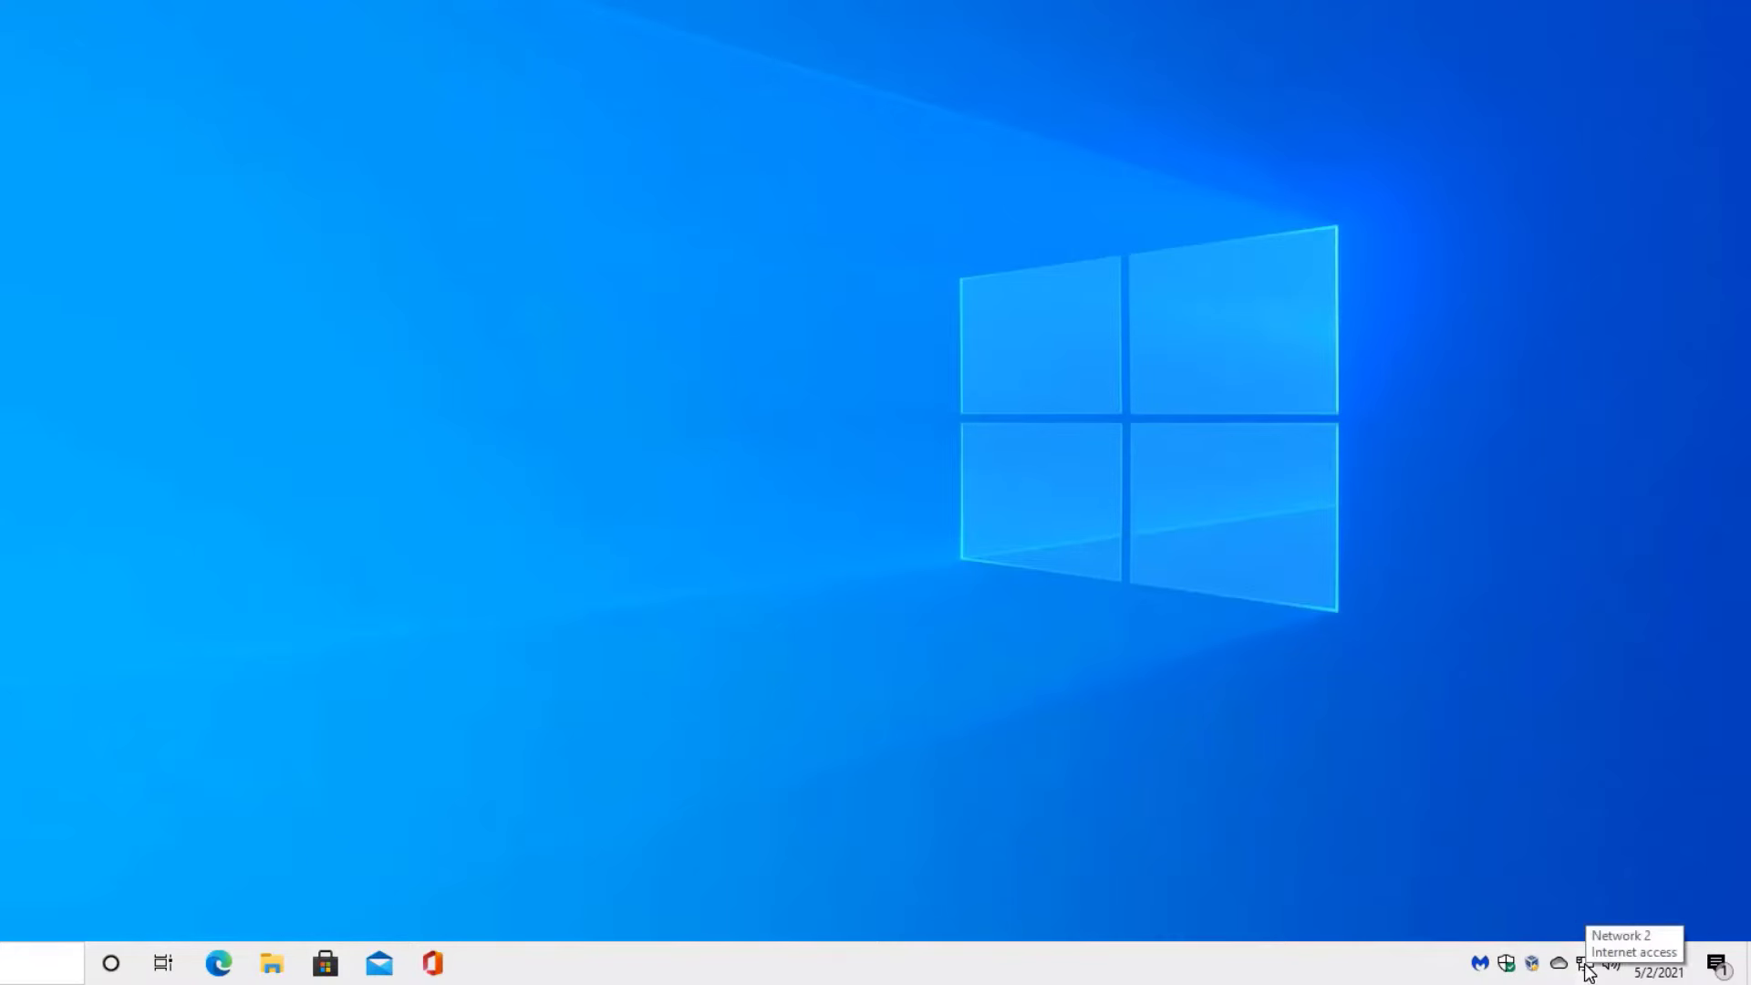
{"action": "mouse_move", "coordinate": [1594, 640]}
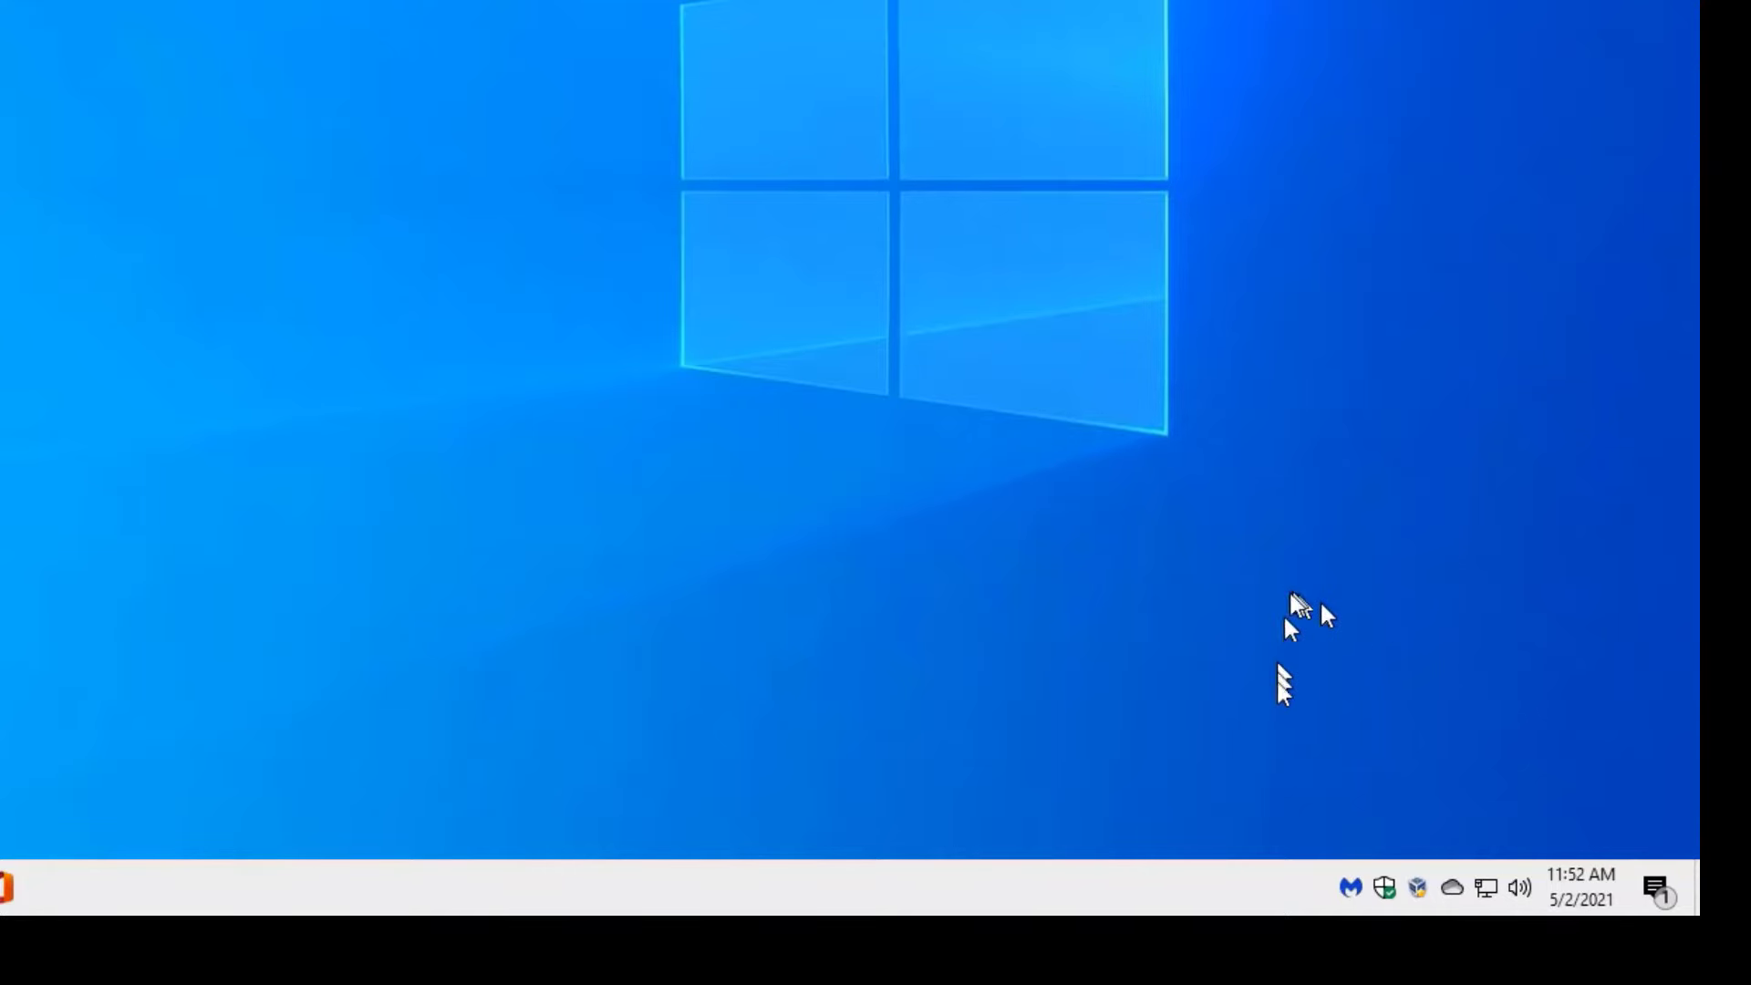
{"action": "mouse_move", "coordinate": [1354, 854]}
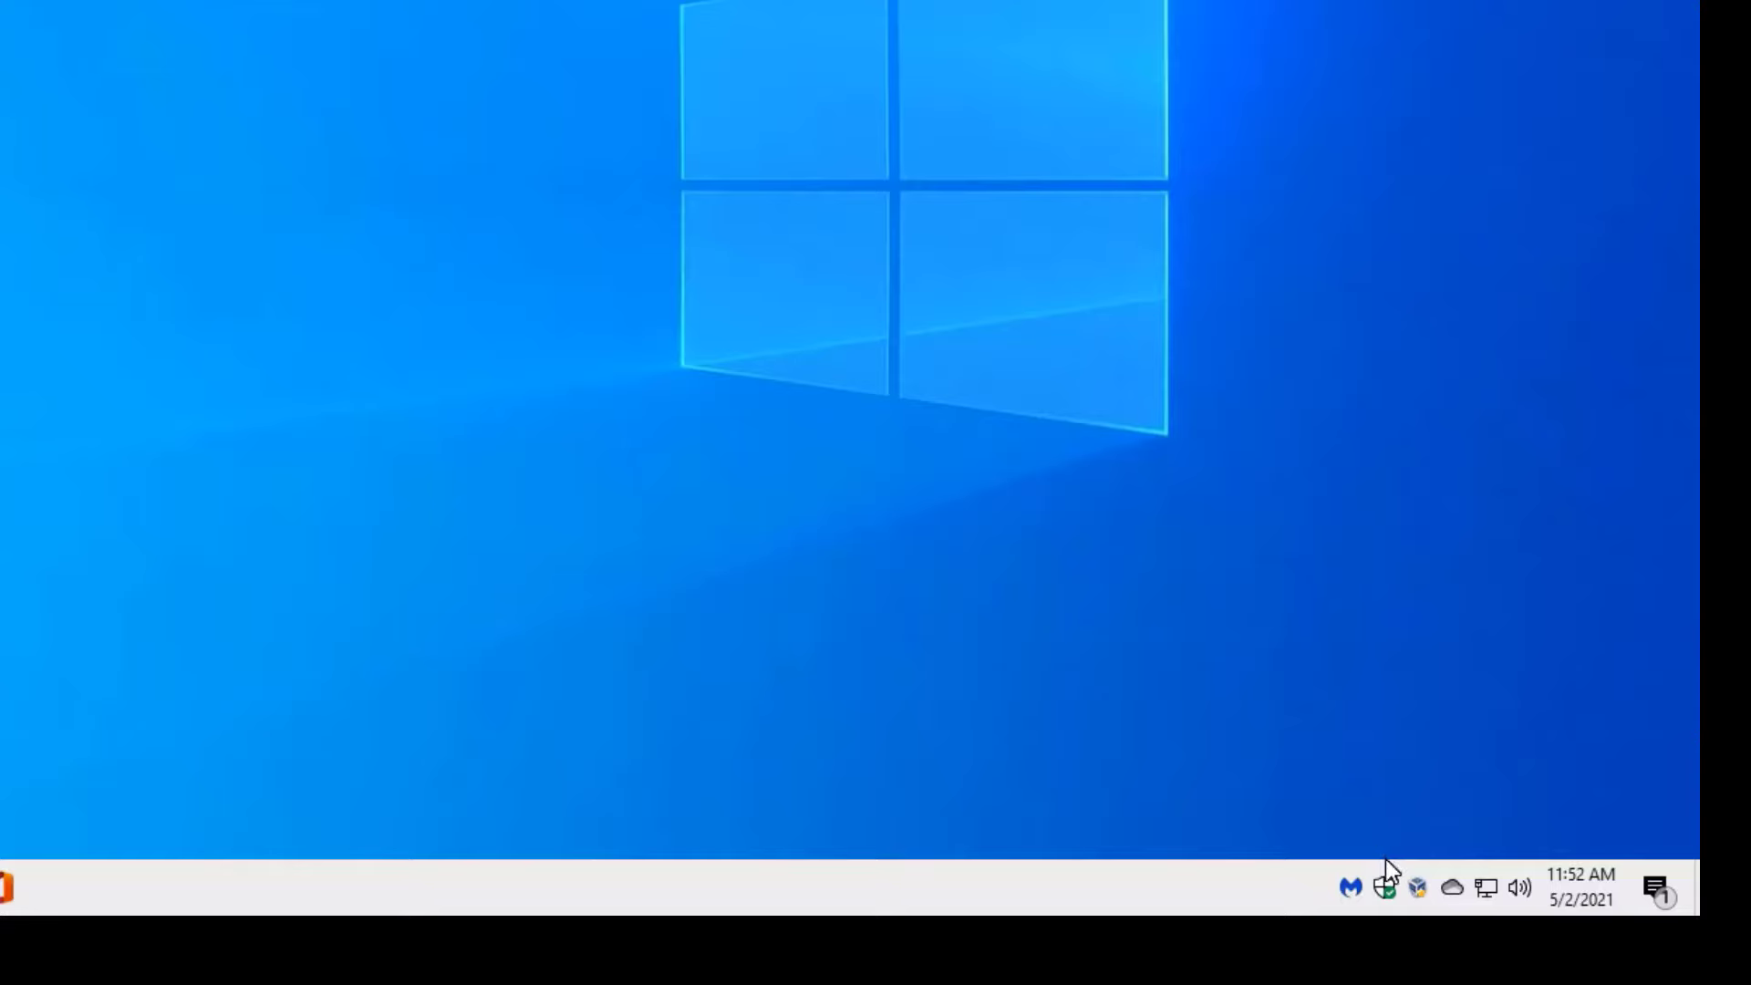
{"action": "mouse_move", "coordinate": [1397, 845]}
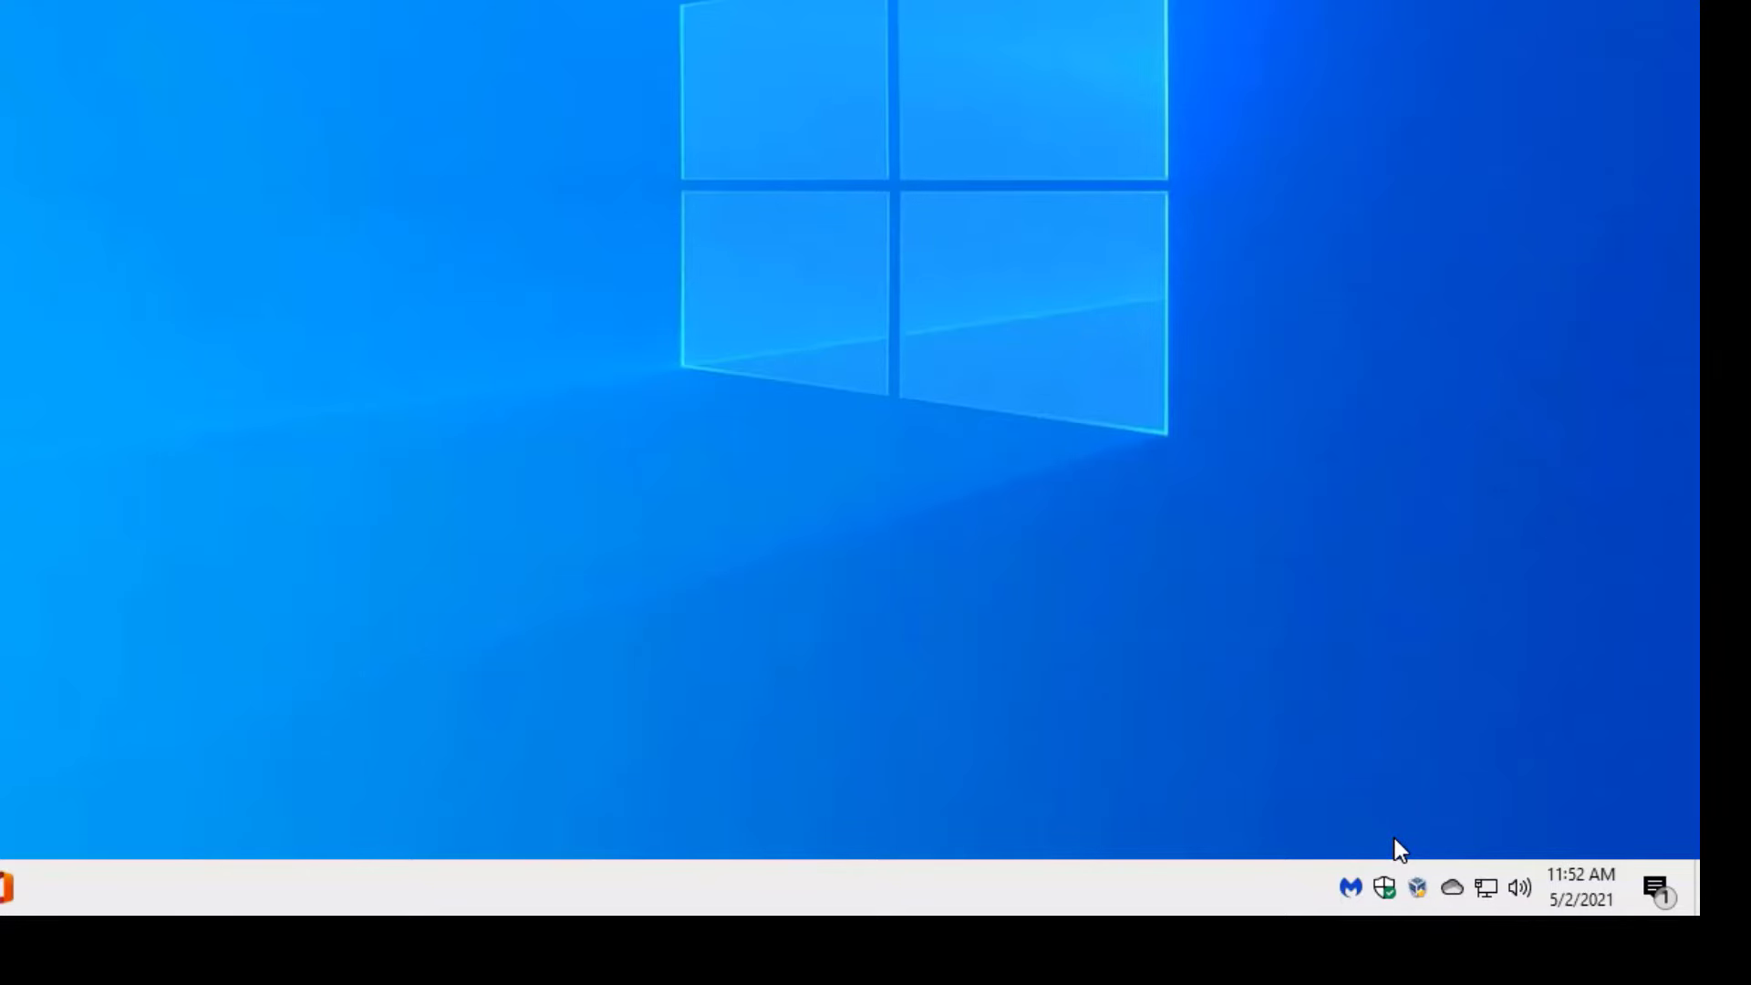
{"action": "mouse_move", "coordinate": [1429, 878]}
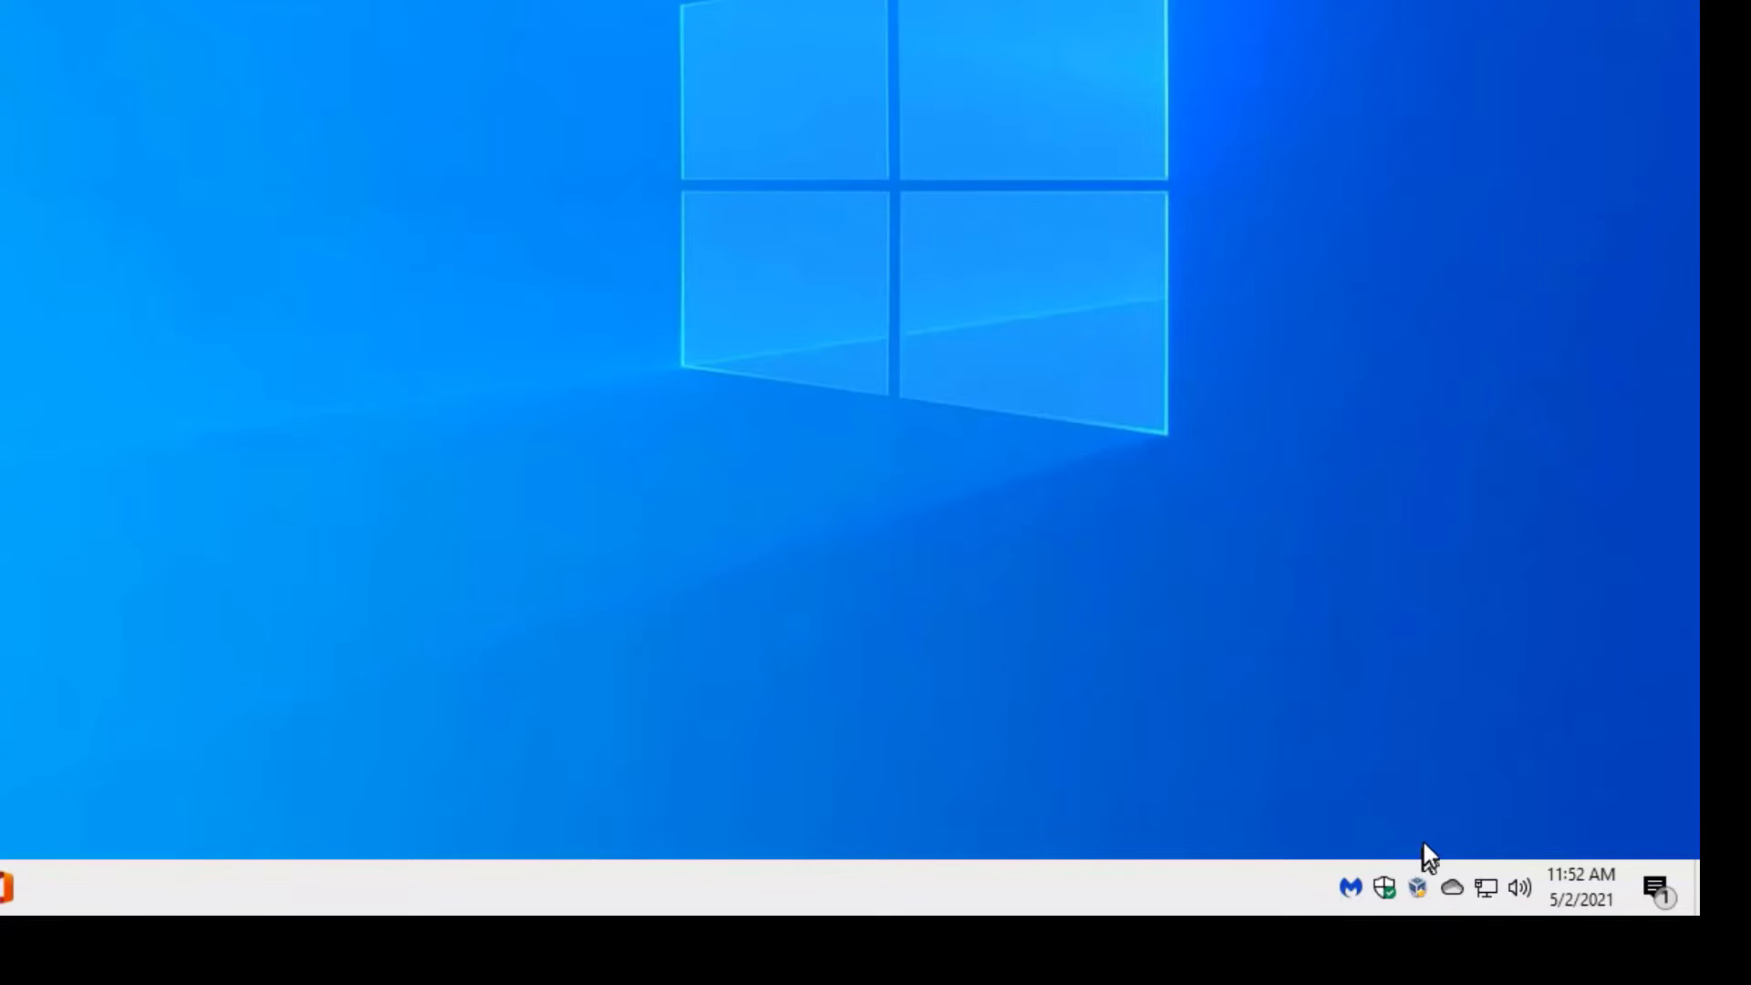
{"action": "mouse_move", "coordinate": [1431, 722]}
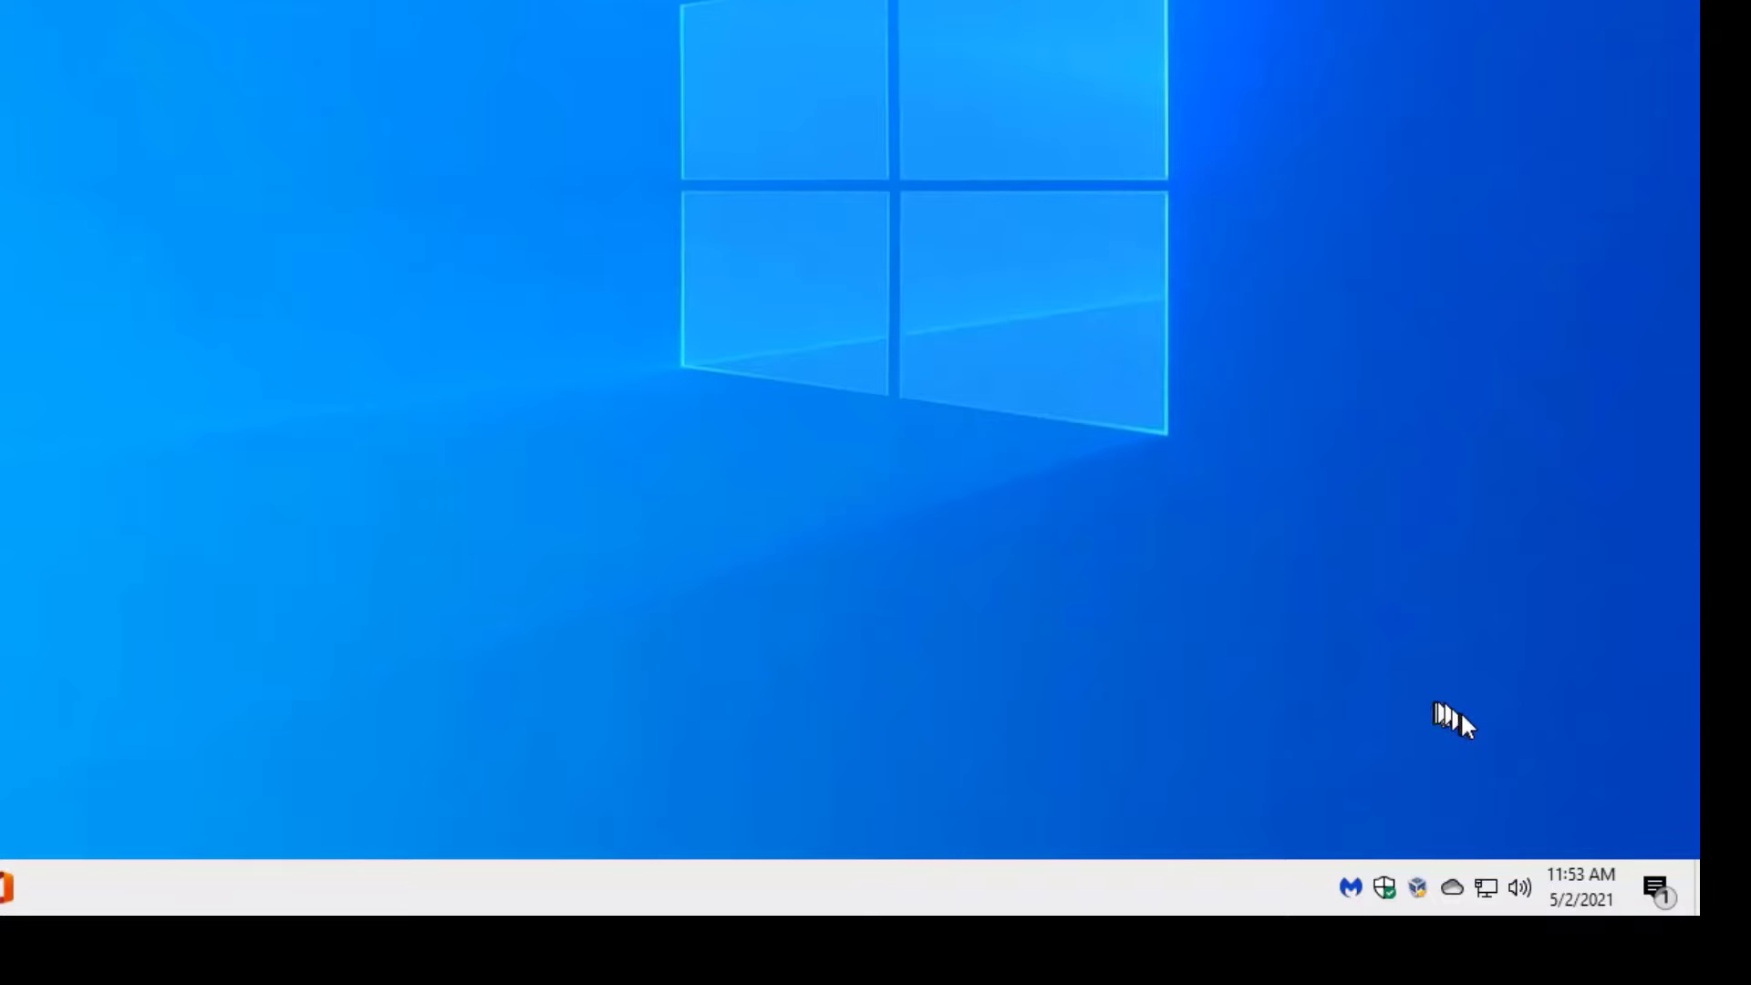
{"action": "mouse_move", "coordinate": [1513, 898]}
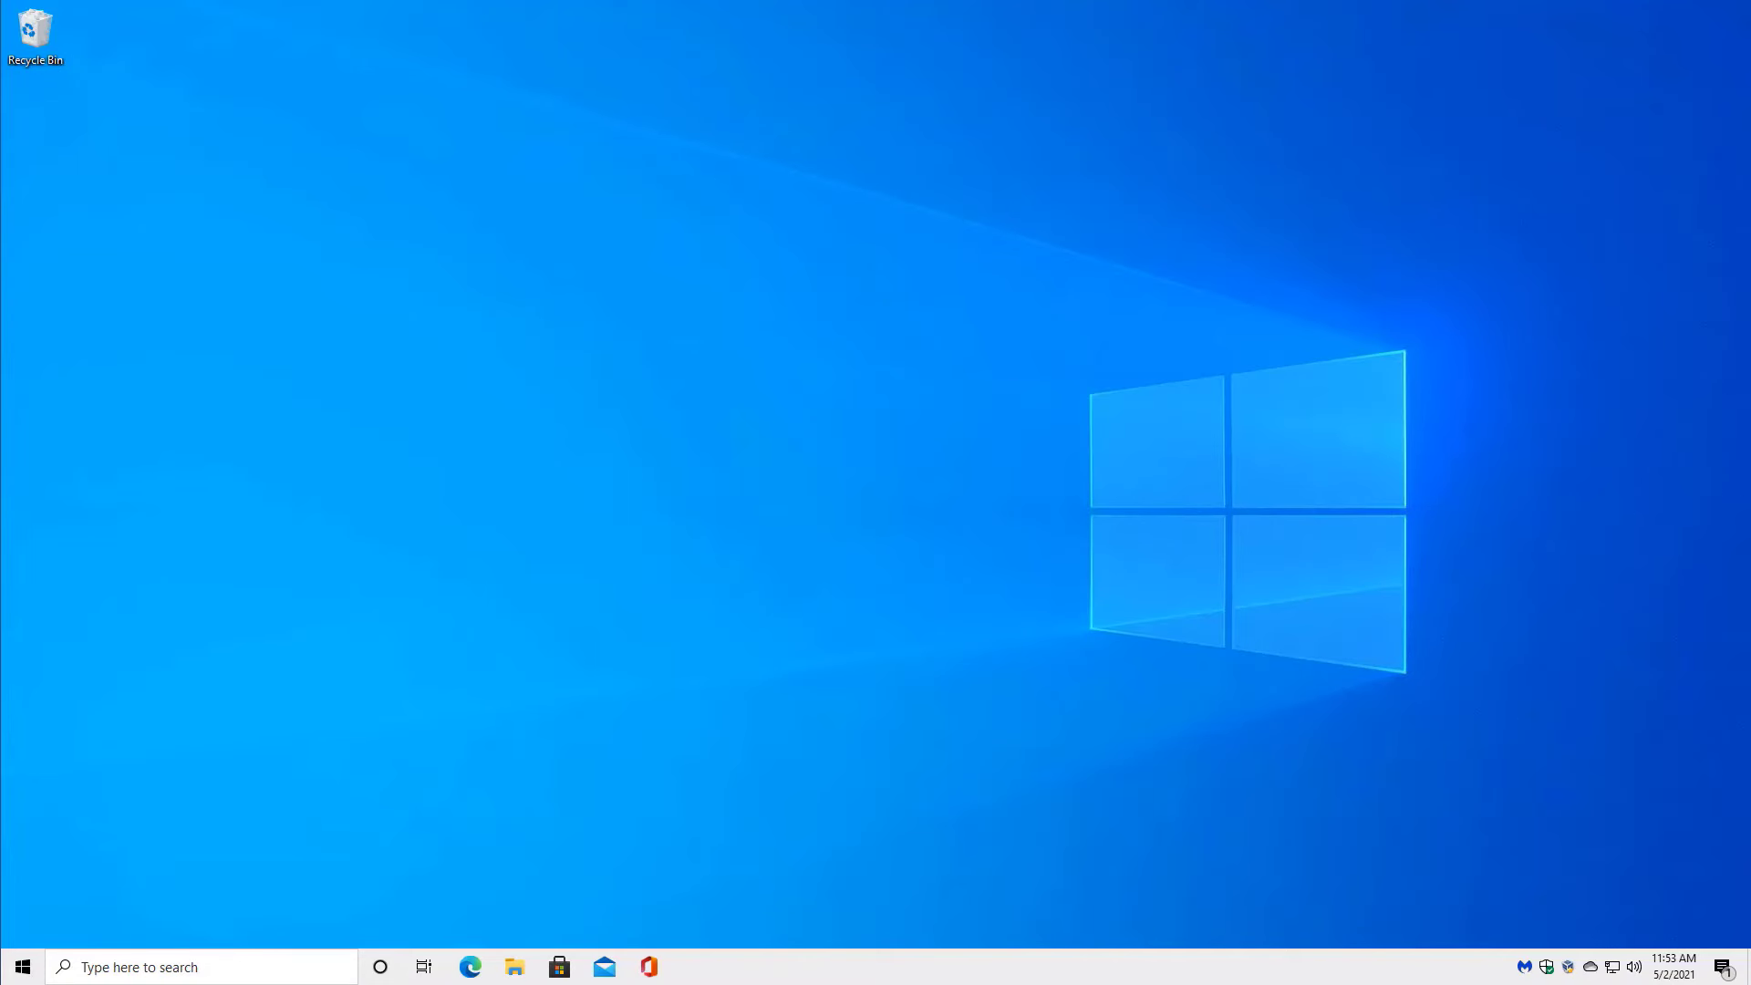
{"action": "mouse_move", "coordinate": [1719, 904]}
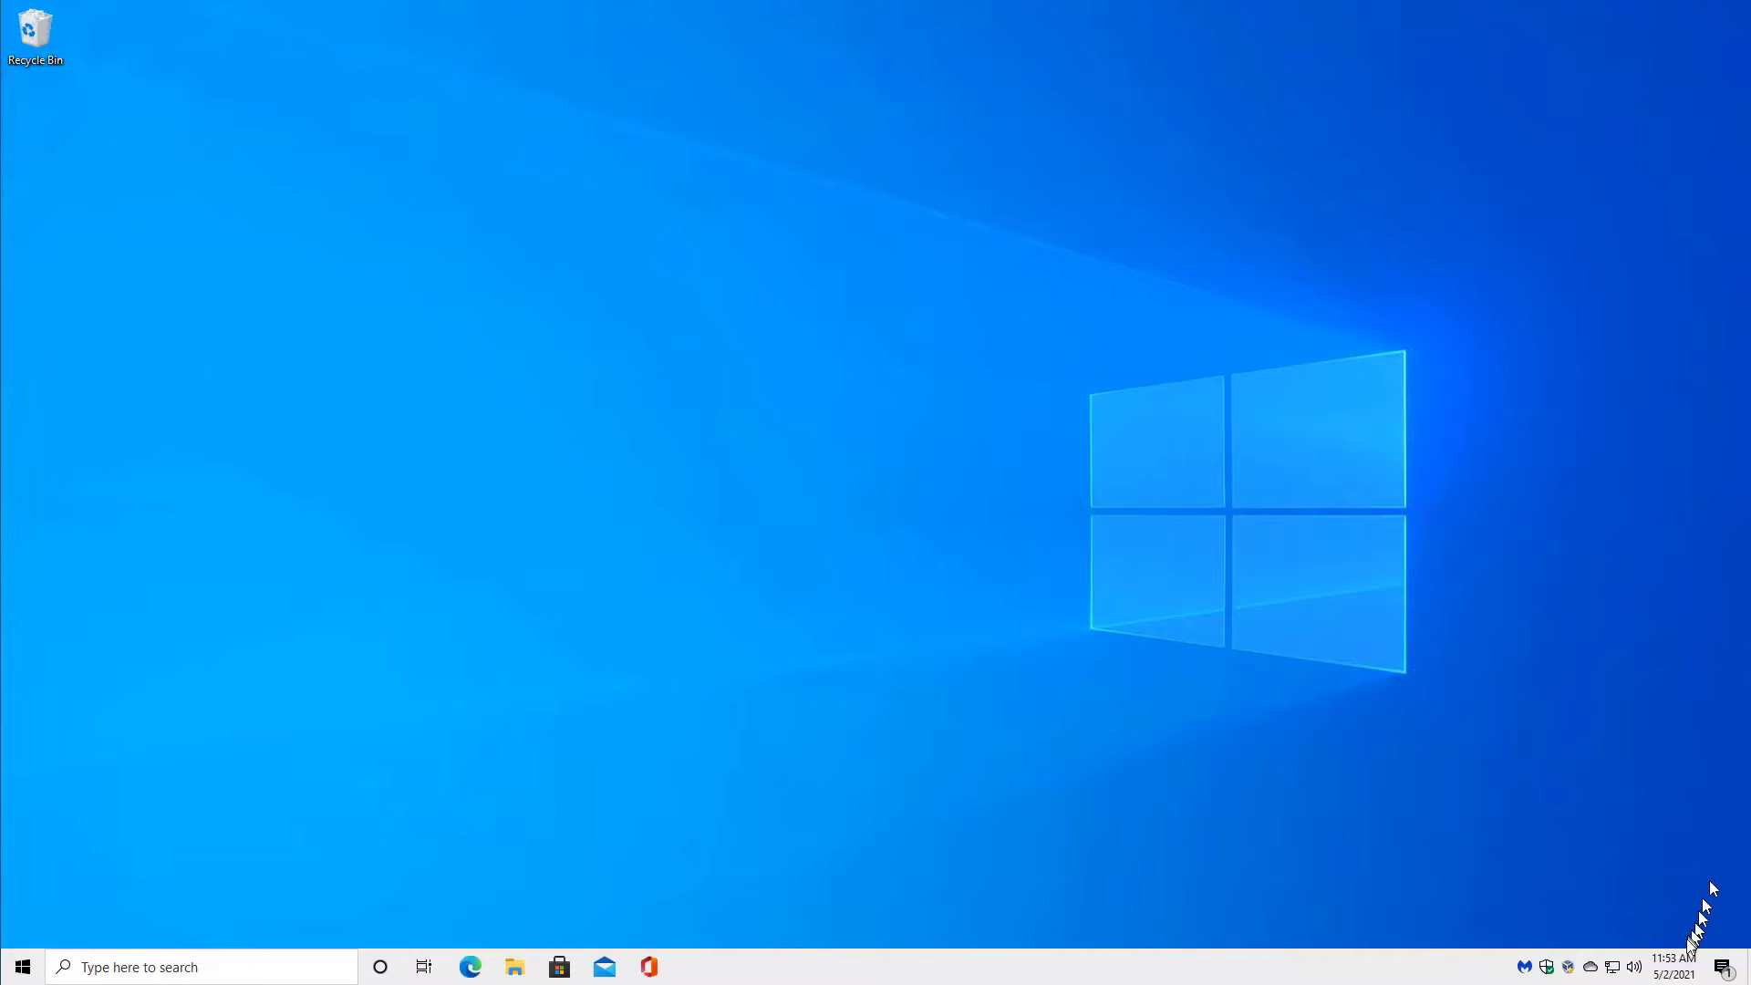
- Launch Task Manager from the taskbar's context menu
{"action": "right_click", "coordinate": [1701, 961]}
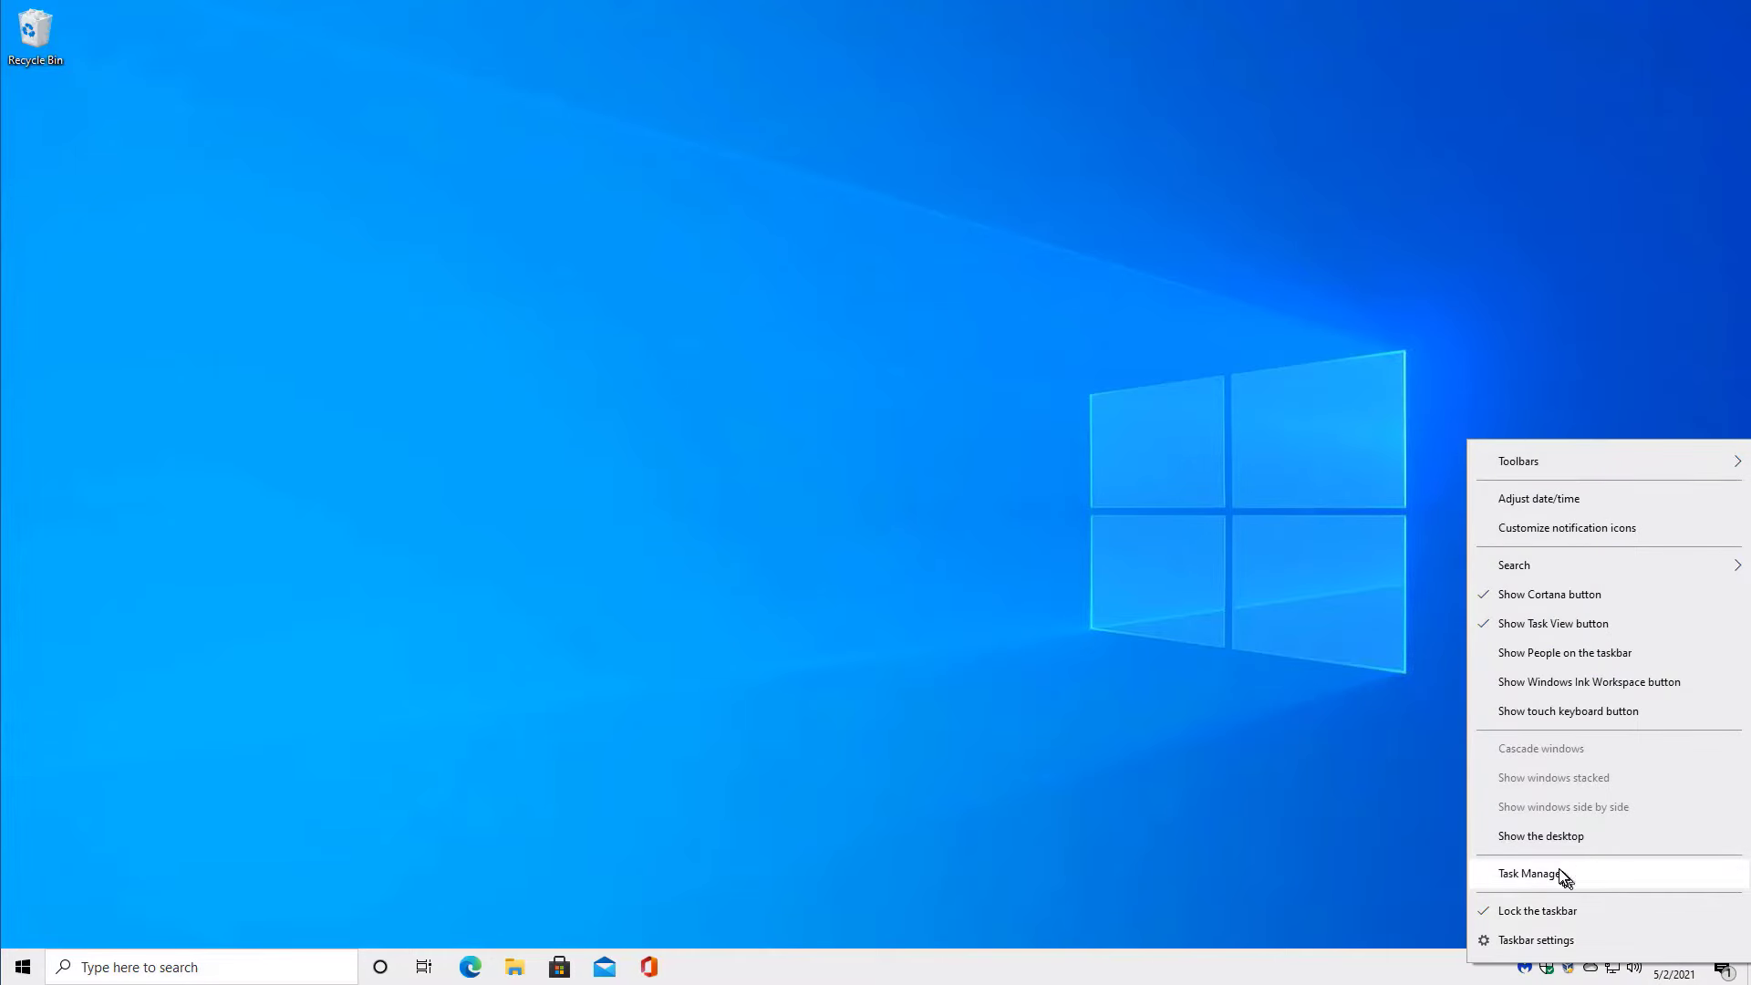
{"action": "left_click", "coordinate": [1533, 874]}
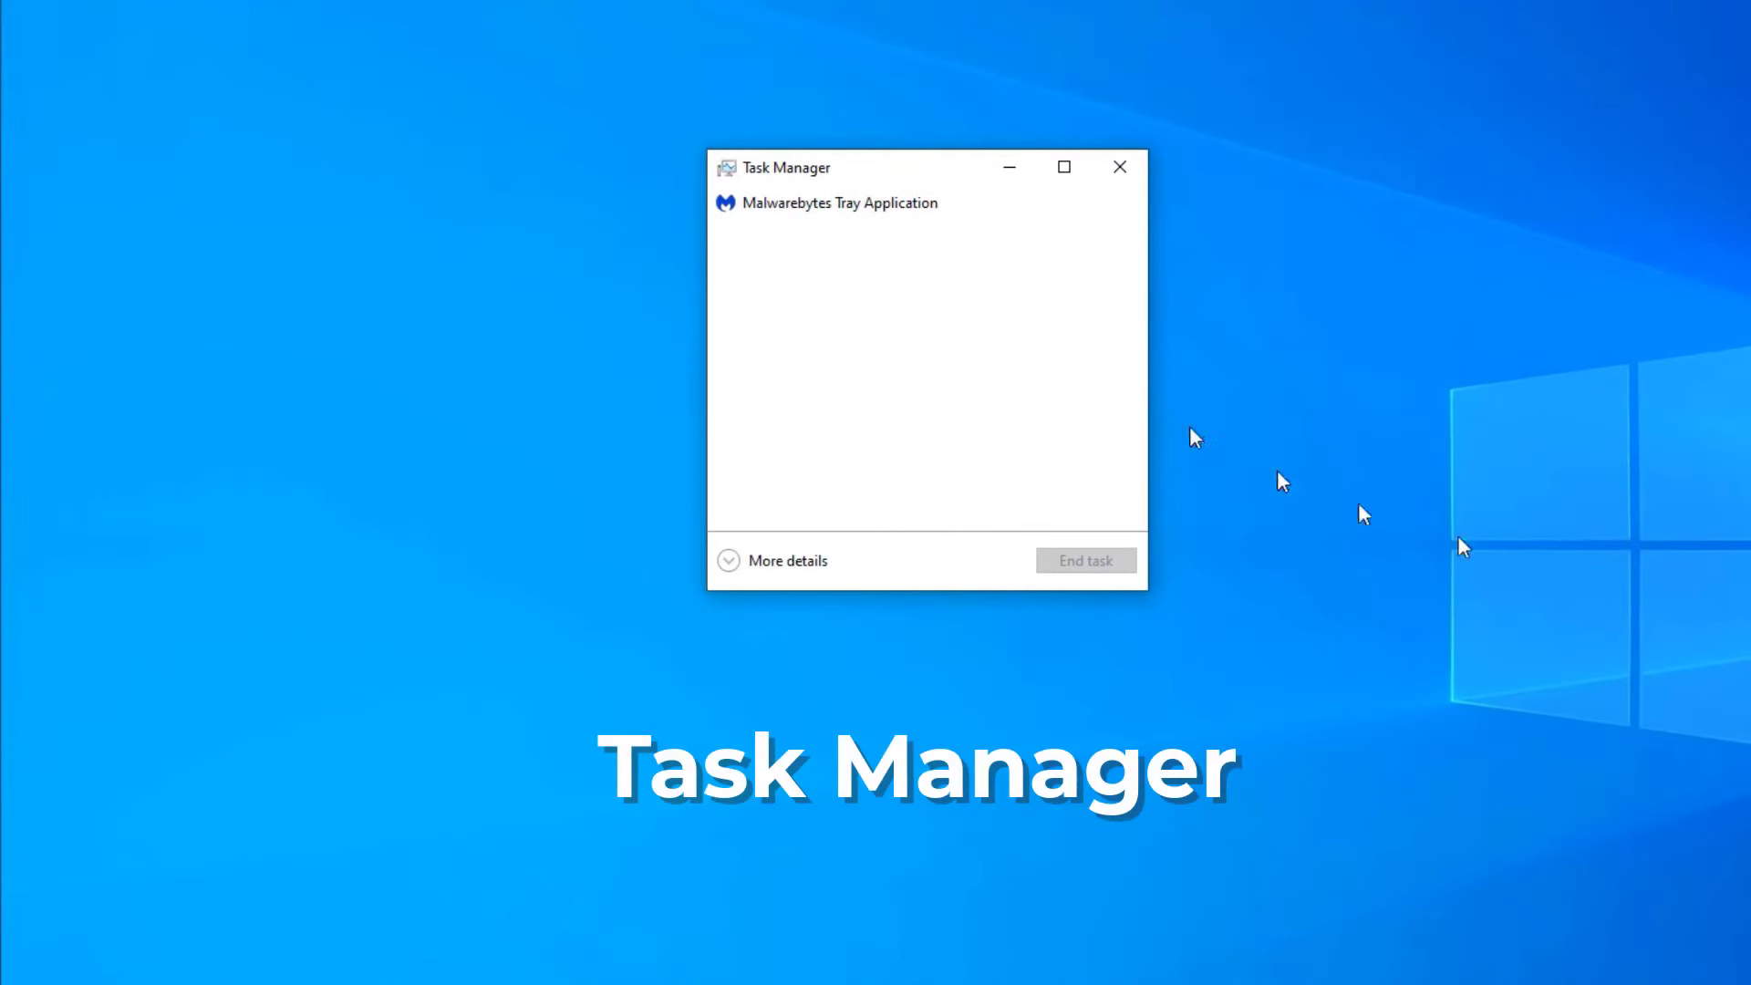
{"action": "mouse_move", "coordinate": [1372, 455]}
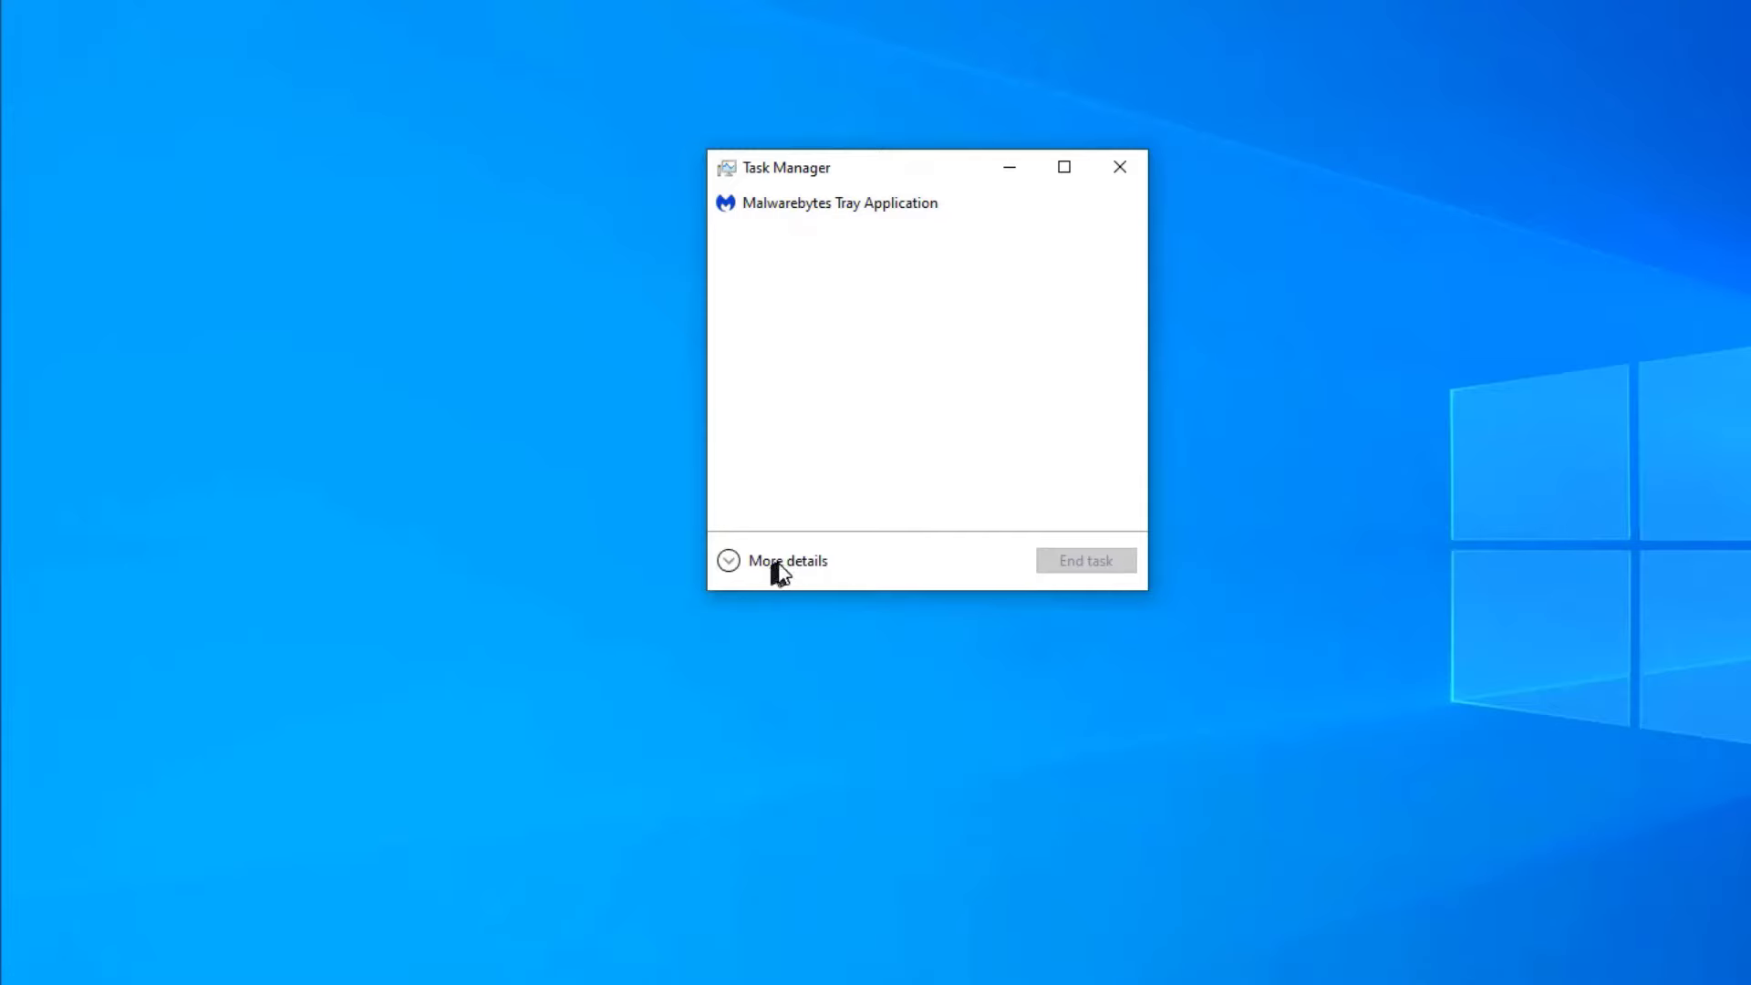
- Expand Task Manager to More details and browse apps, background and Windows processes
{"action": "left_click", "coordinate": [789, 561]}
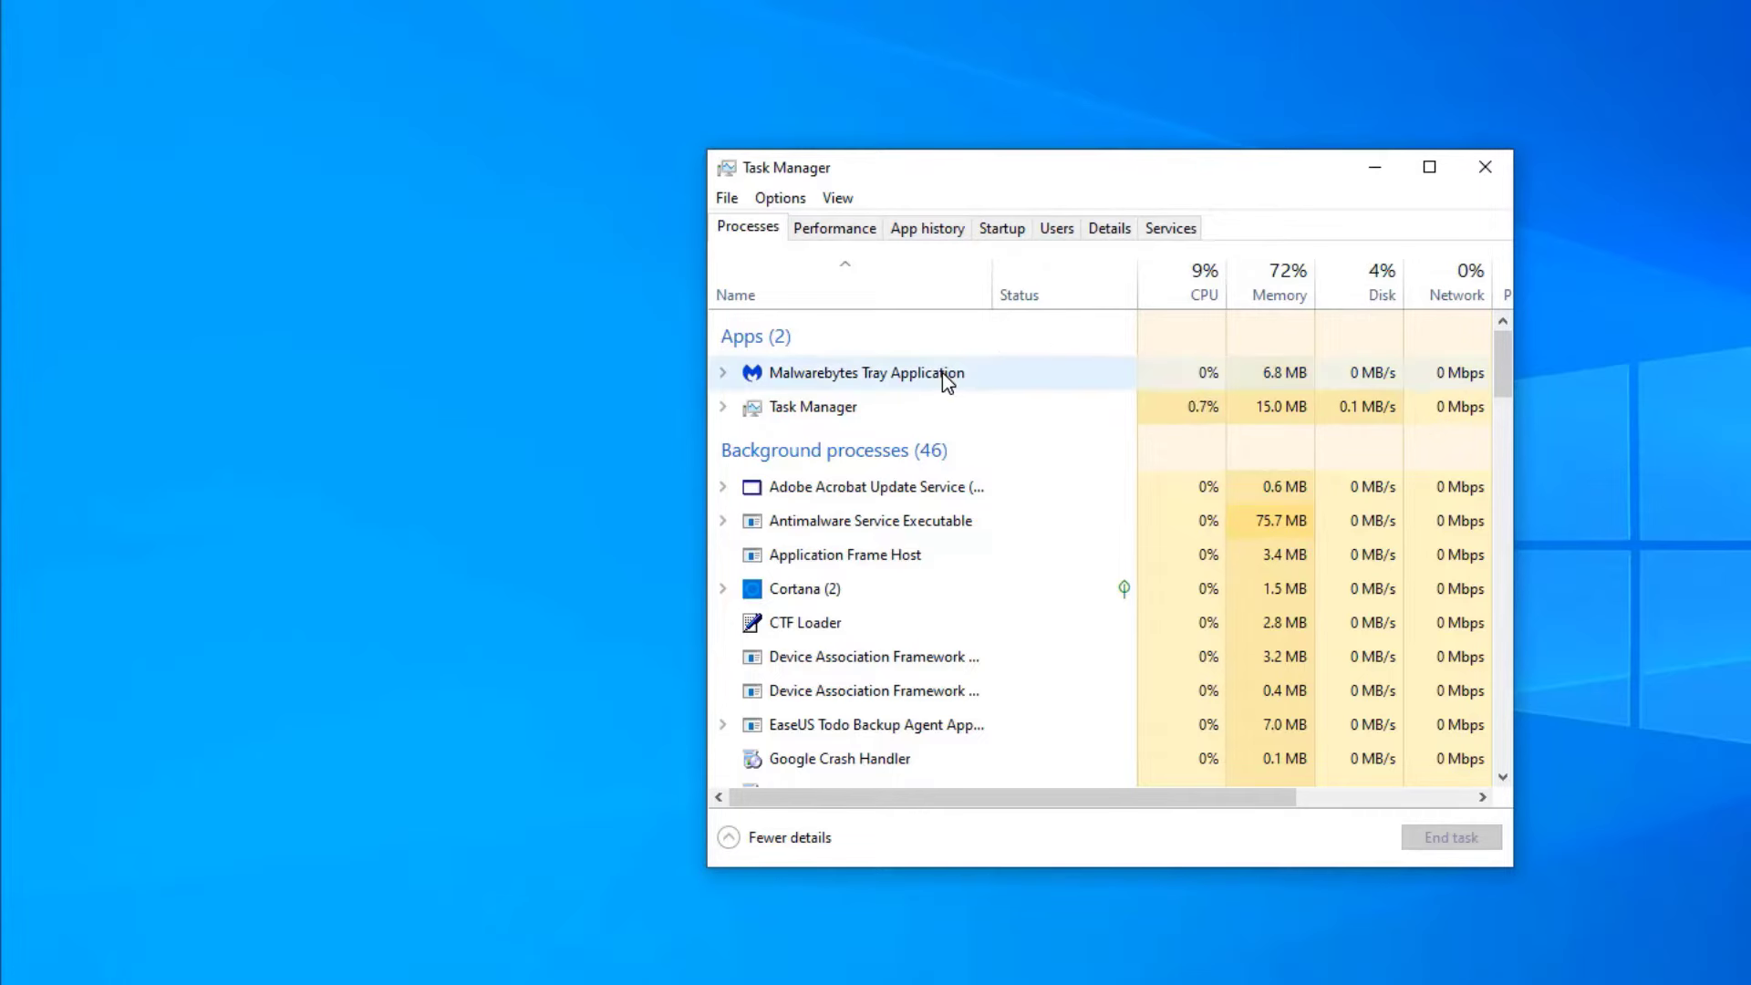
{"action": "mouse_move", "coordinate": [911, 425]}
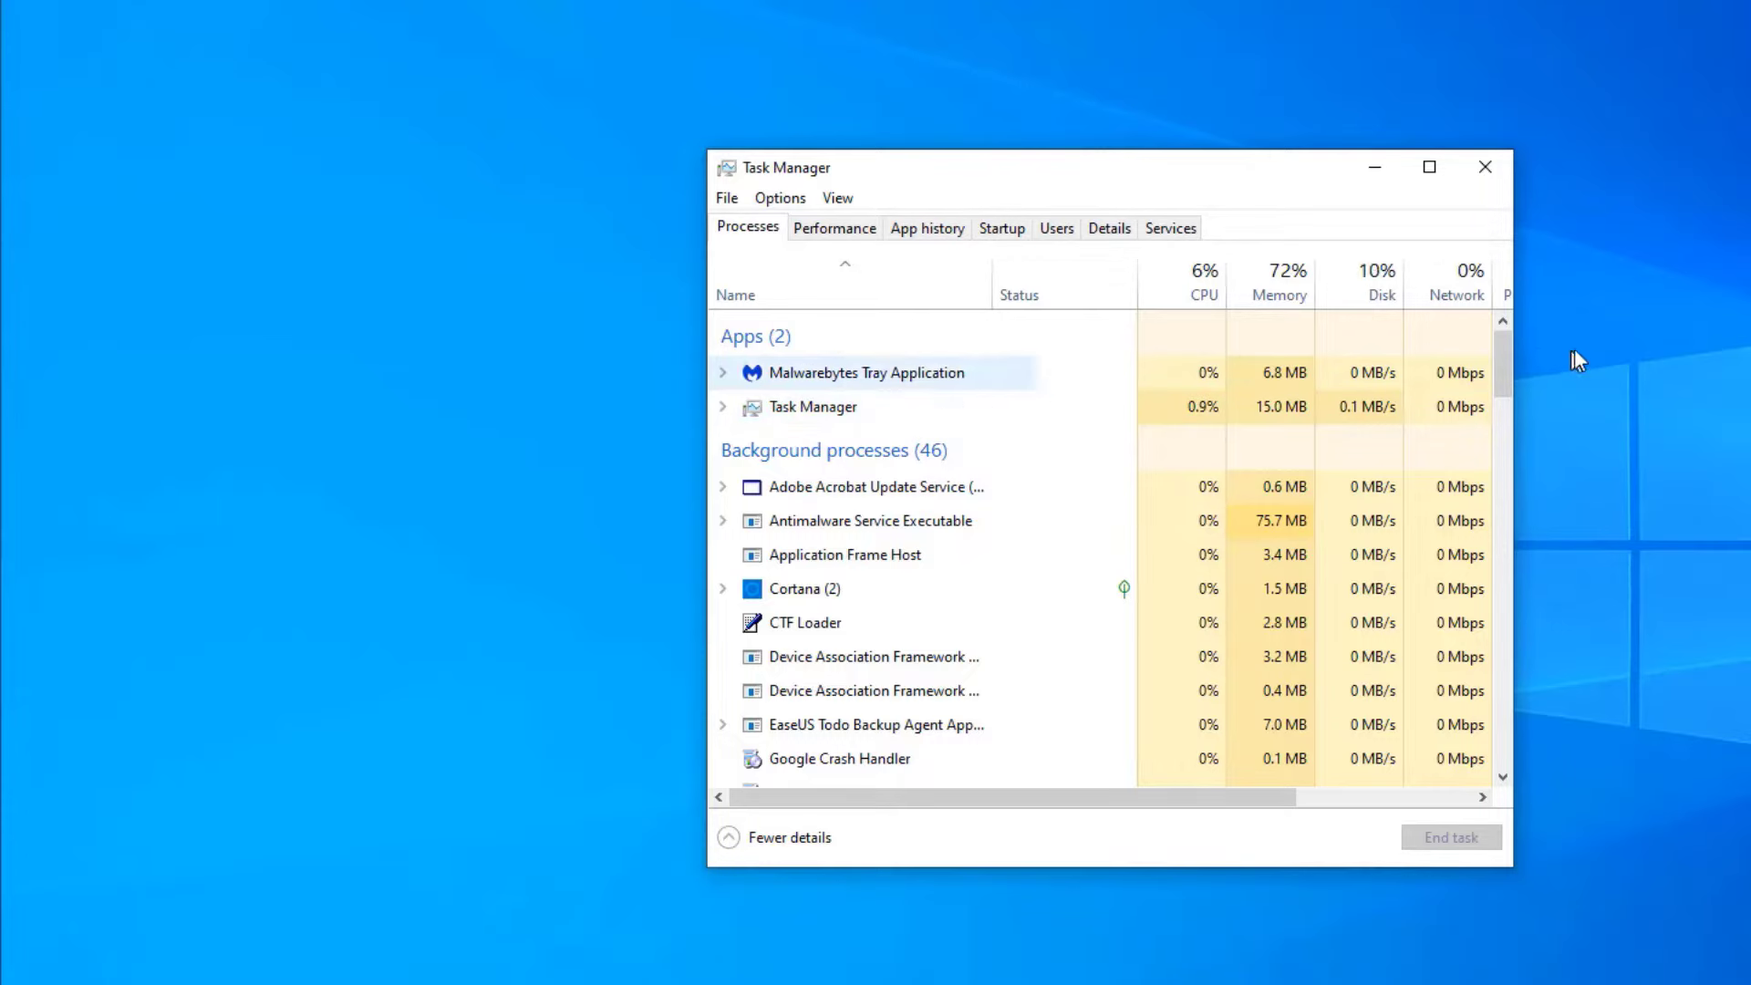
{"action": "scroll", "scroll_direction": "down", "scroll_amount": 3}
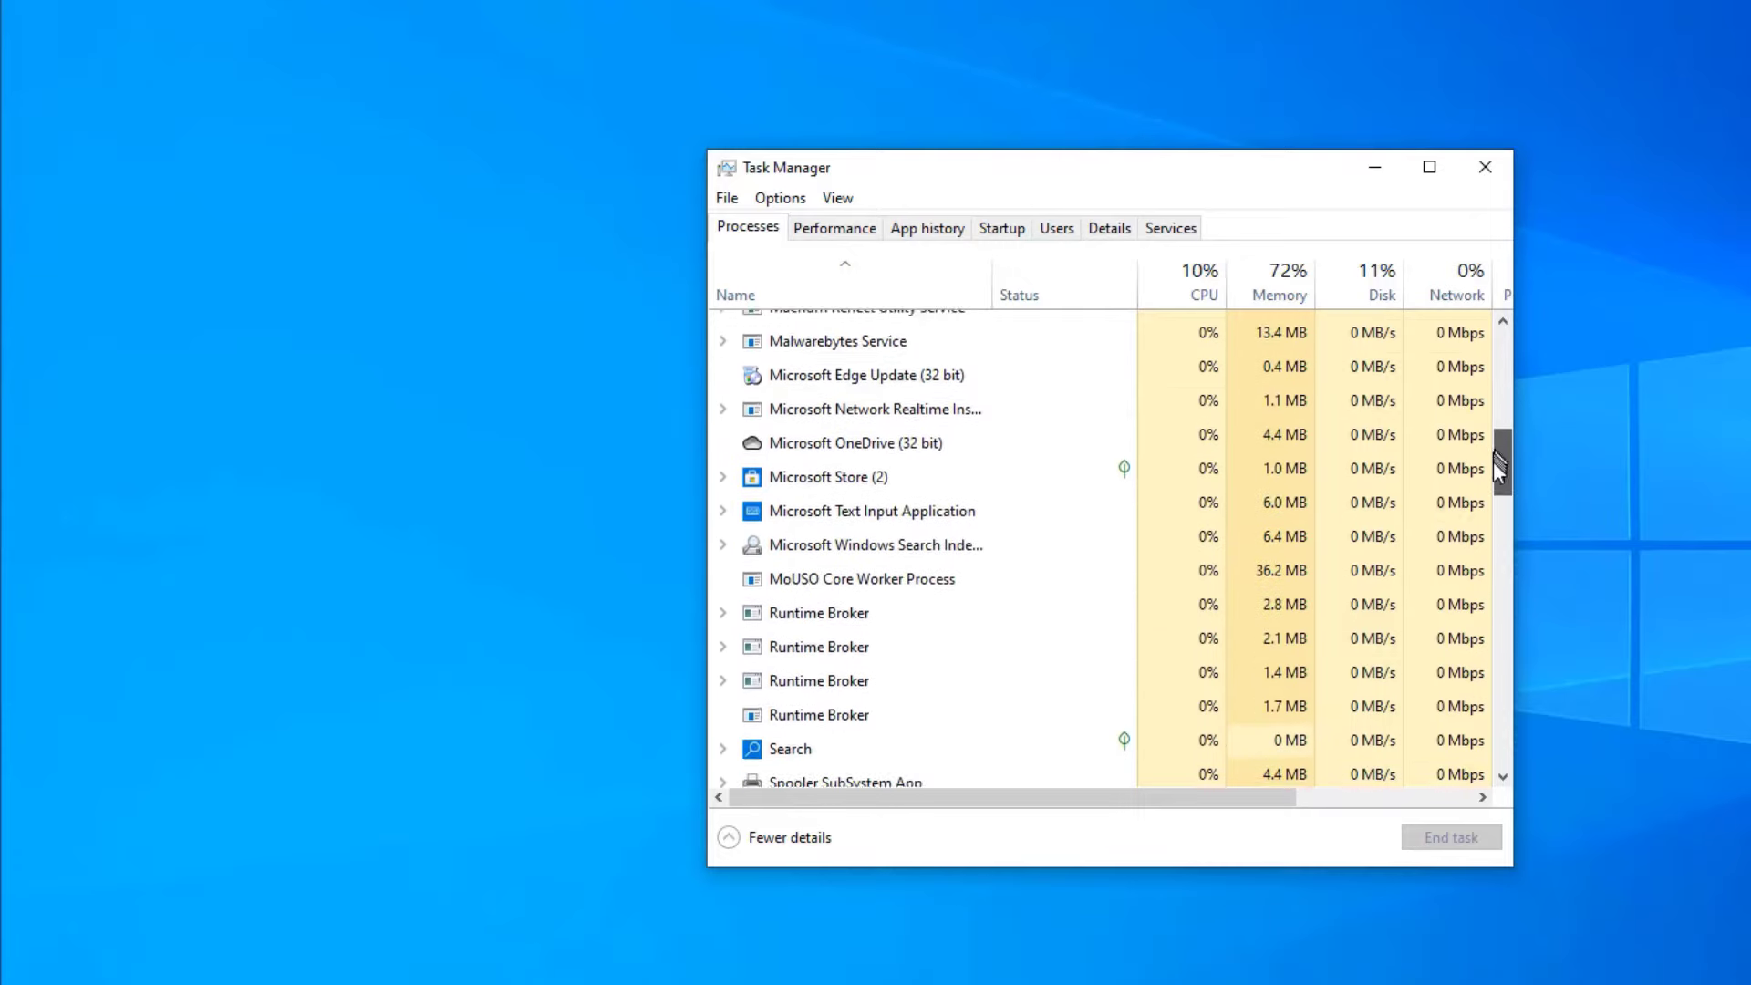
{"action": "scroll", "scroll_direction": "down", "scroll_amount": 3}
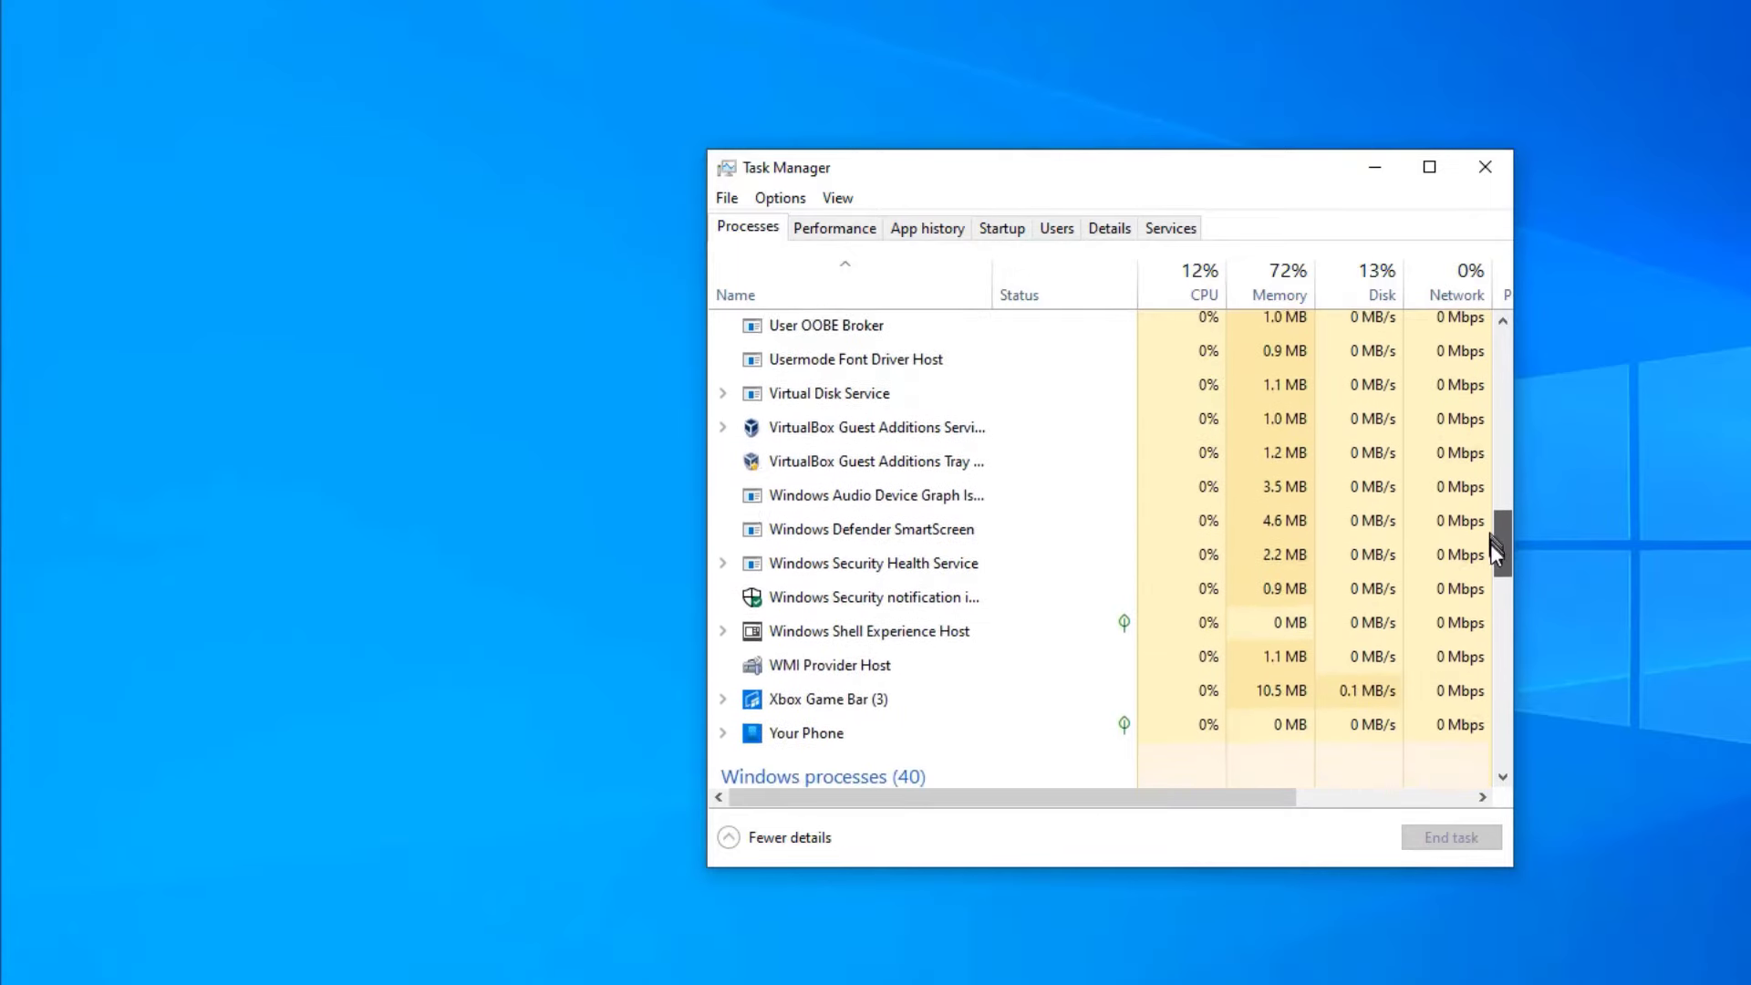
{"action": "scroll", "scroll_direction": "down", "scroll_amount": 3}
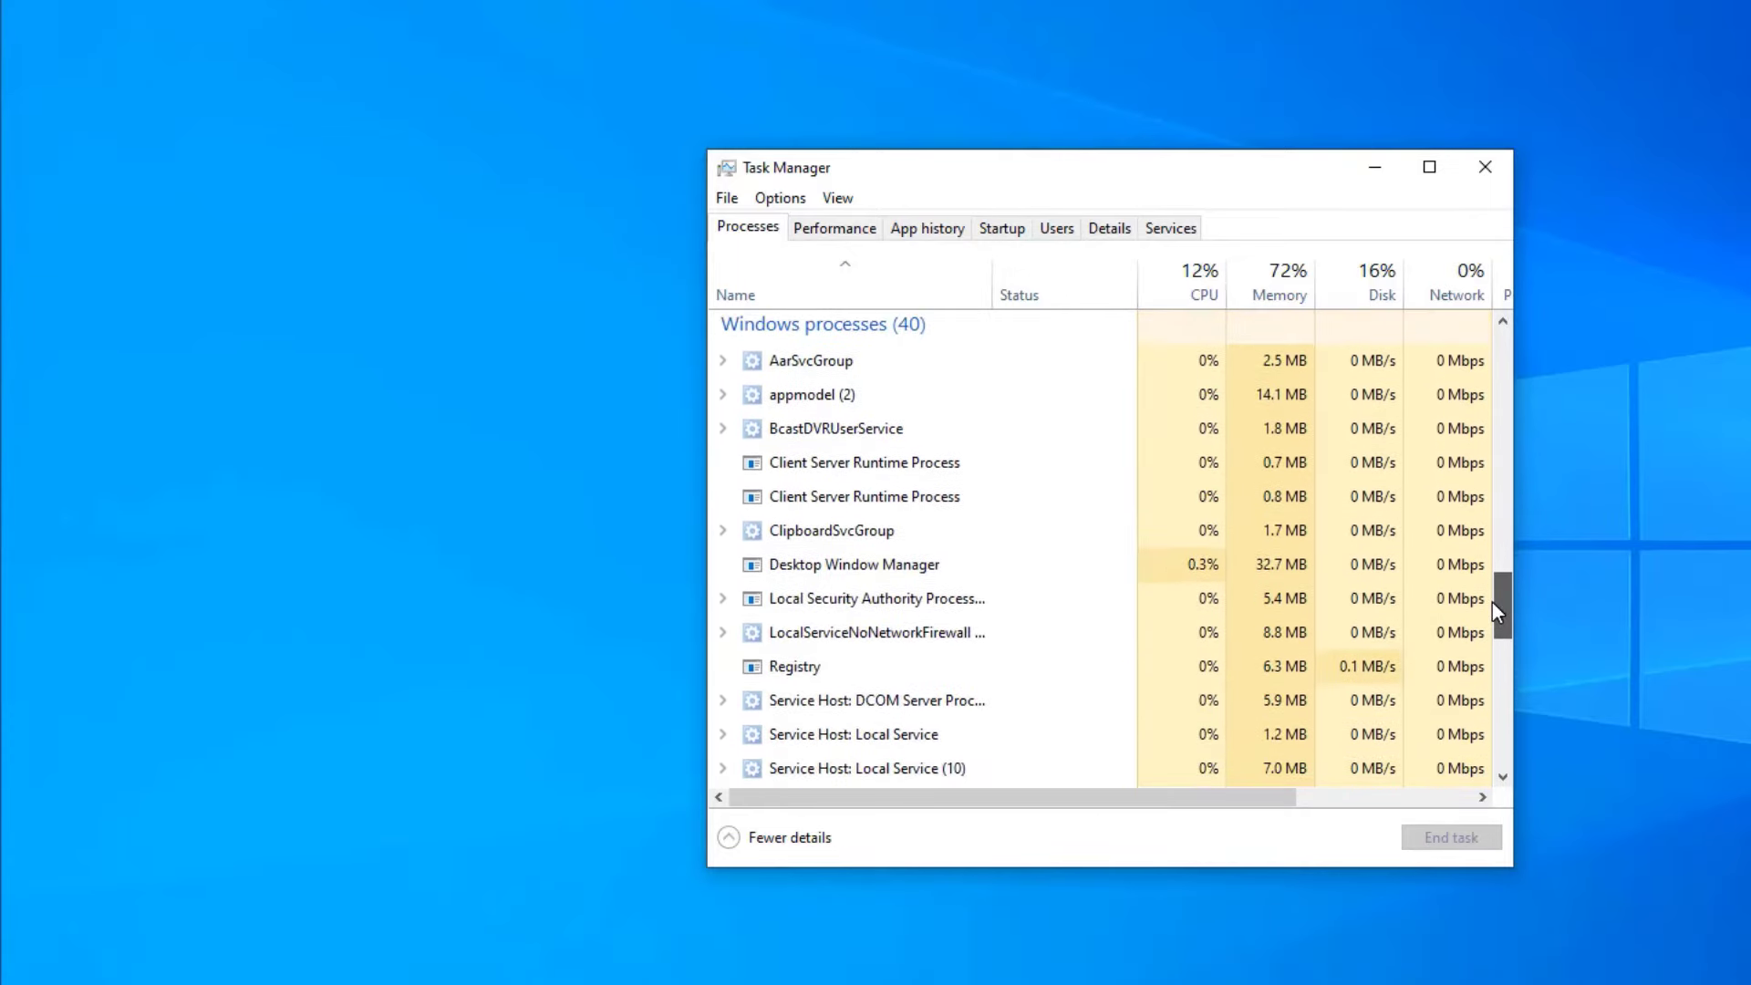
{"action": "scroll", "scroll_direction": "down", "scroll_amount": 3}
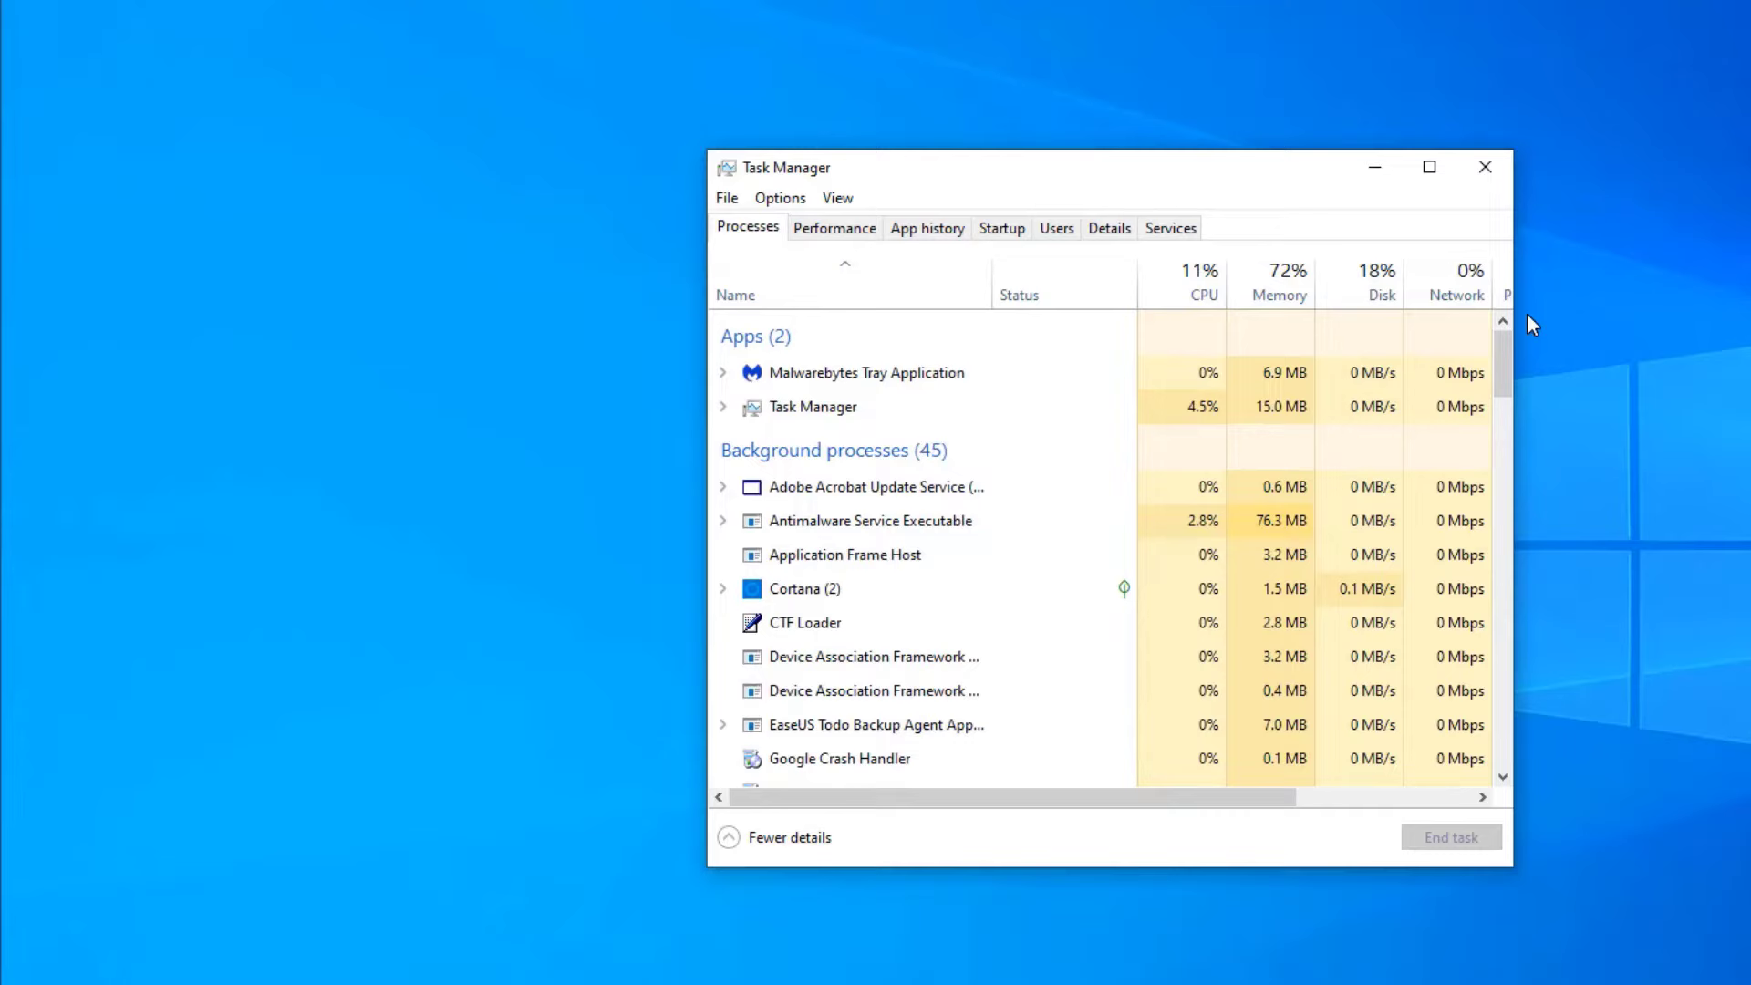
{"action": "mouse_move", "coordinate": [1563, 305]}
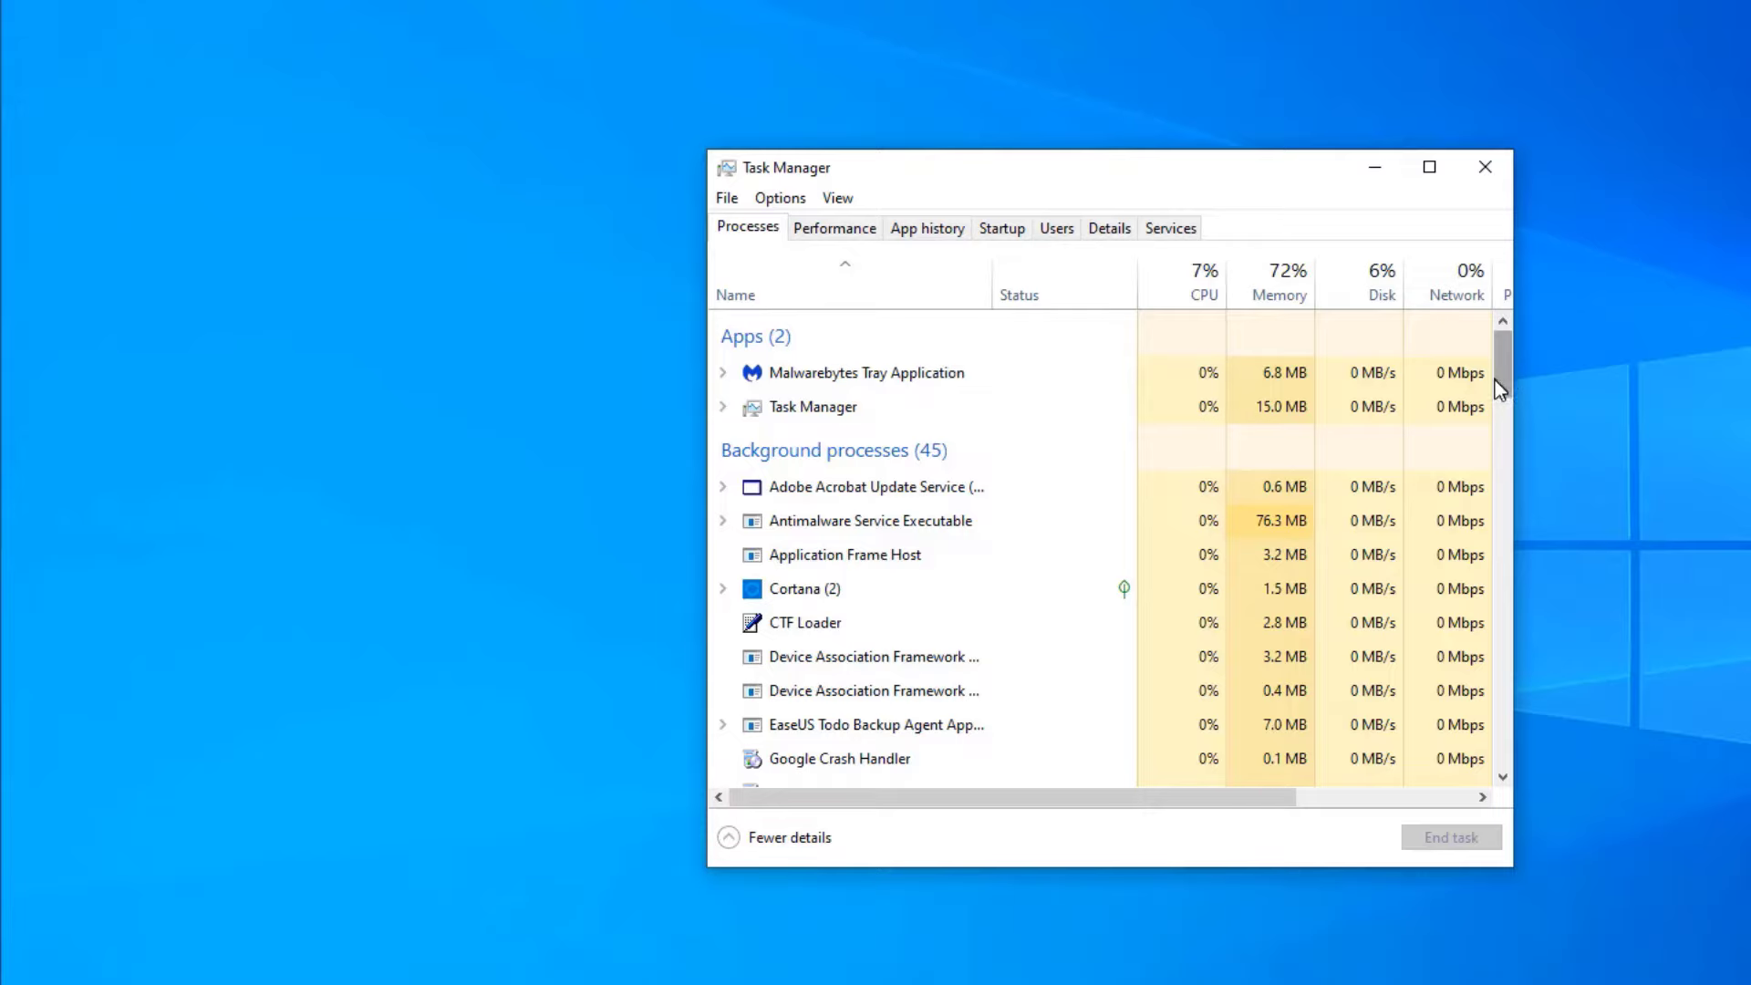
{"action": "left_click_drag", "start_coordinate": [1502, 385], "coordinate": [1511, 653]}
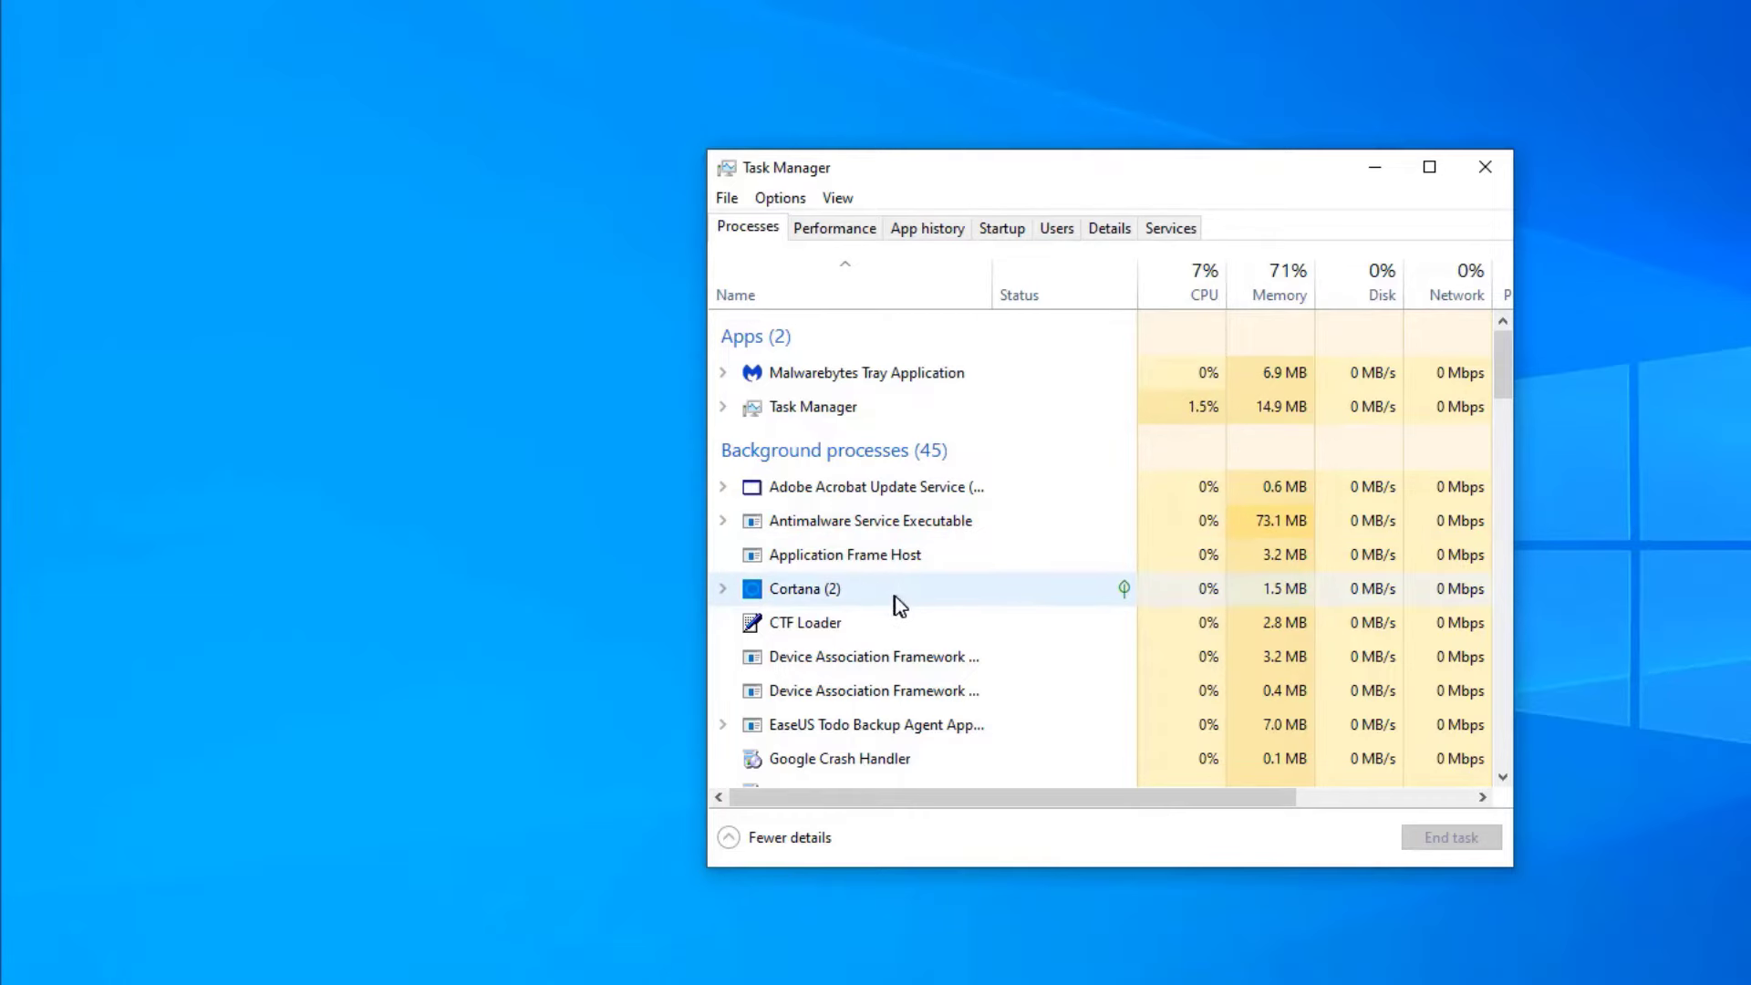
{"action": "mouse_move", "coordinate": [973, 739]}
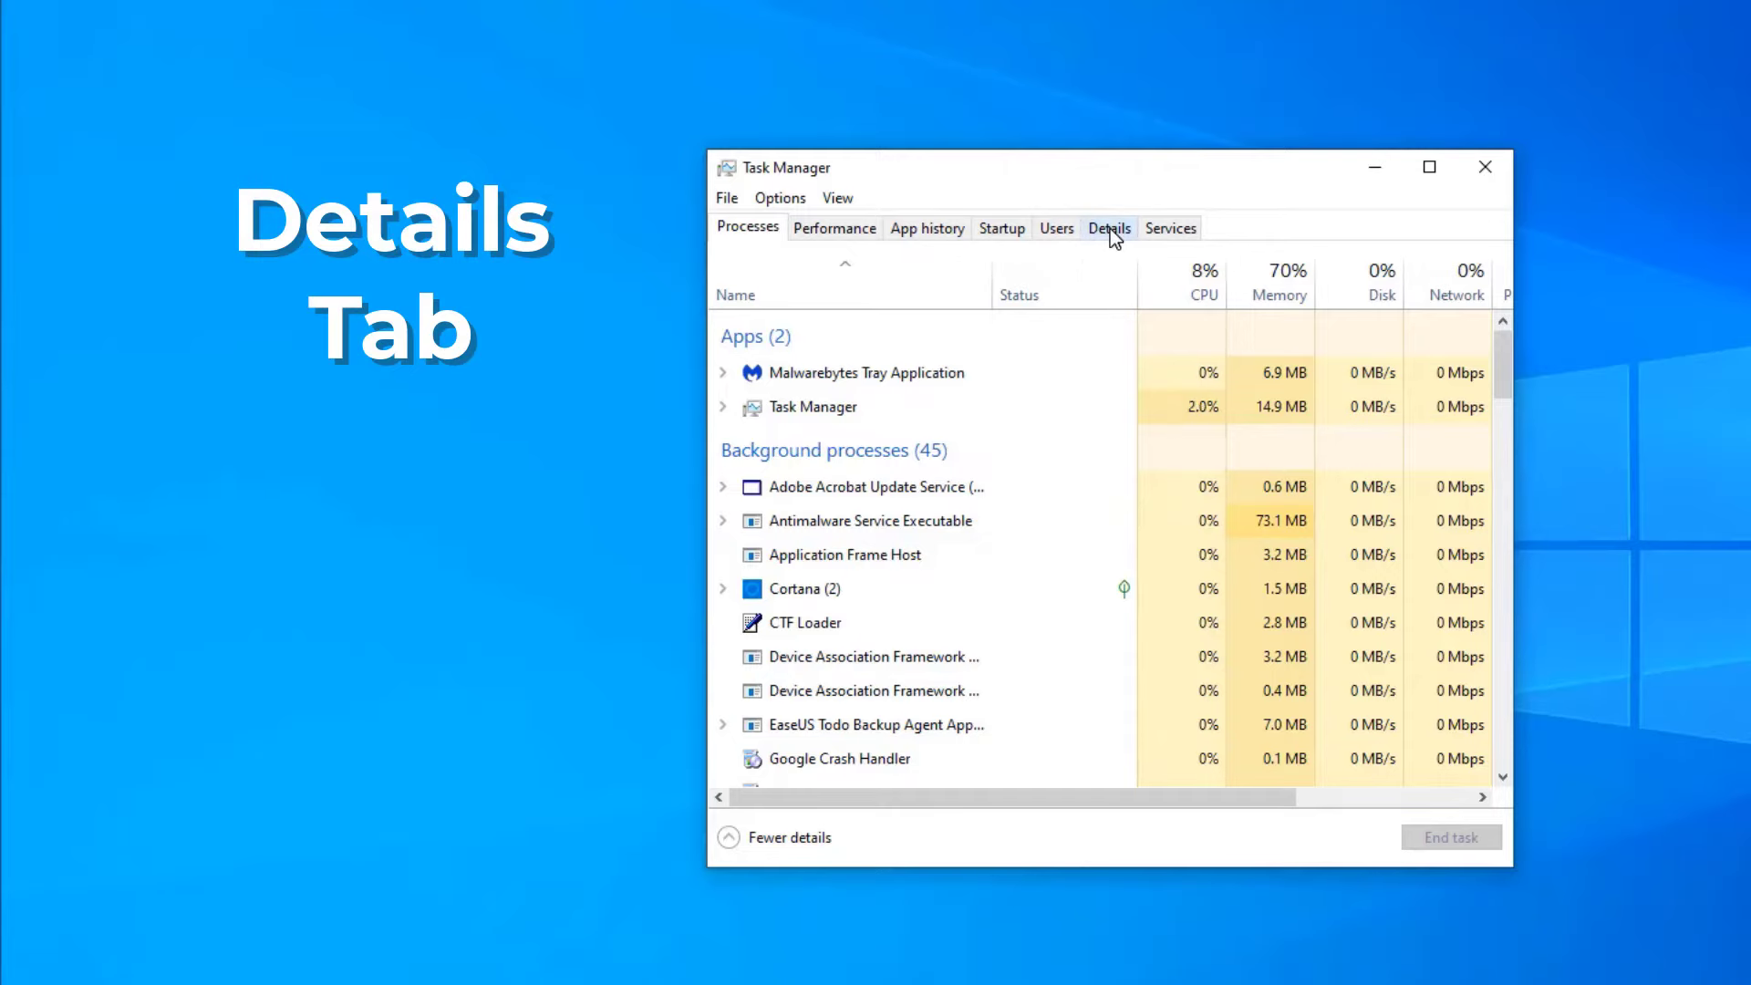
- Show the Details tab and scroll down to the svchost.exe entries
{"action": "left_click", "coordinate": [1109, 228]}
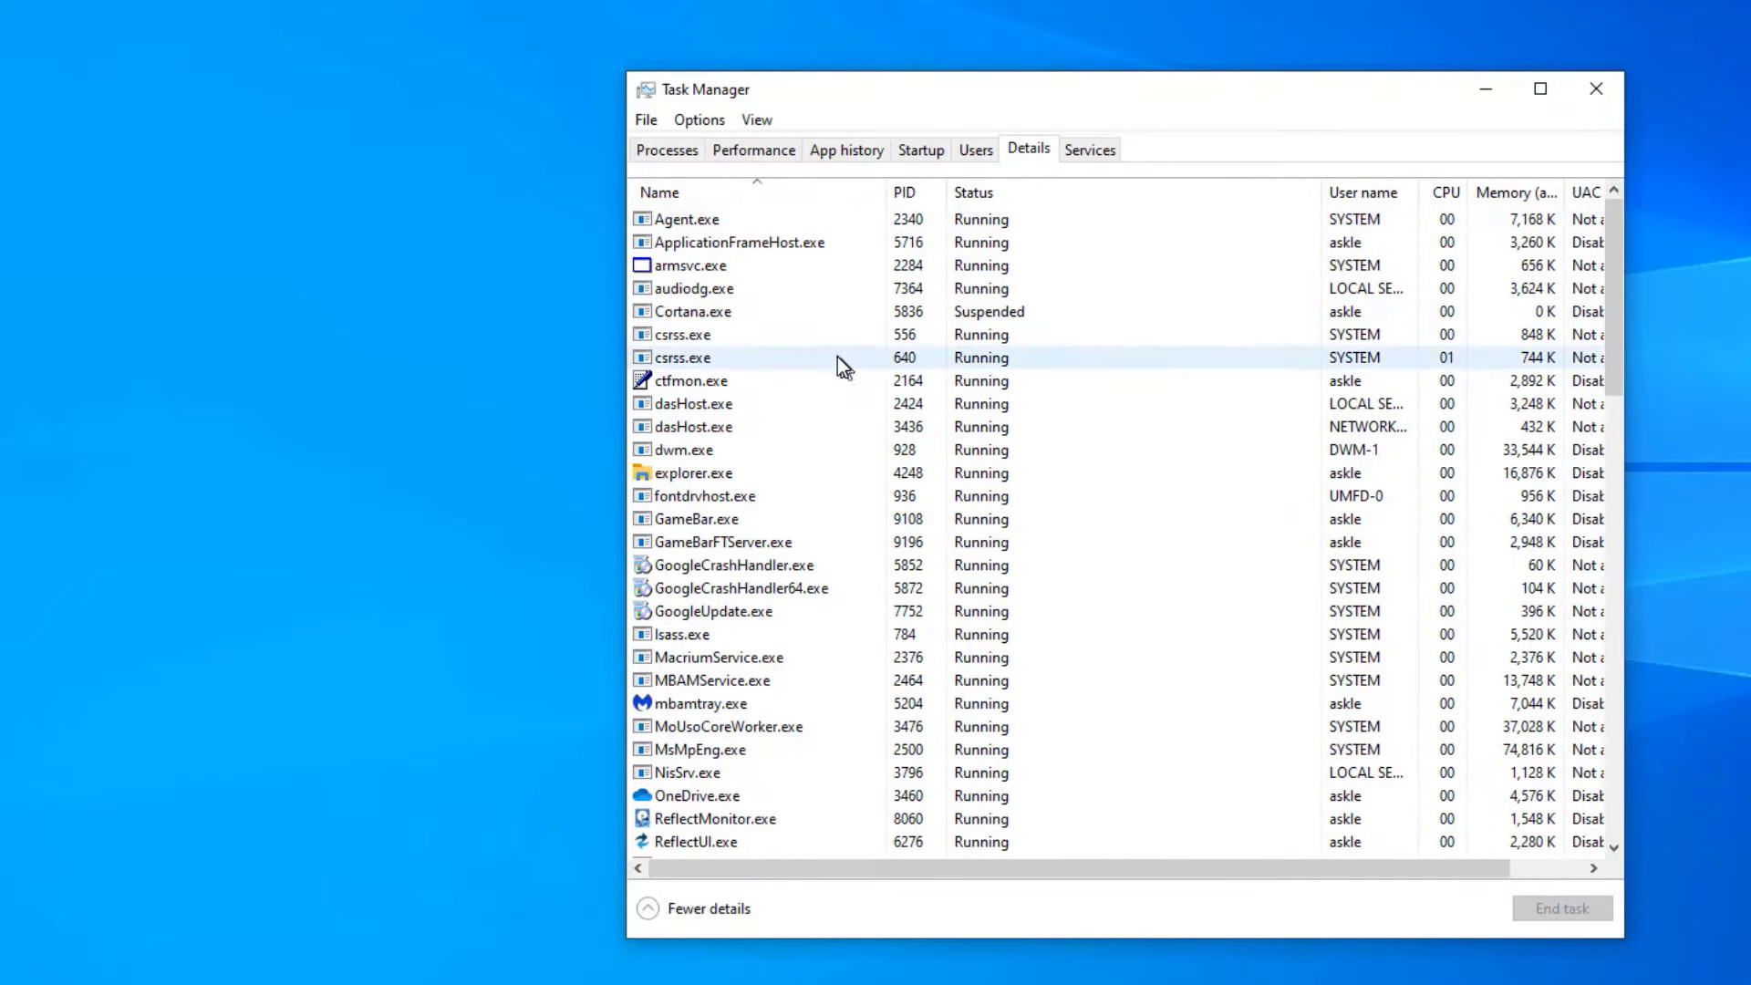
{"action": "scroll", "scroll_direction": "down", "scroll_amount": 3}
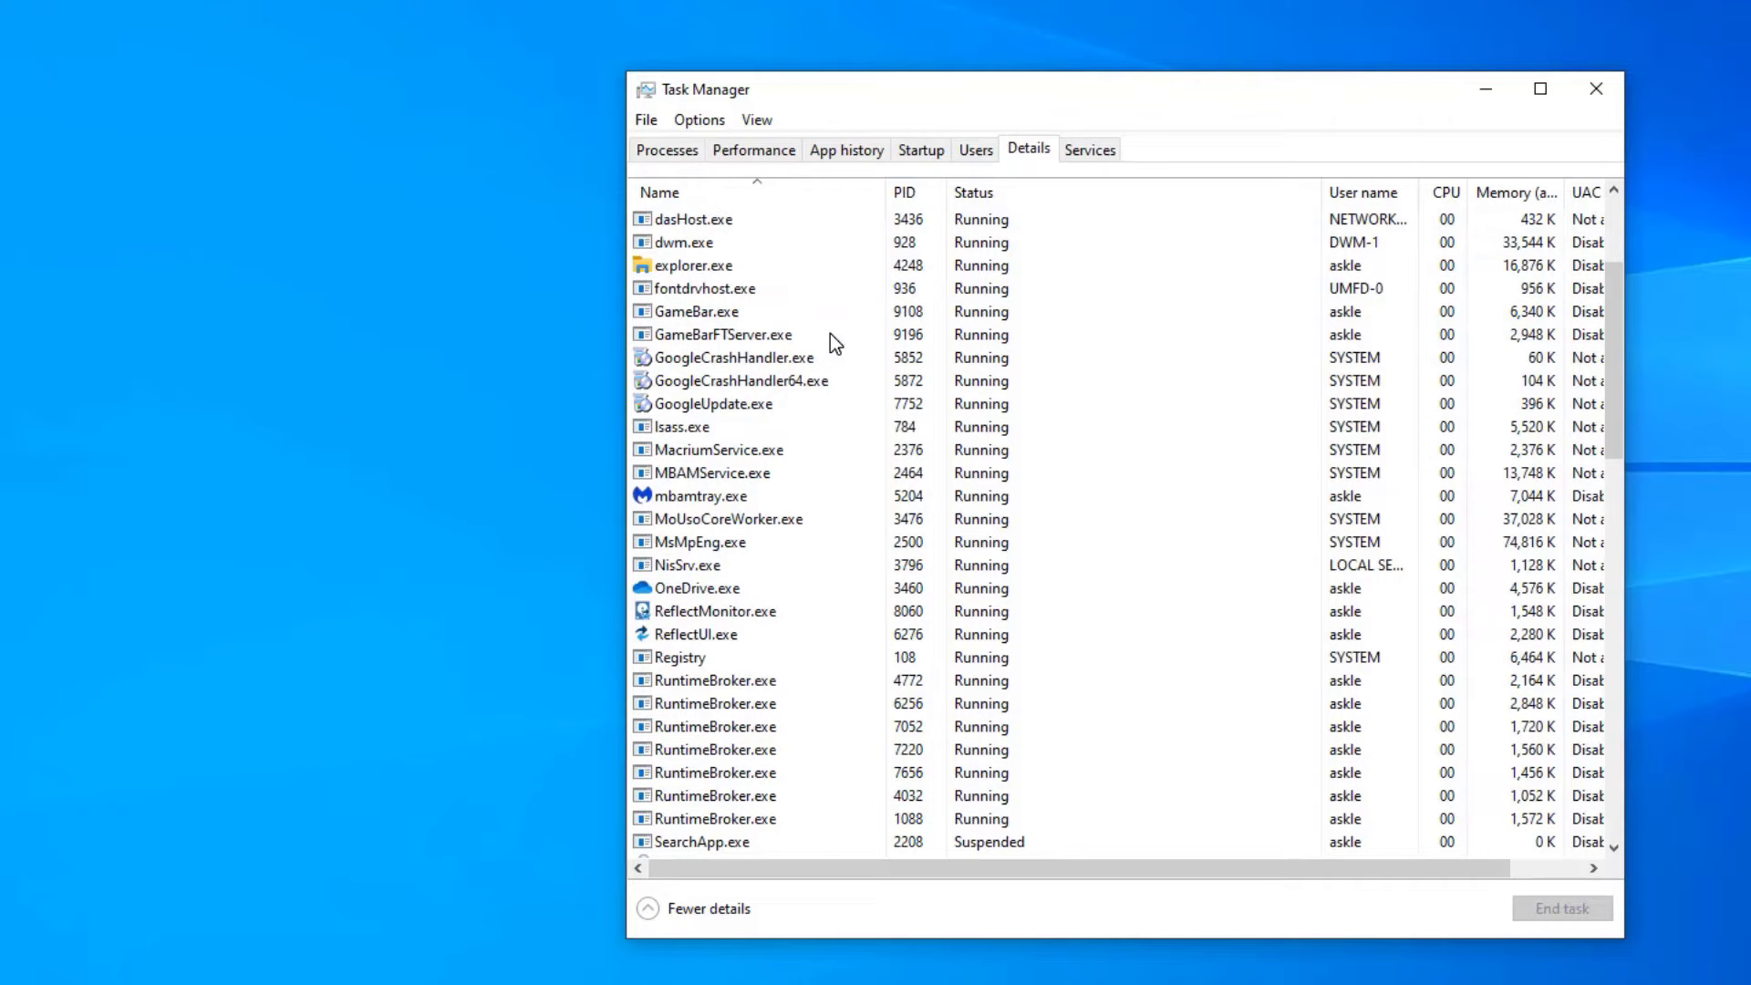
{"action": "scroll", "scroll_direction": "down", "scroll_amount": 3}
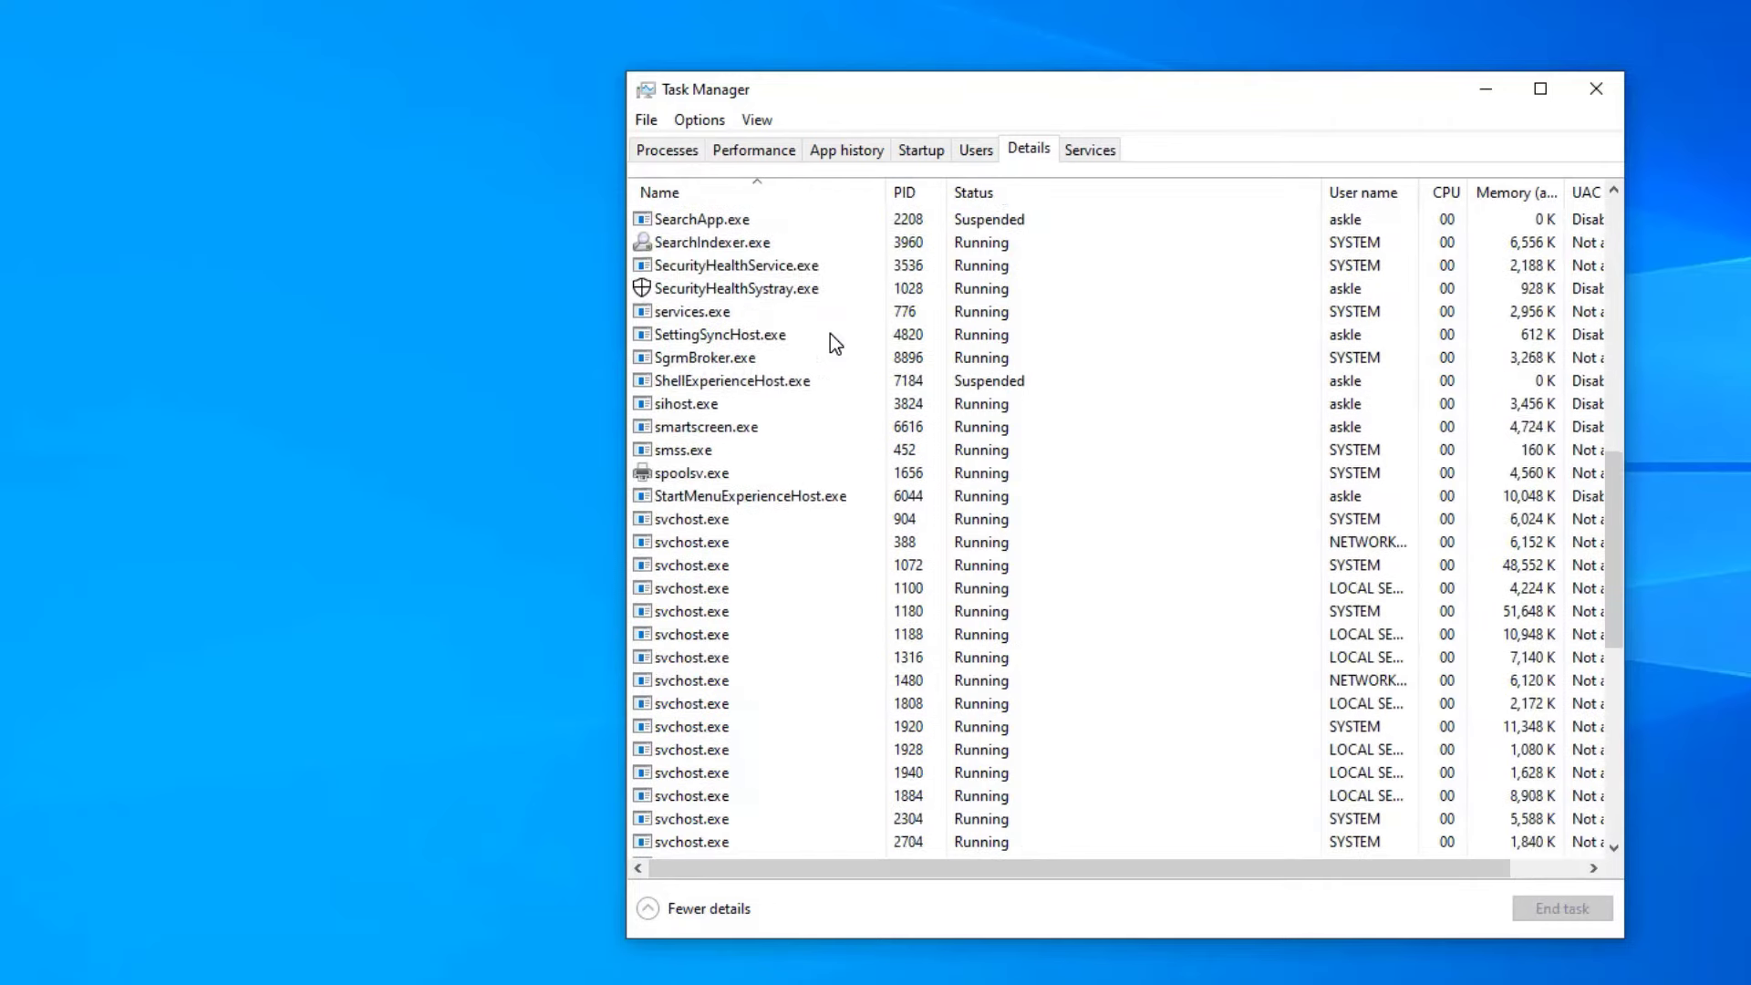
{"action": "scroll", "scroll_direction": "down", "scroll_amount": 3}
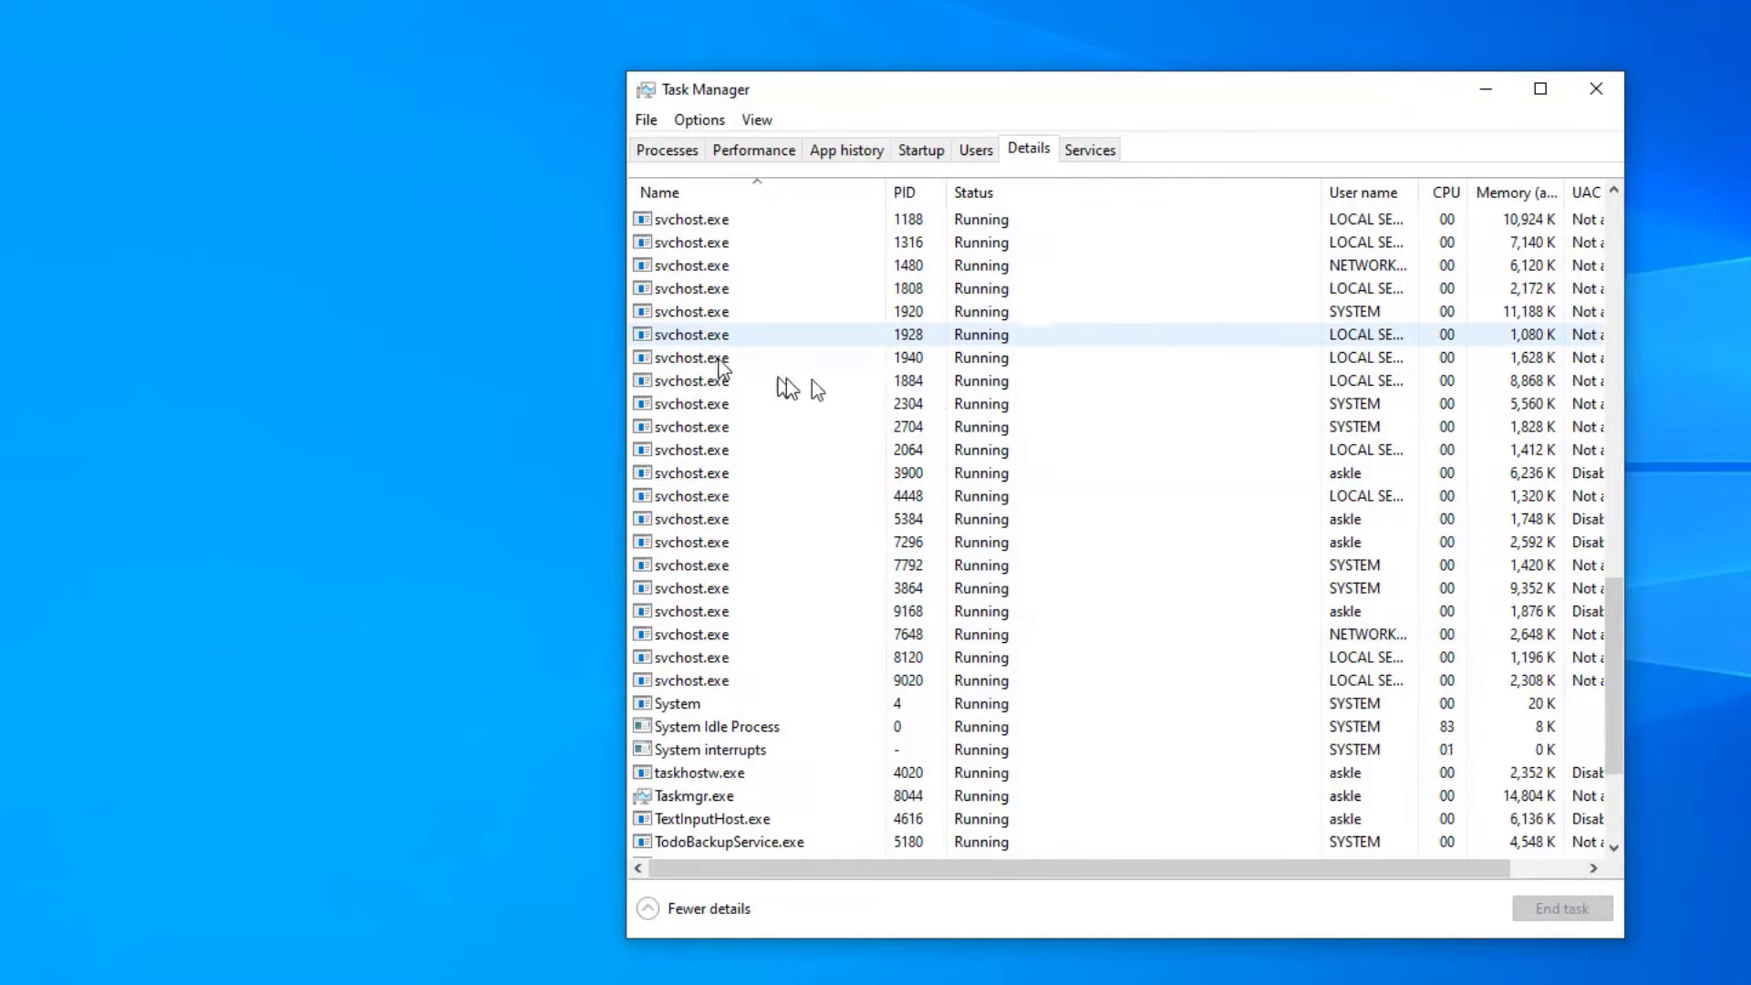
{"action": "scroll", "scroll_direction": "down", "scroll_amount": 3}
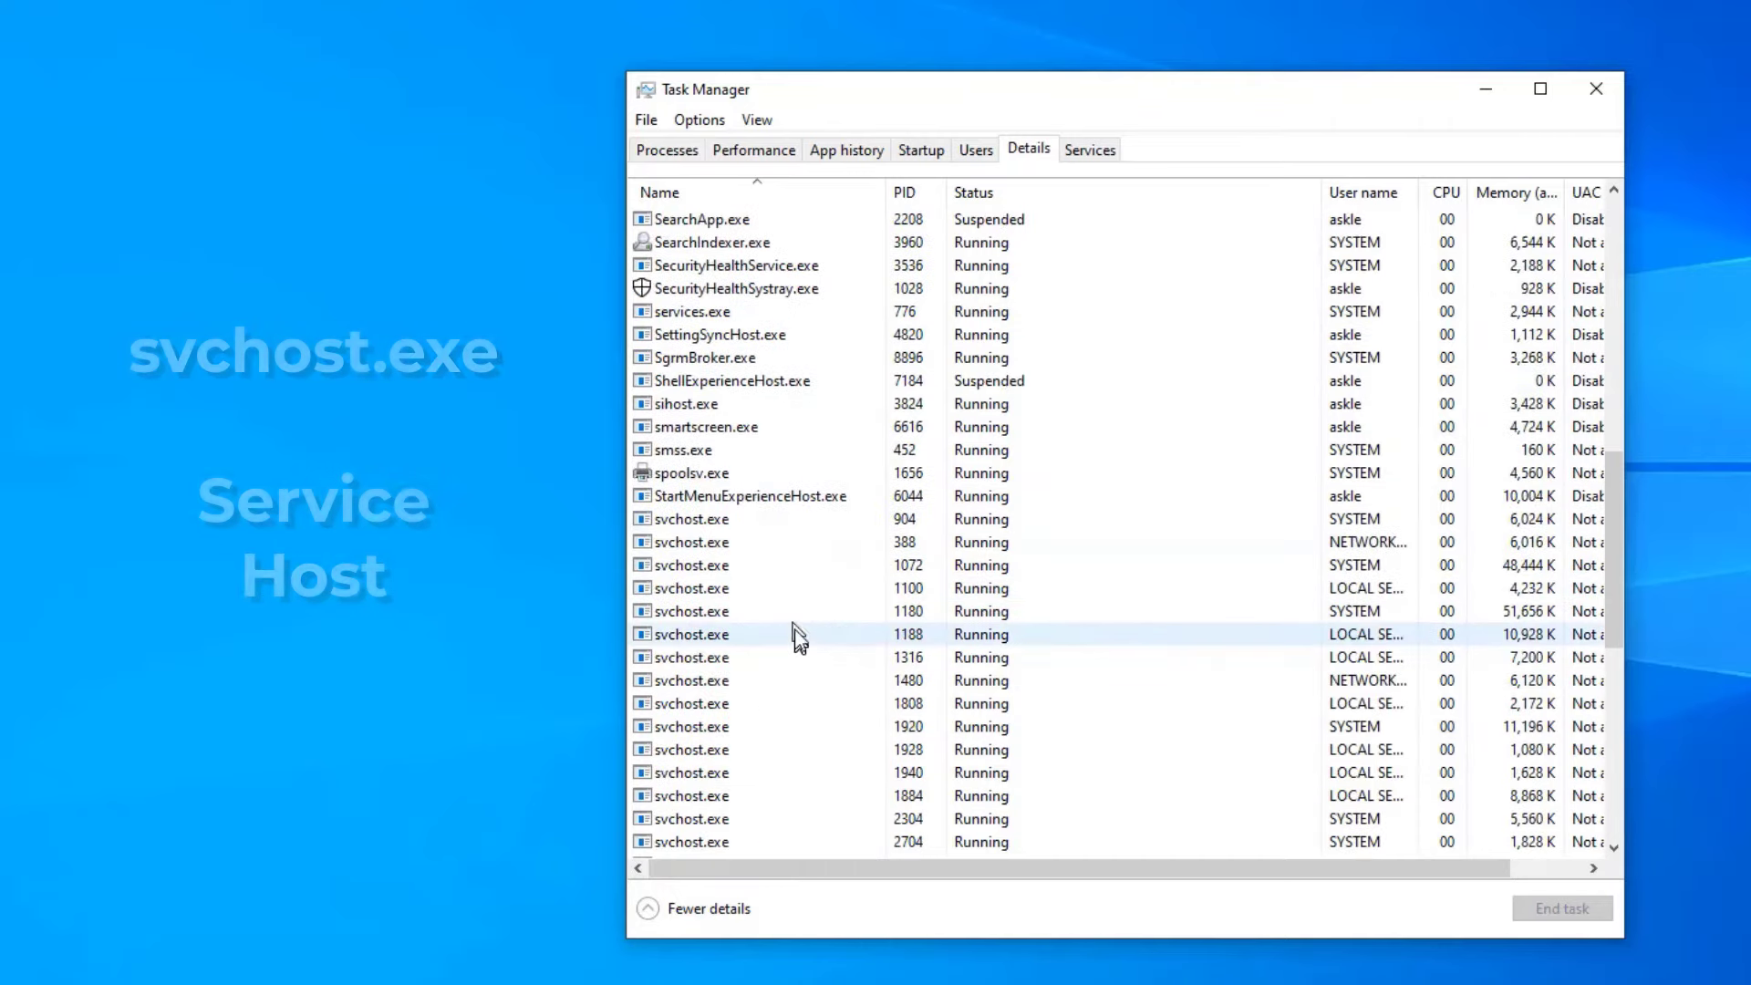
{"action": "scroll", "scroll_direction": "down", "scroll_amount": 3}
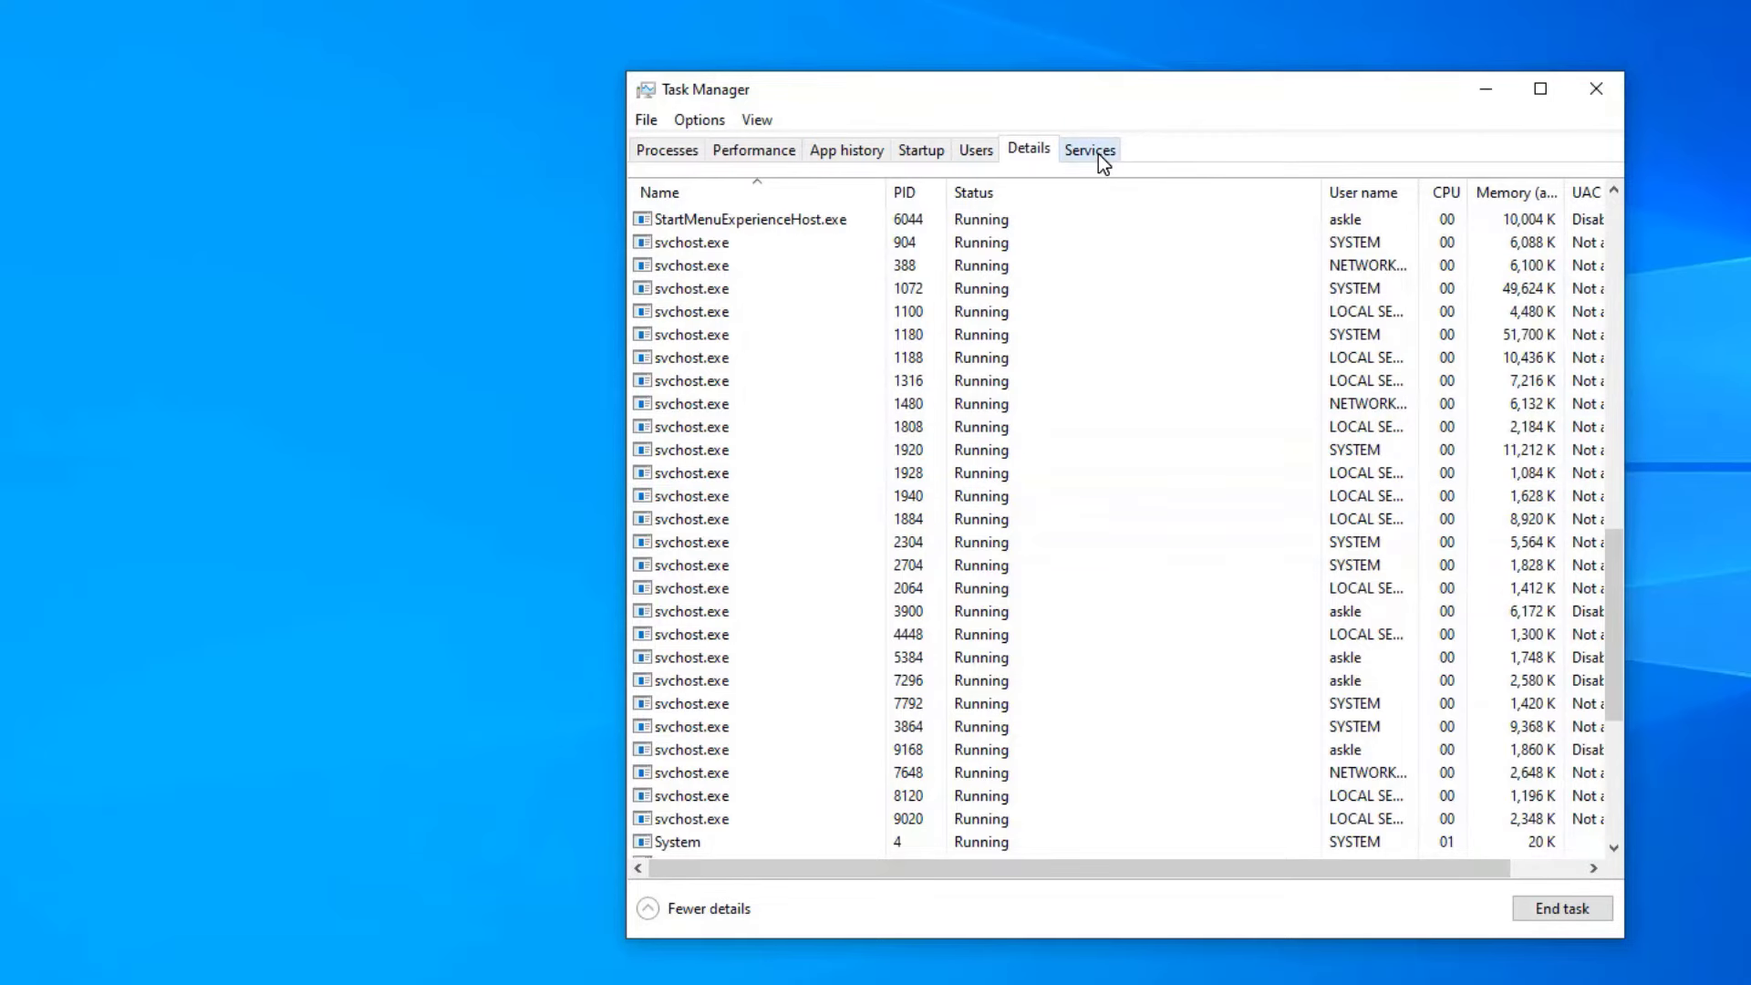
- Browse the Services tab's running services, then close Task Manager
{"action": "left_click", "coordinate": [1089, 149]}
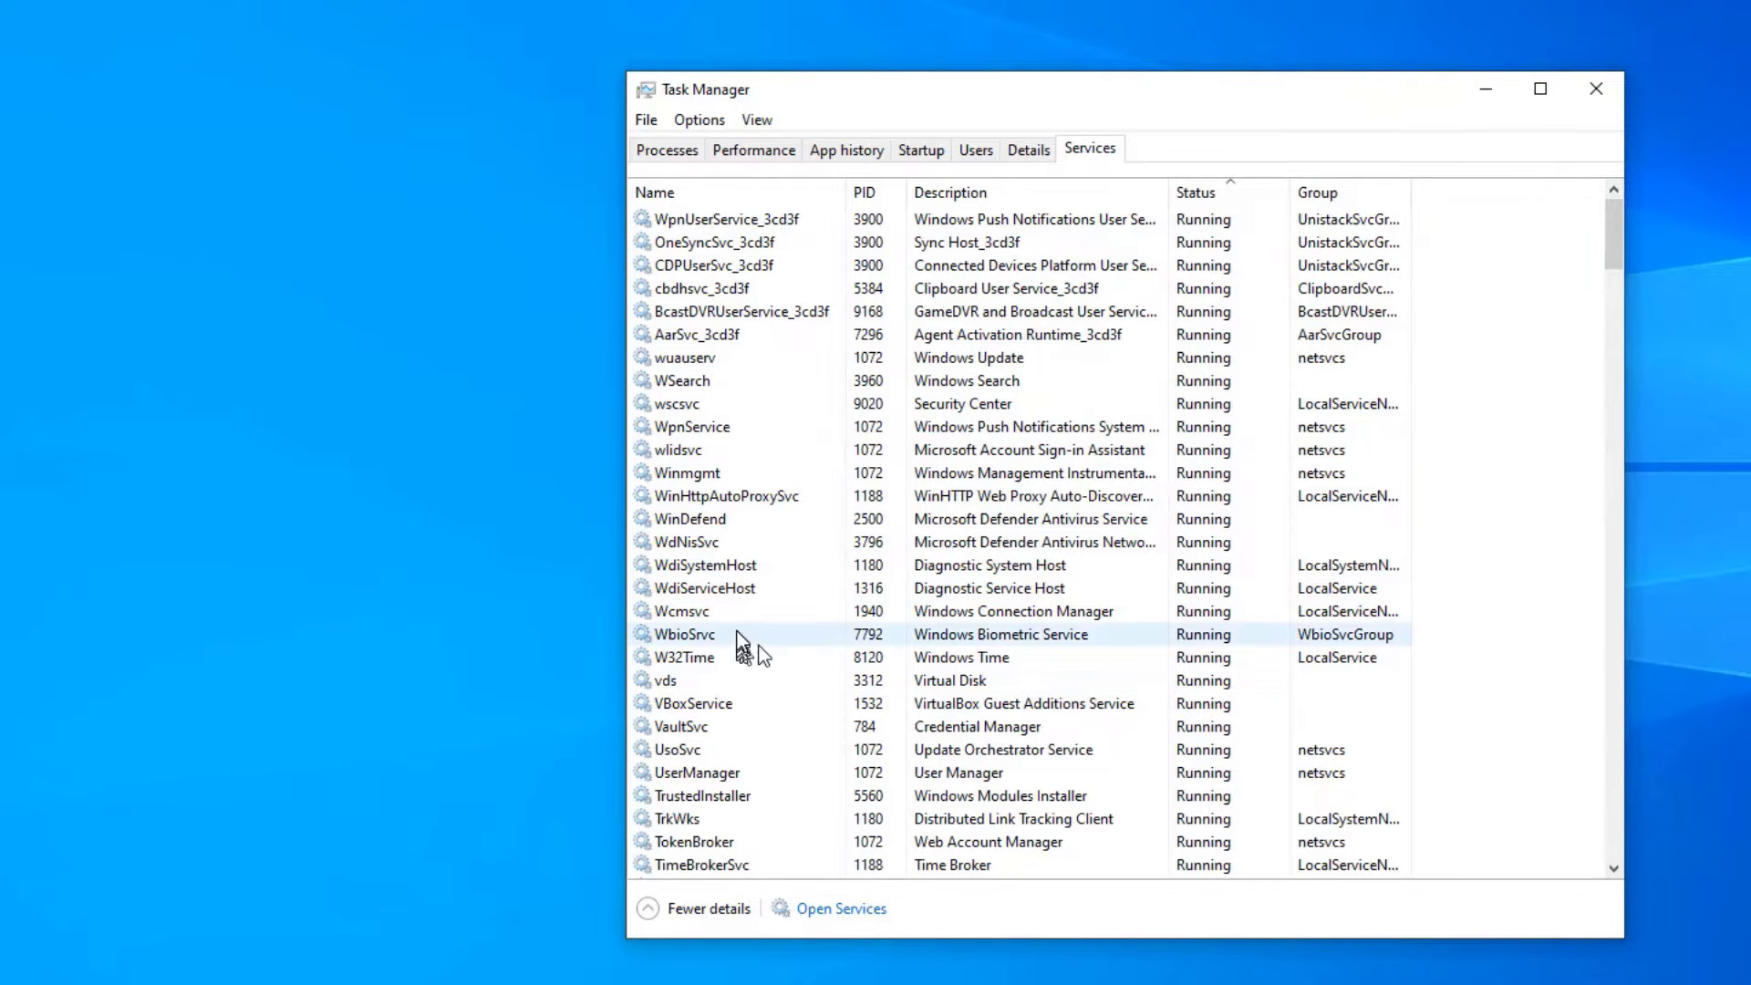
{"action": "scroll", "scroll_direction": "down", "scroll_amount": 3}
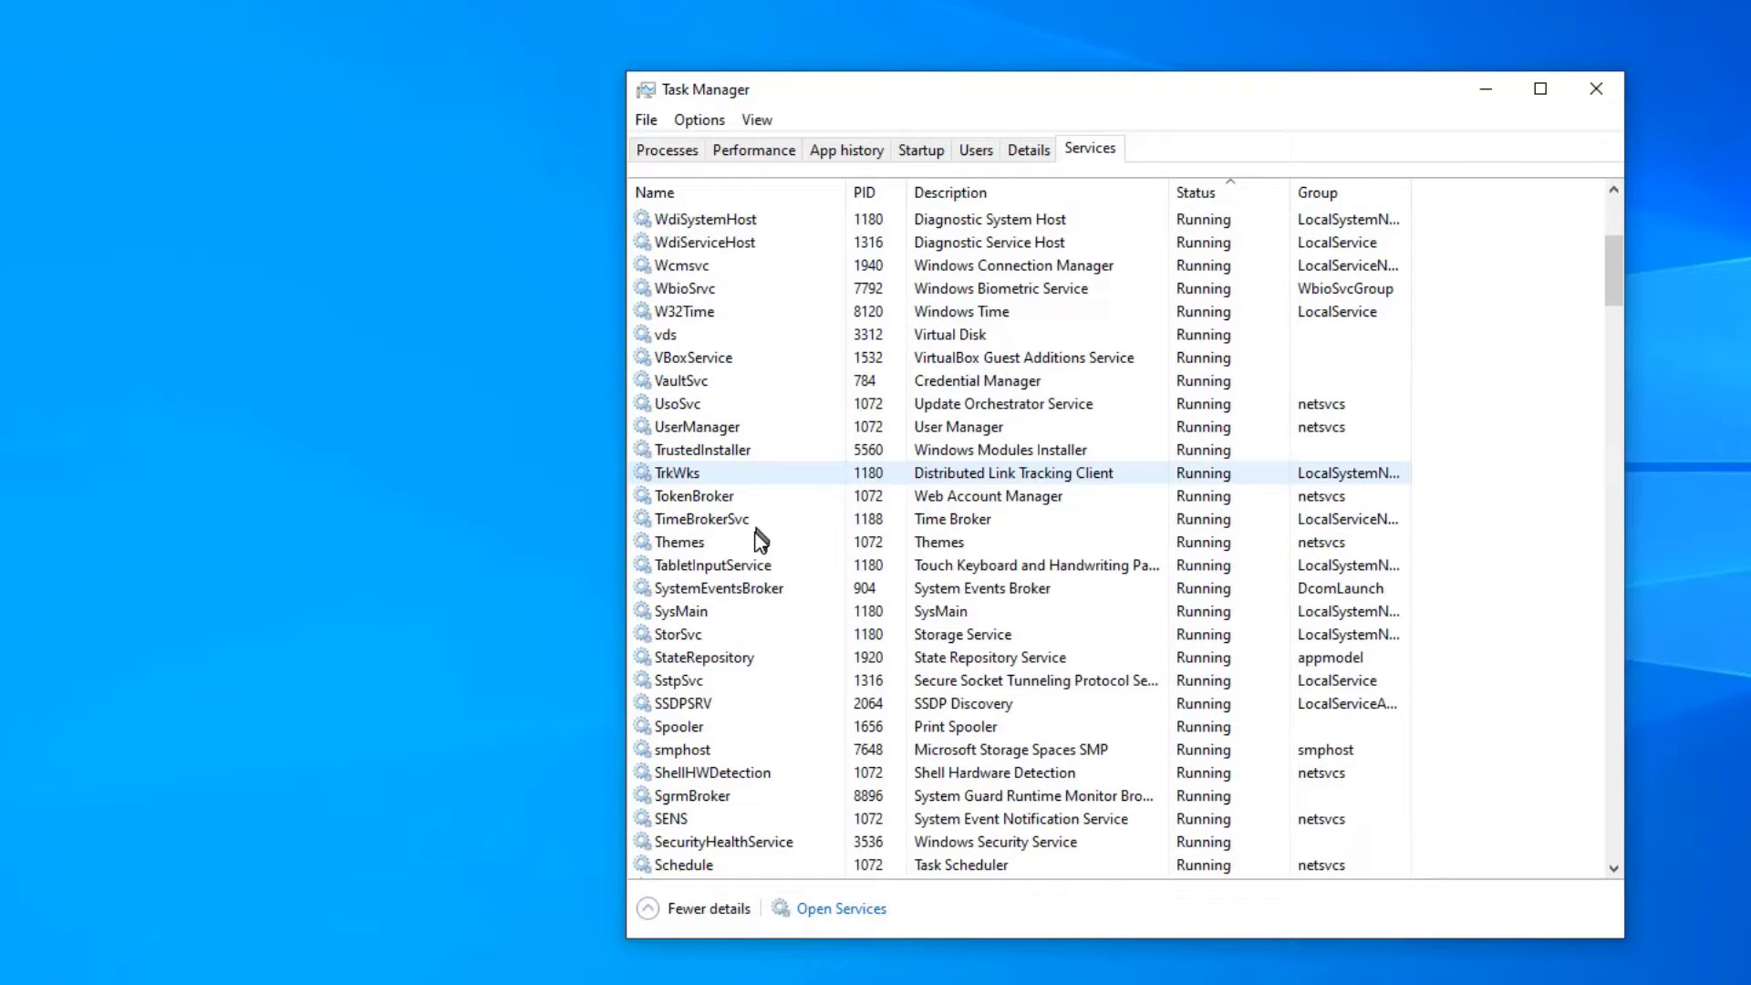
{"action": "scroll", "scroll_direction": "down", "scroll_amount": 3}
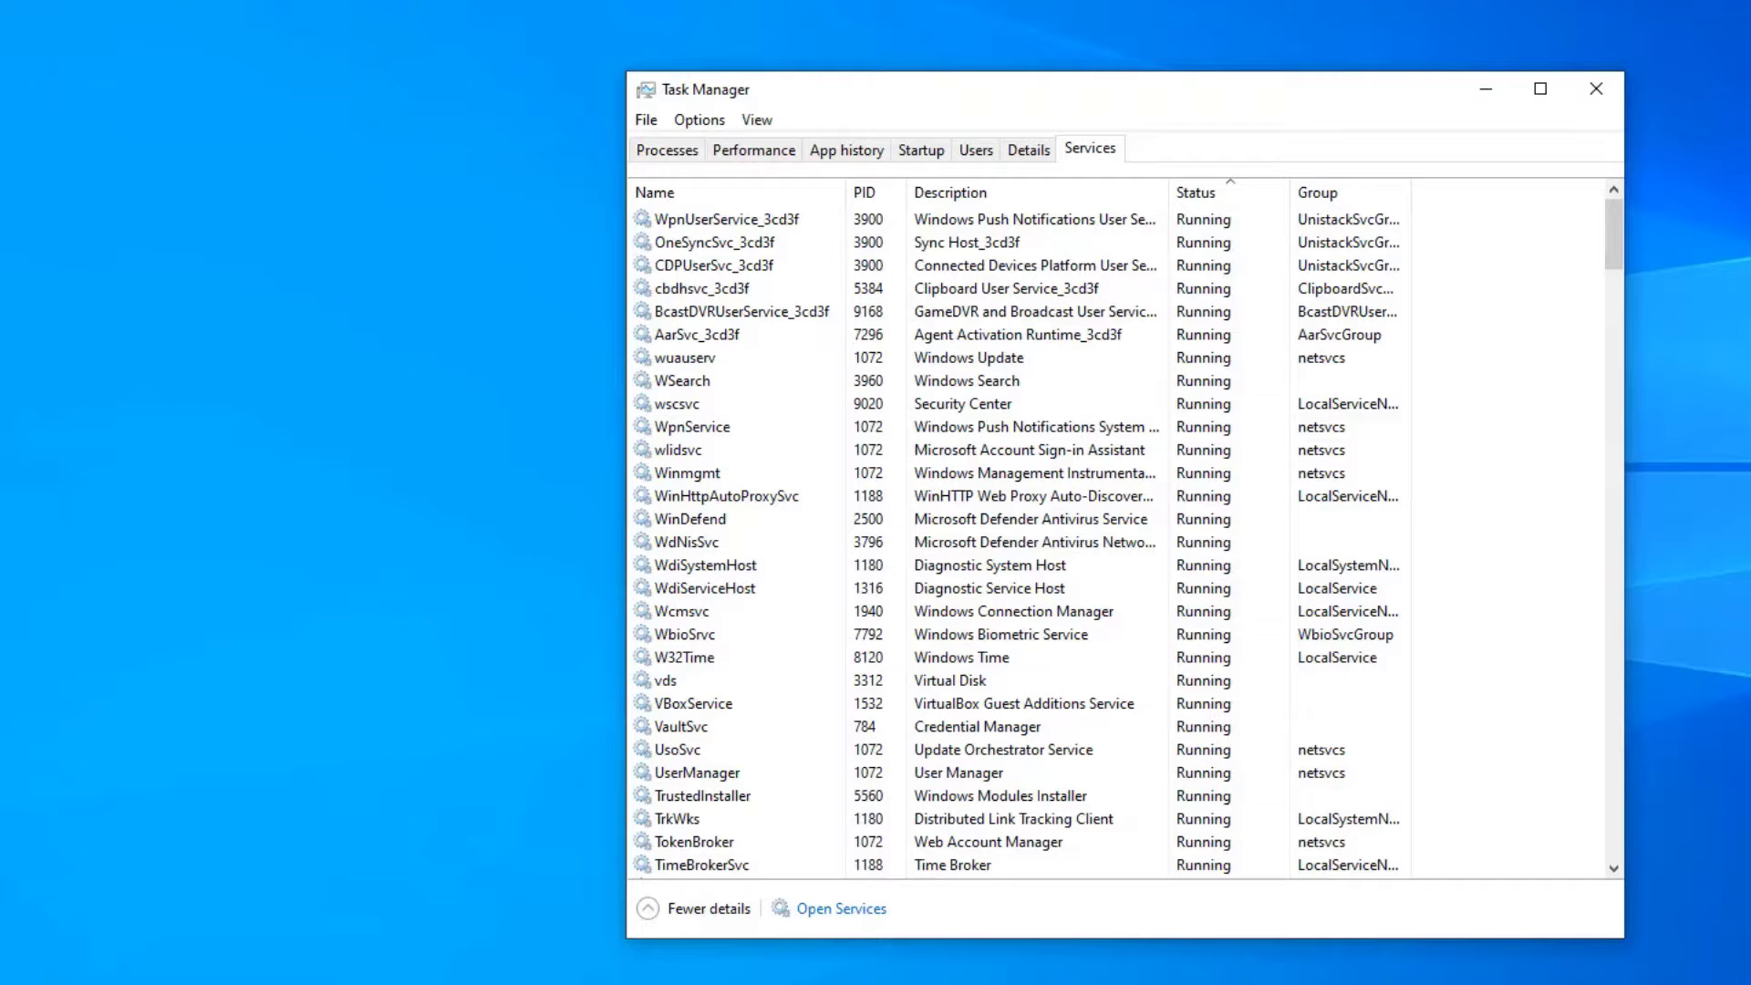
{"action": "left_click", "coordinate": [1594, 90]}
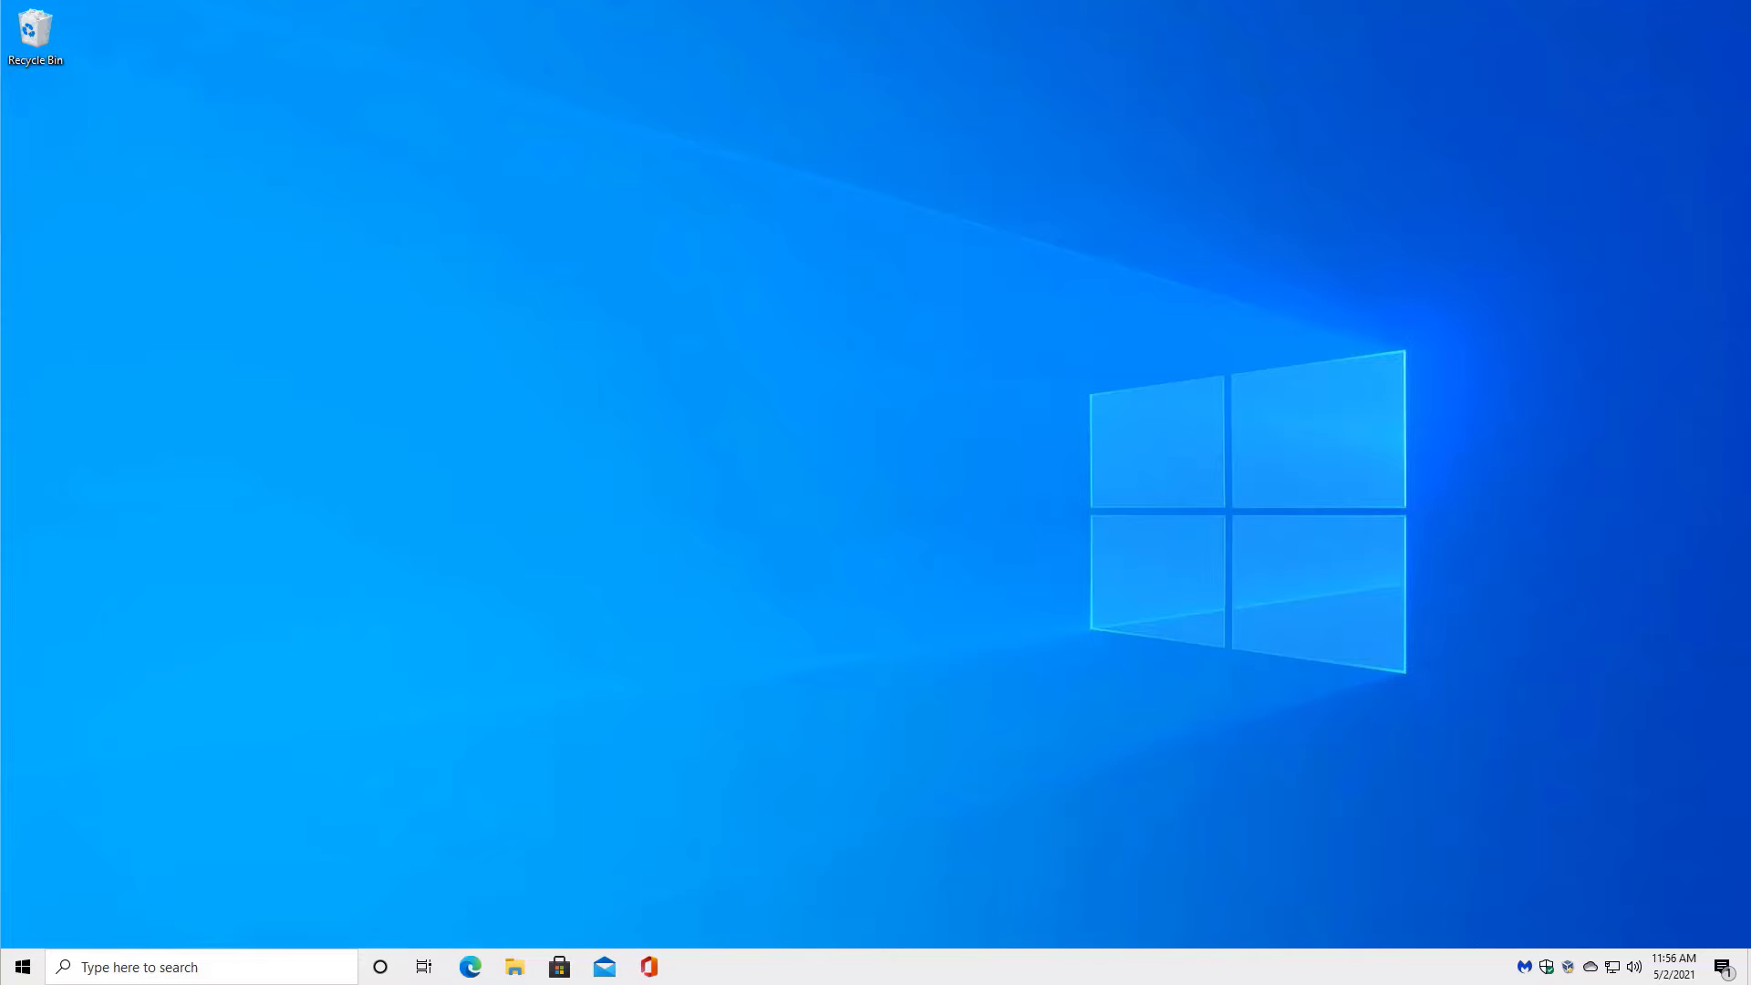
{"action": "mouse_move", "coordinate": [1461, 317]}
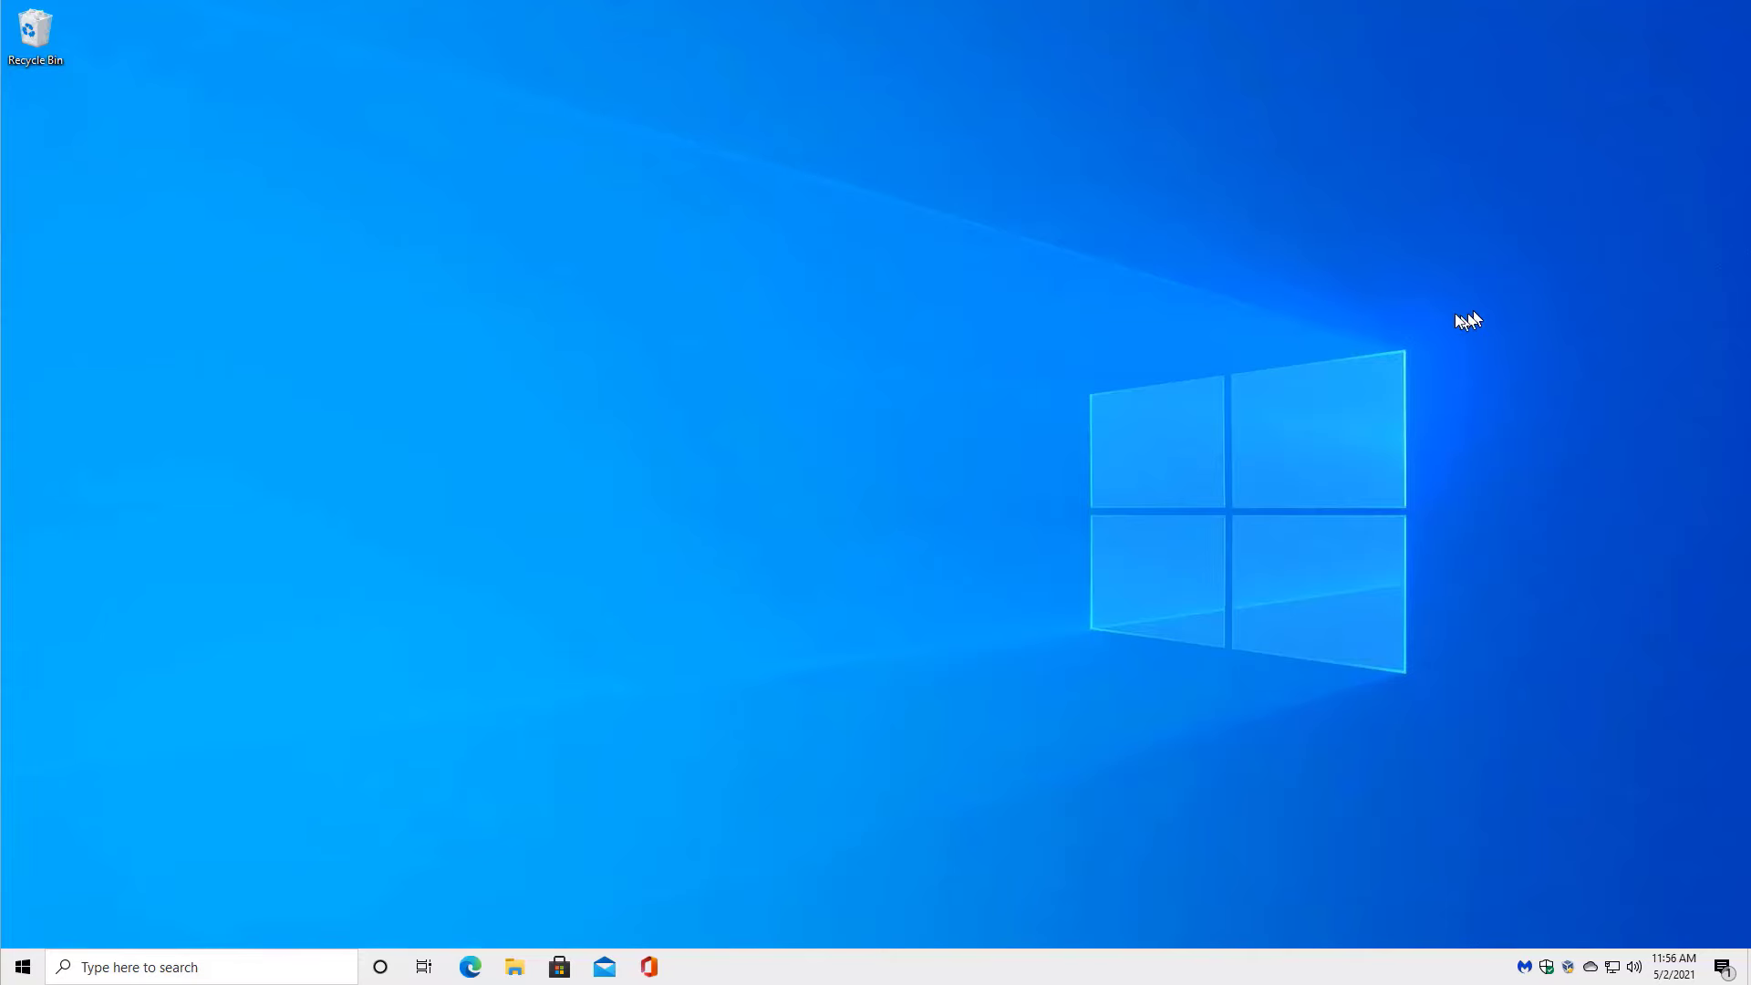
{"action": "mouse_move", "coordinate": [1221, 305]}
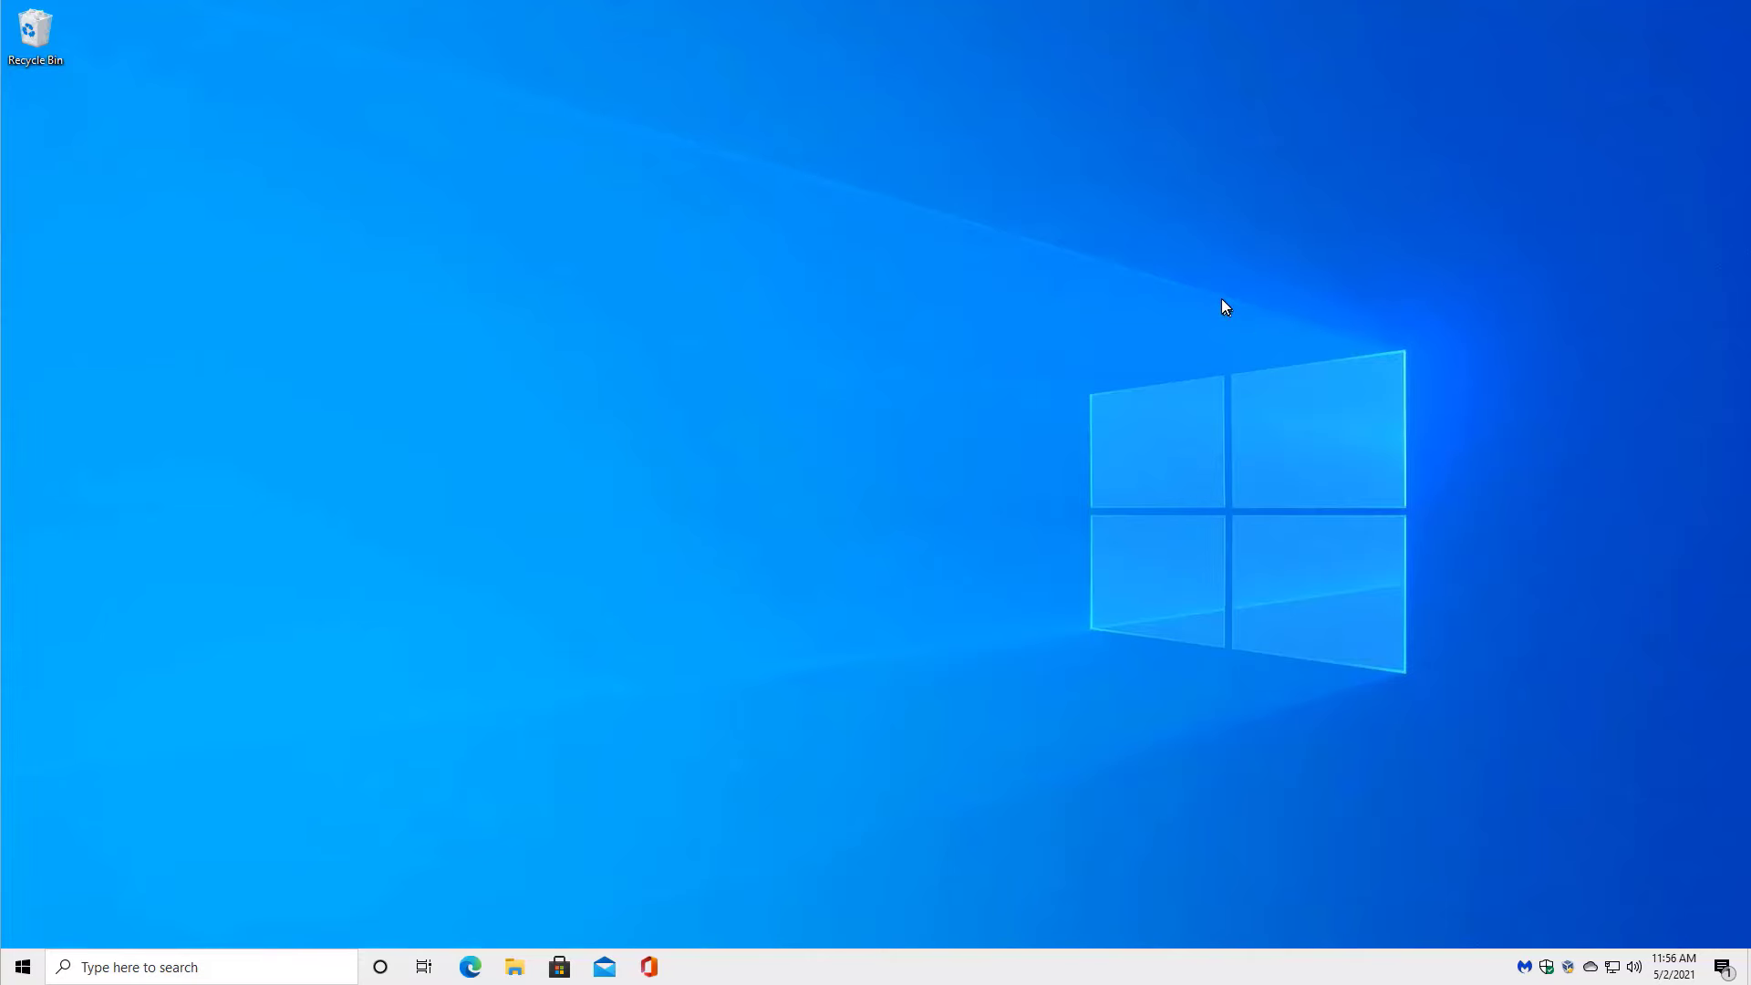
{"action": "mouse_move", "coordinate": [695, 507]}
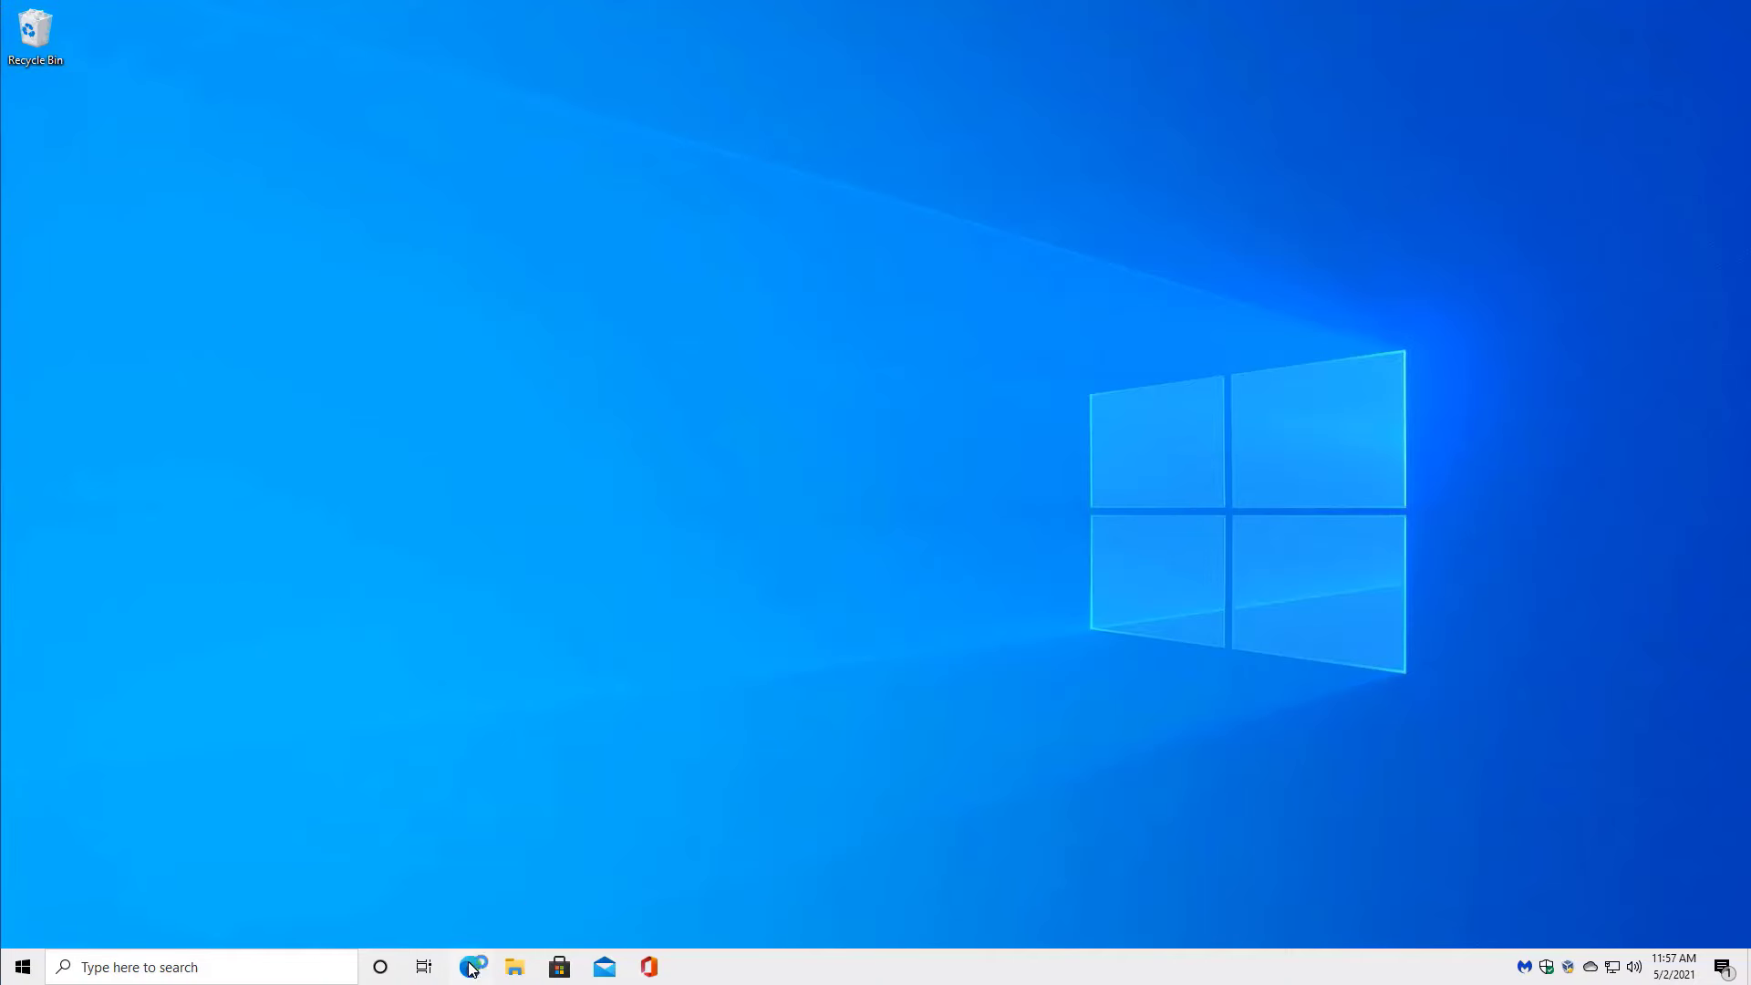
- Launch Microsoft Edge from its taskbar icon
{"action": "left_click", "coordinate": [469, 967]}
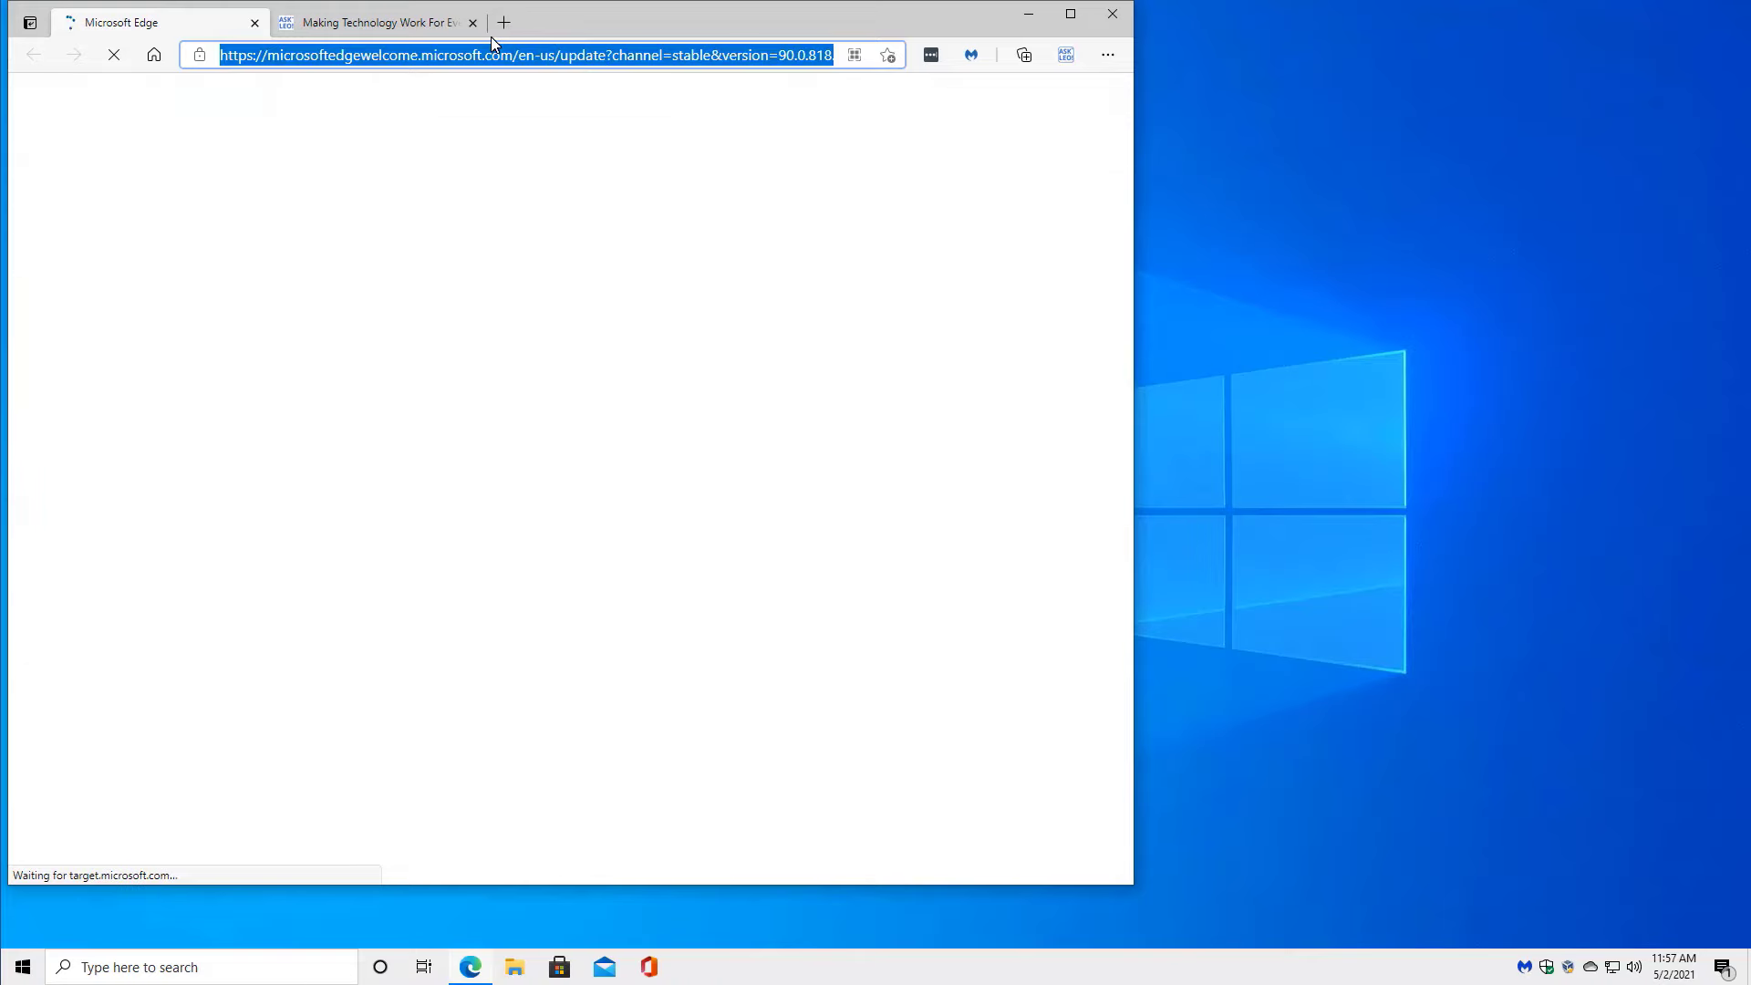
- Go to go.askleo.com/procexp, download the Process Explorer zip, and open it
{"action": "type", "text": "https://go.askleo.com/procexp"}
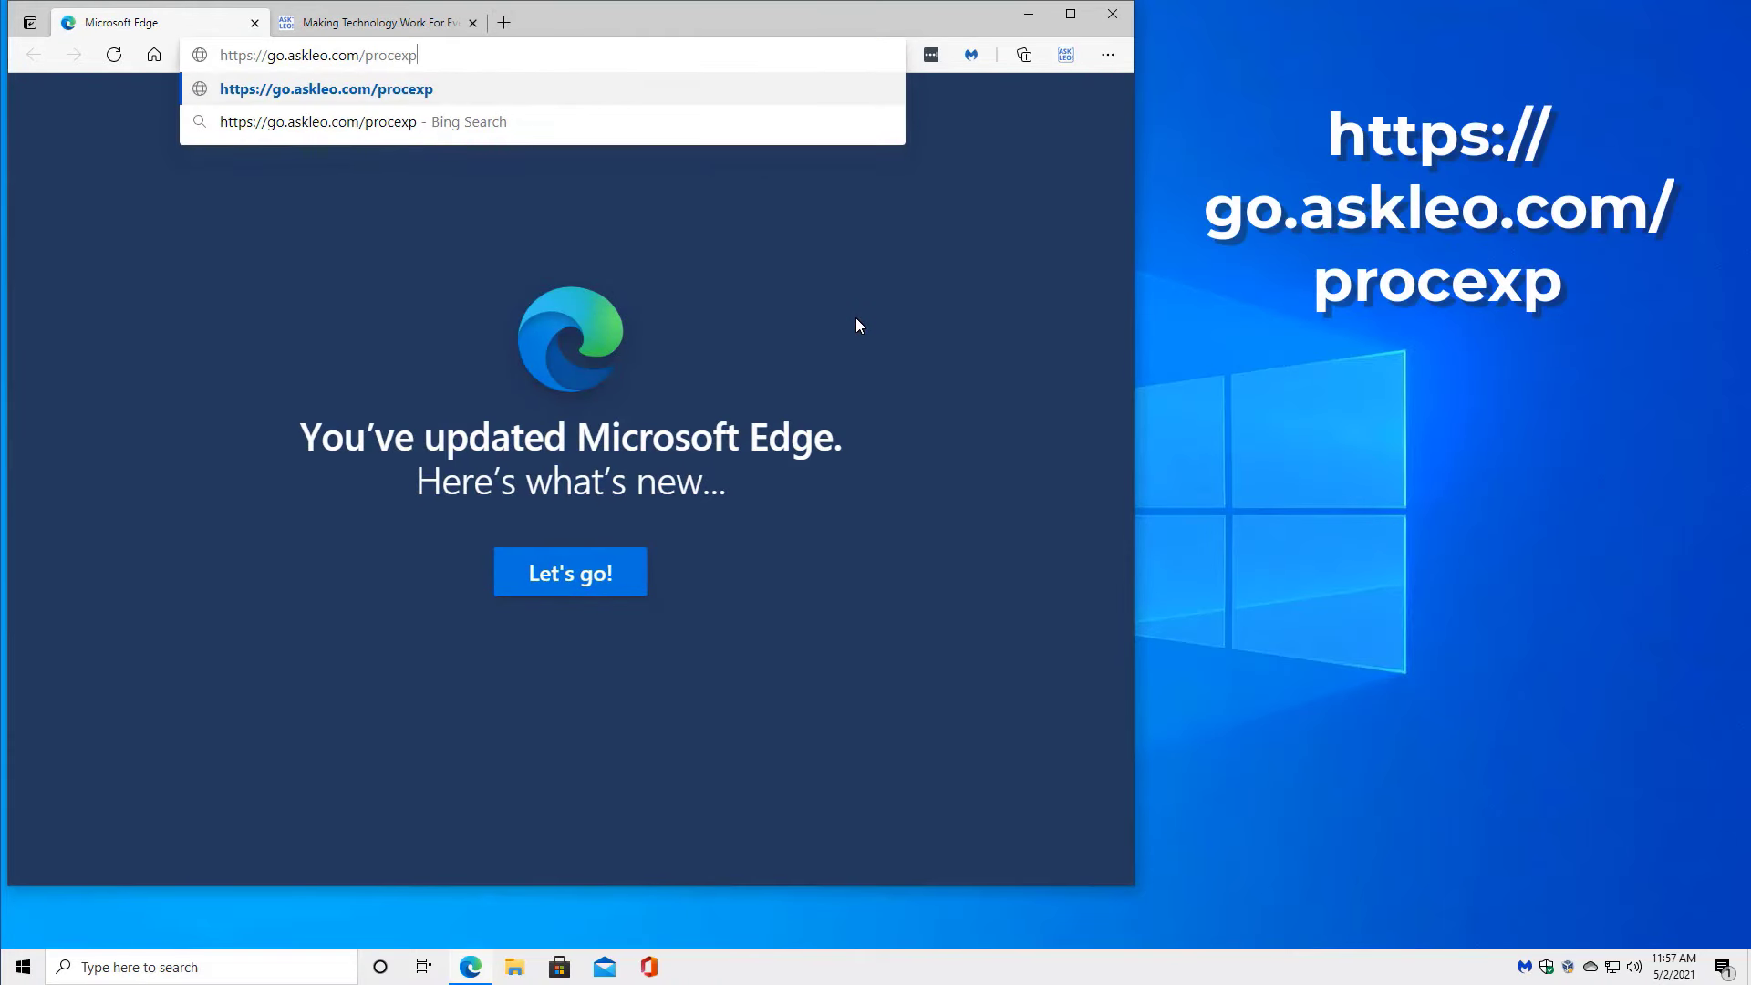
{"action": "mouse_move", "coordinate": [845, 320]}
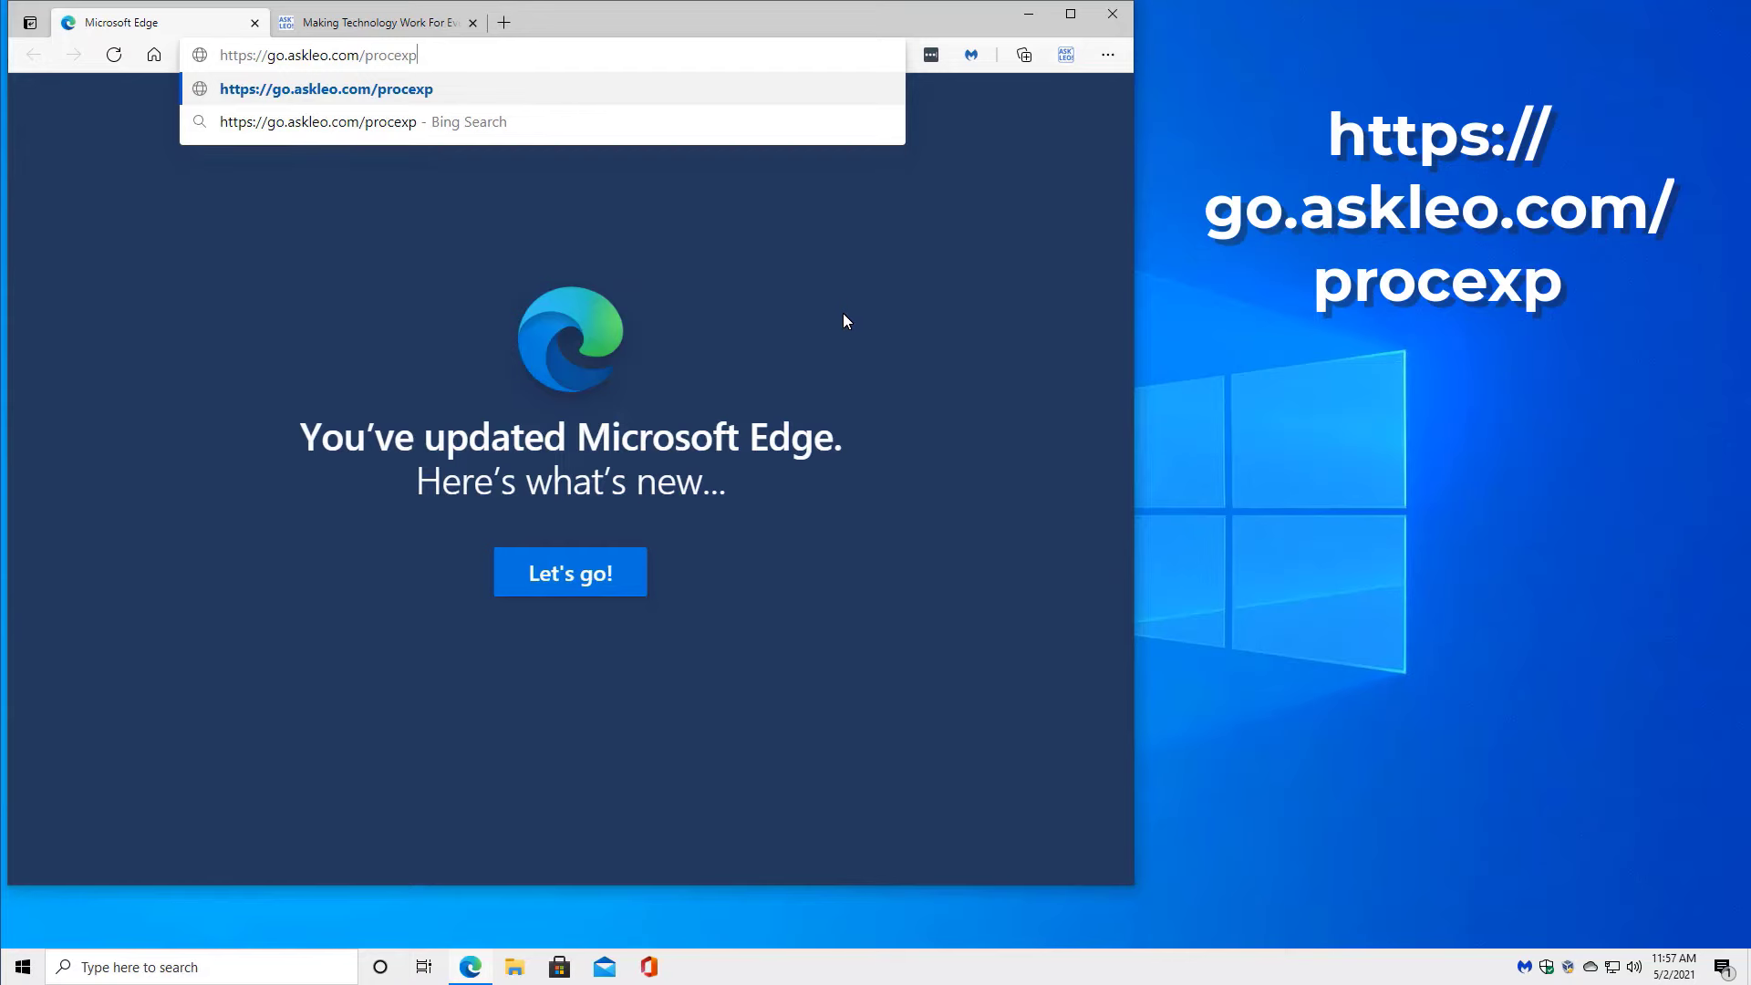
{"action": "key", "text": "Enter"}
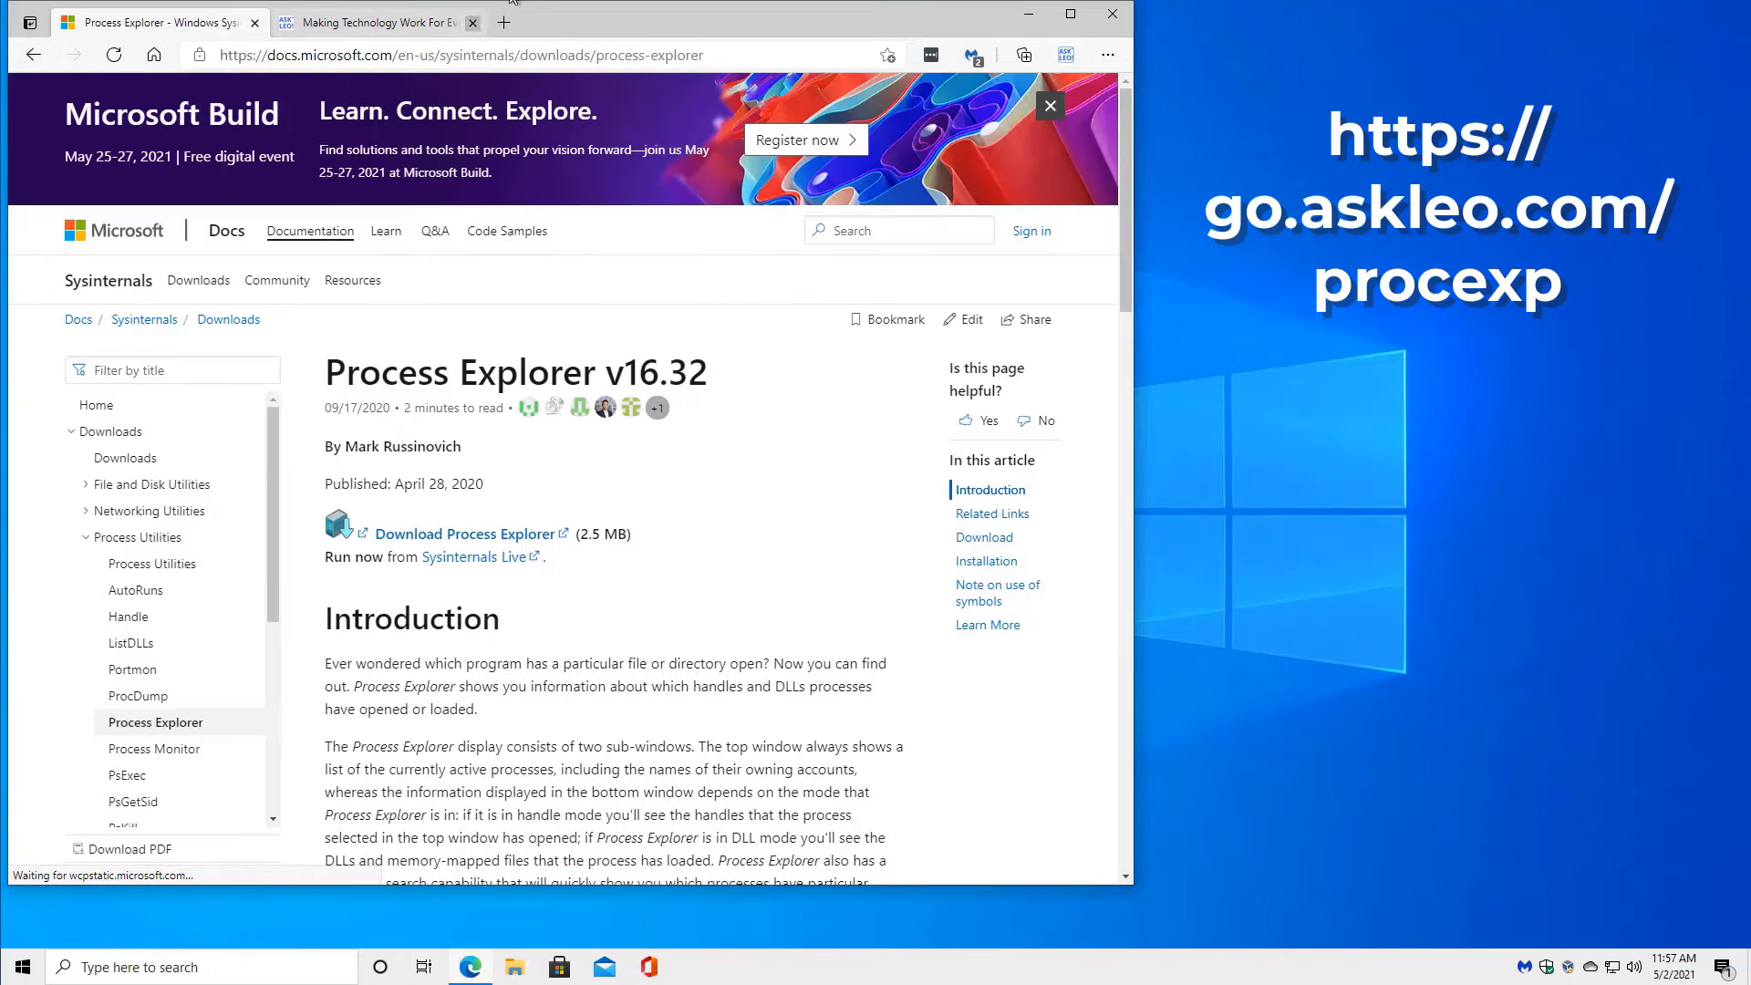
{"action": "left_click", "coordinate": [472, 20]}
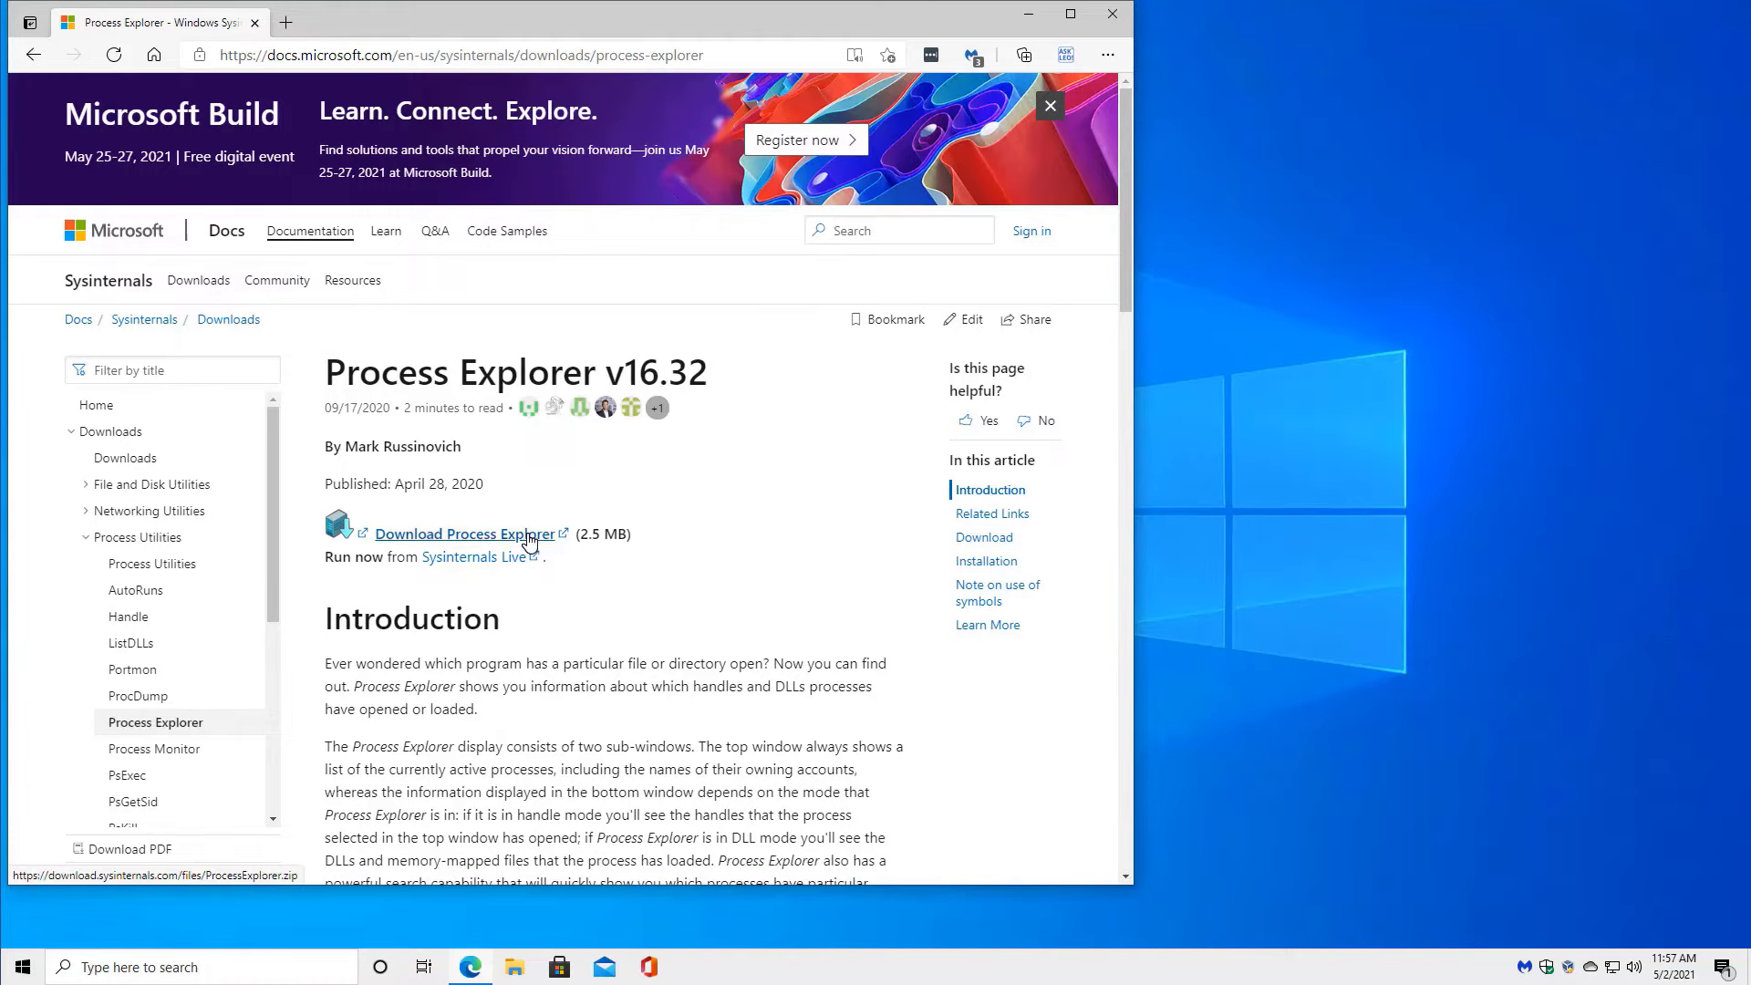
{"action": "left_click", "coordinate": [468, 534]}
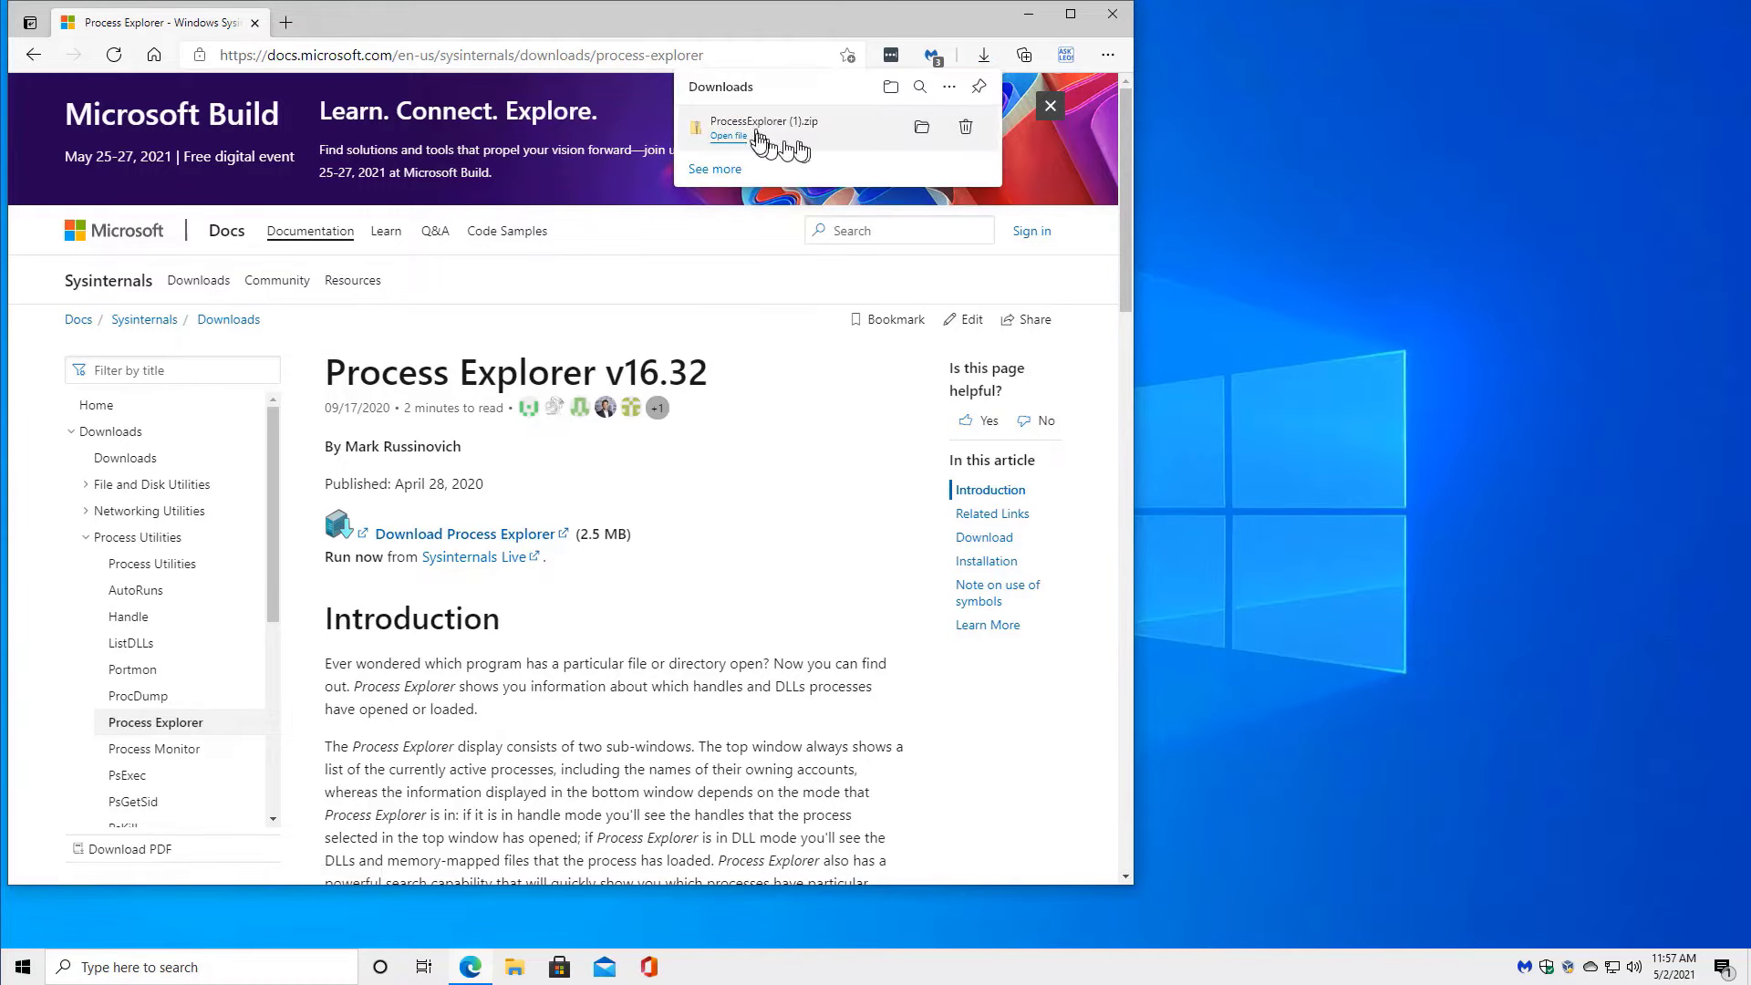
{"action": "left_click", "coordinate": [727, 136]}
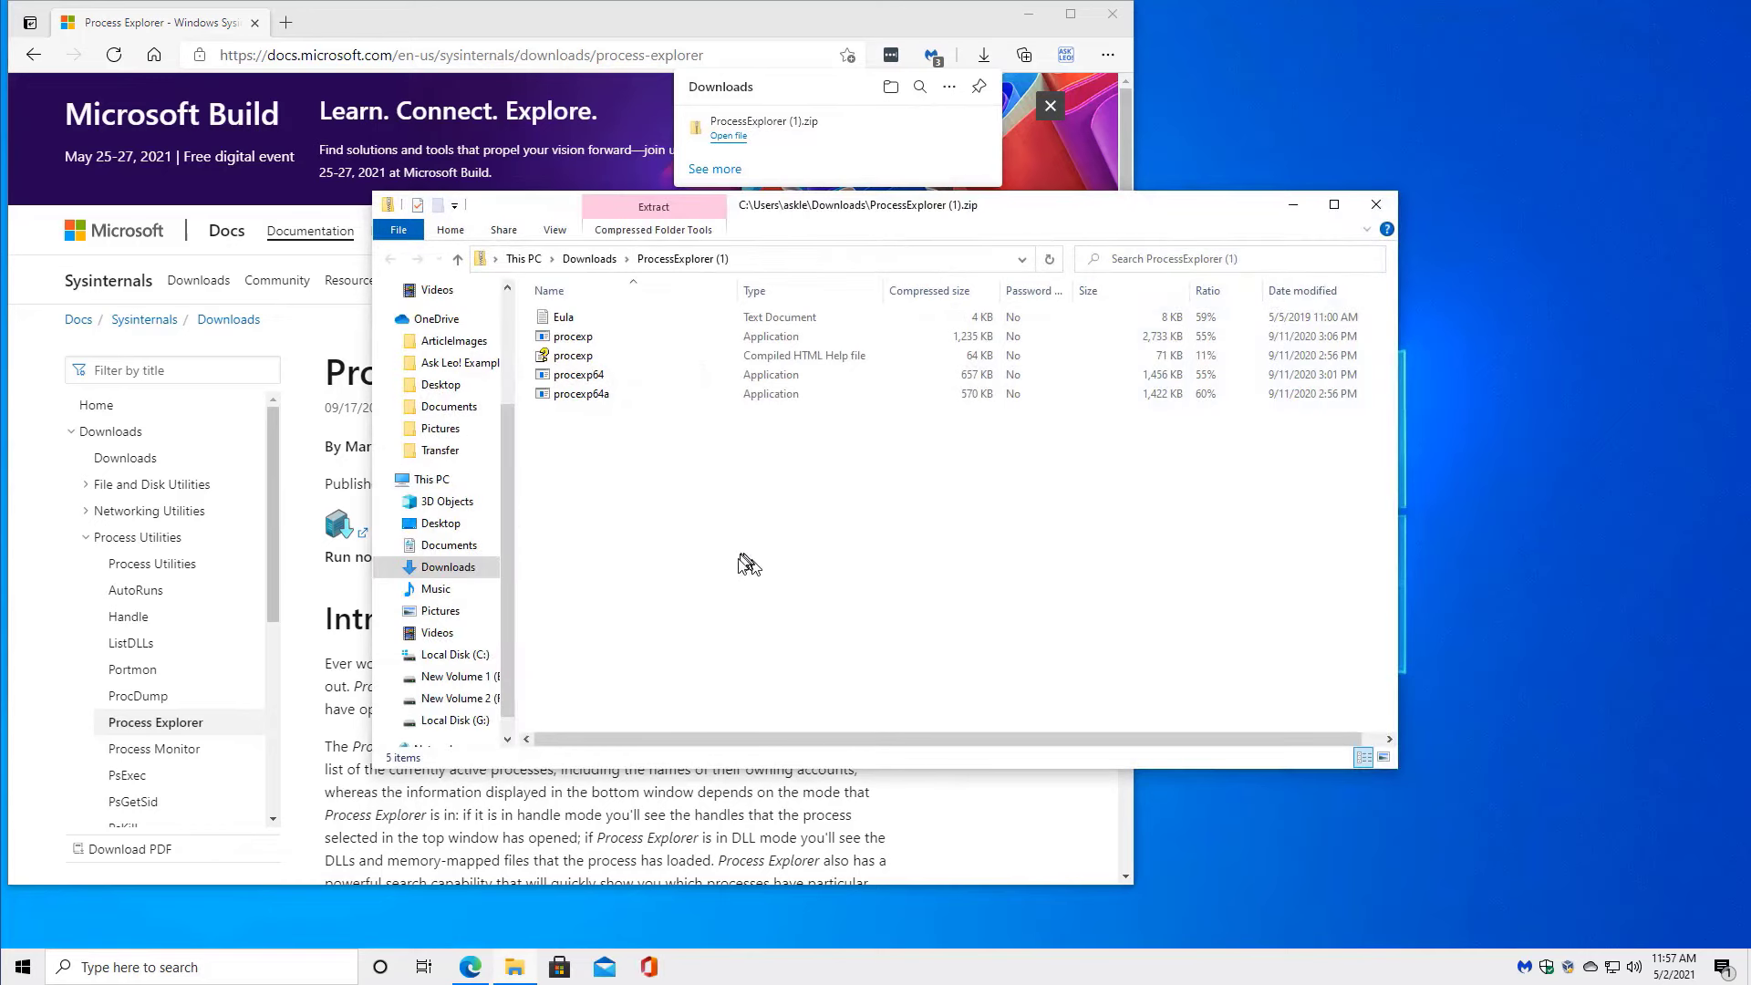
{"action": "mouse_move", "coordinate": [647, 485]}
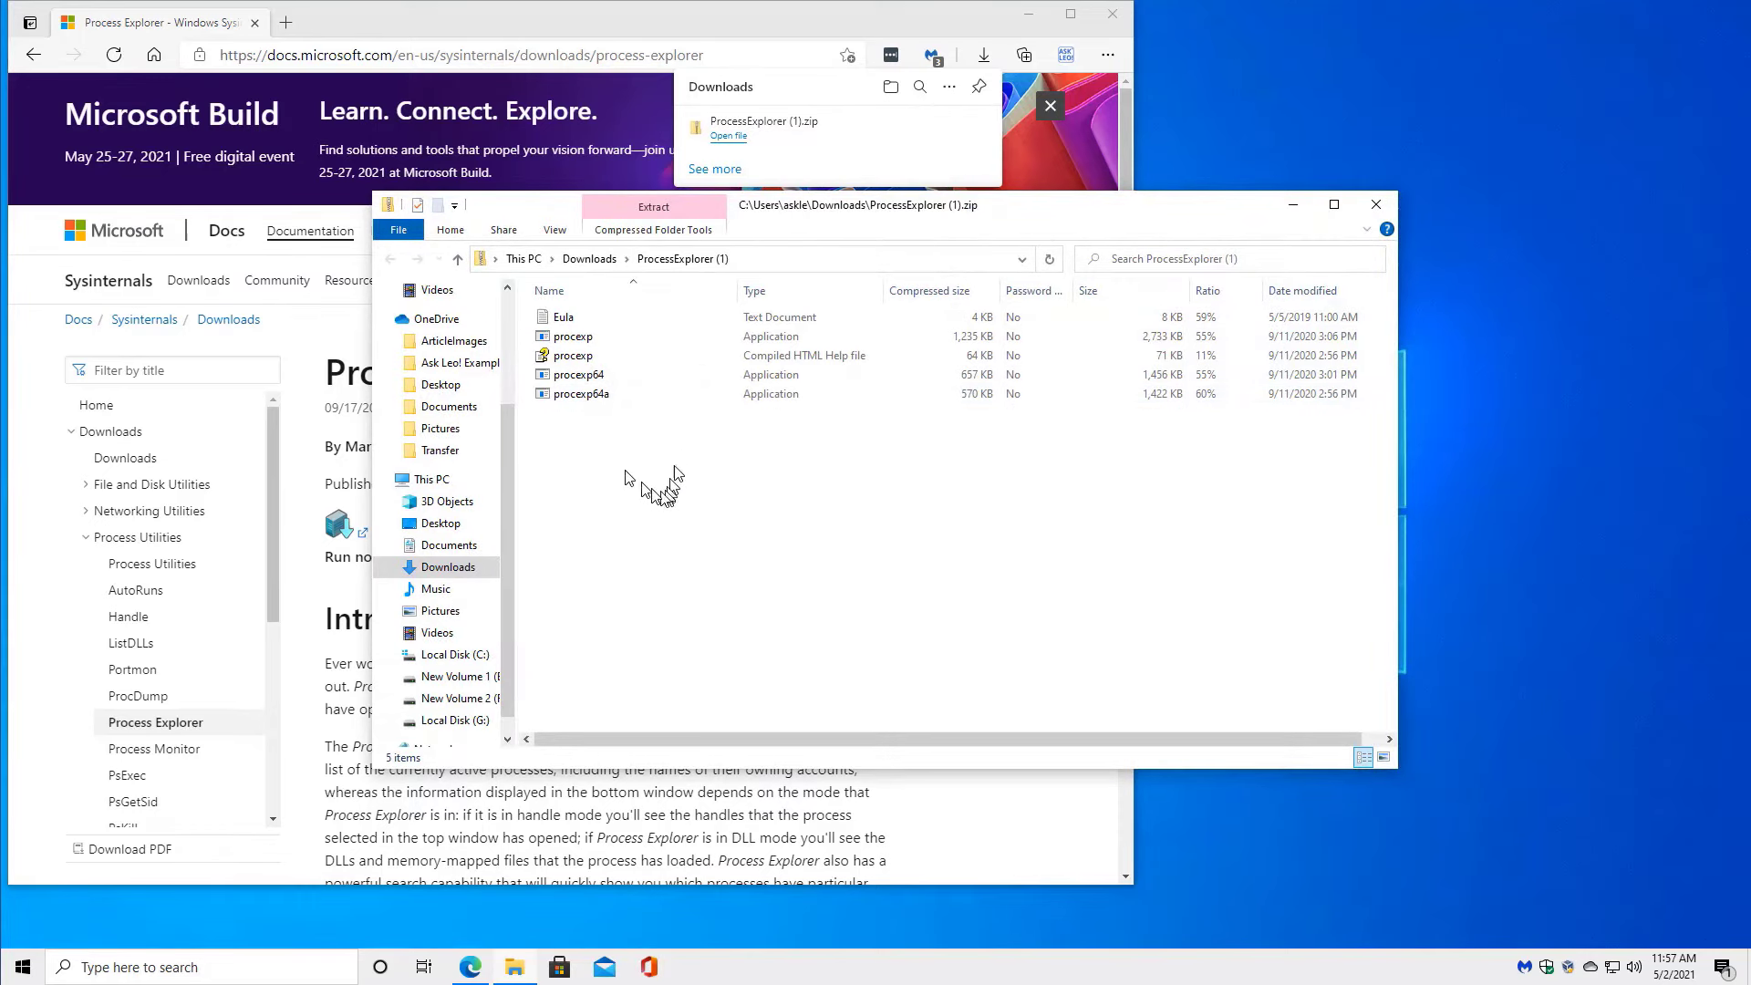
{"action": "mouse_move", "coordinate": [884, 550]}
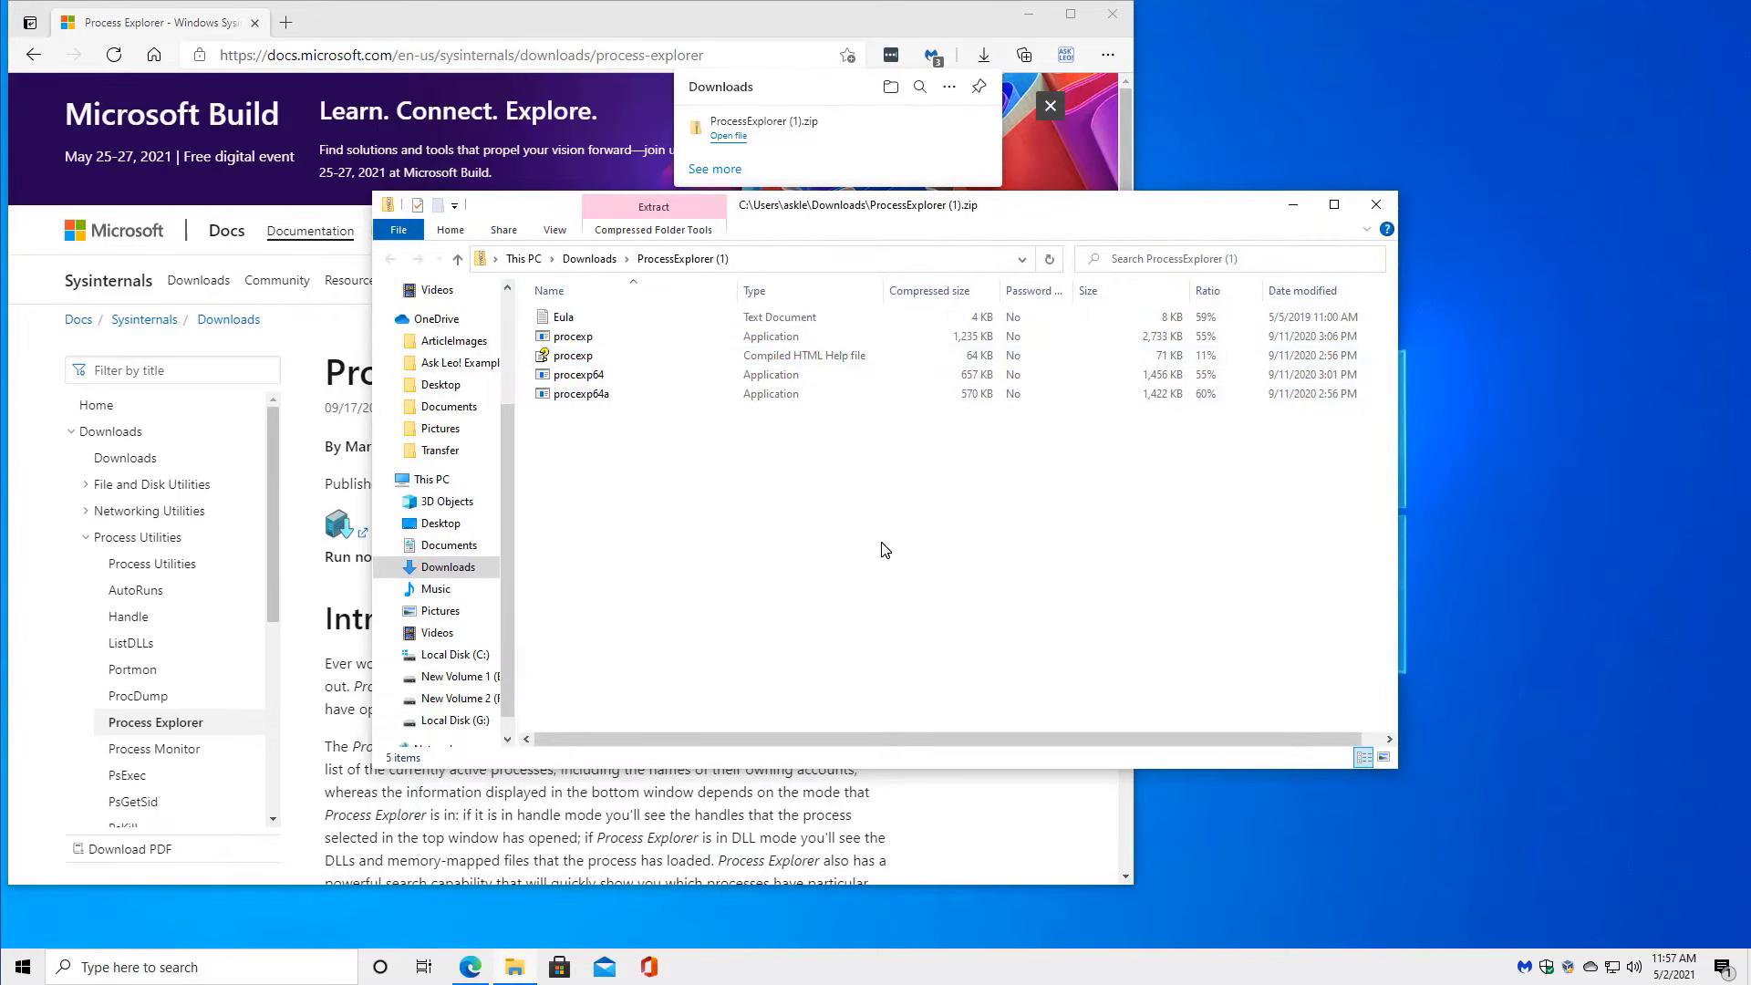
{"action": "mouse_move", "coordinate": [725, 533]}
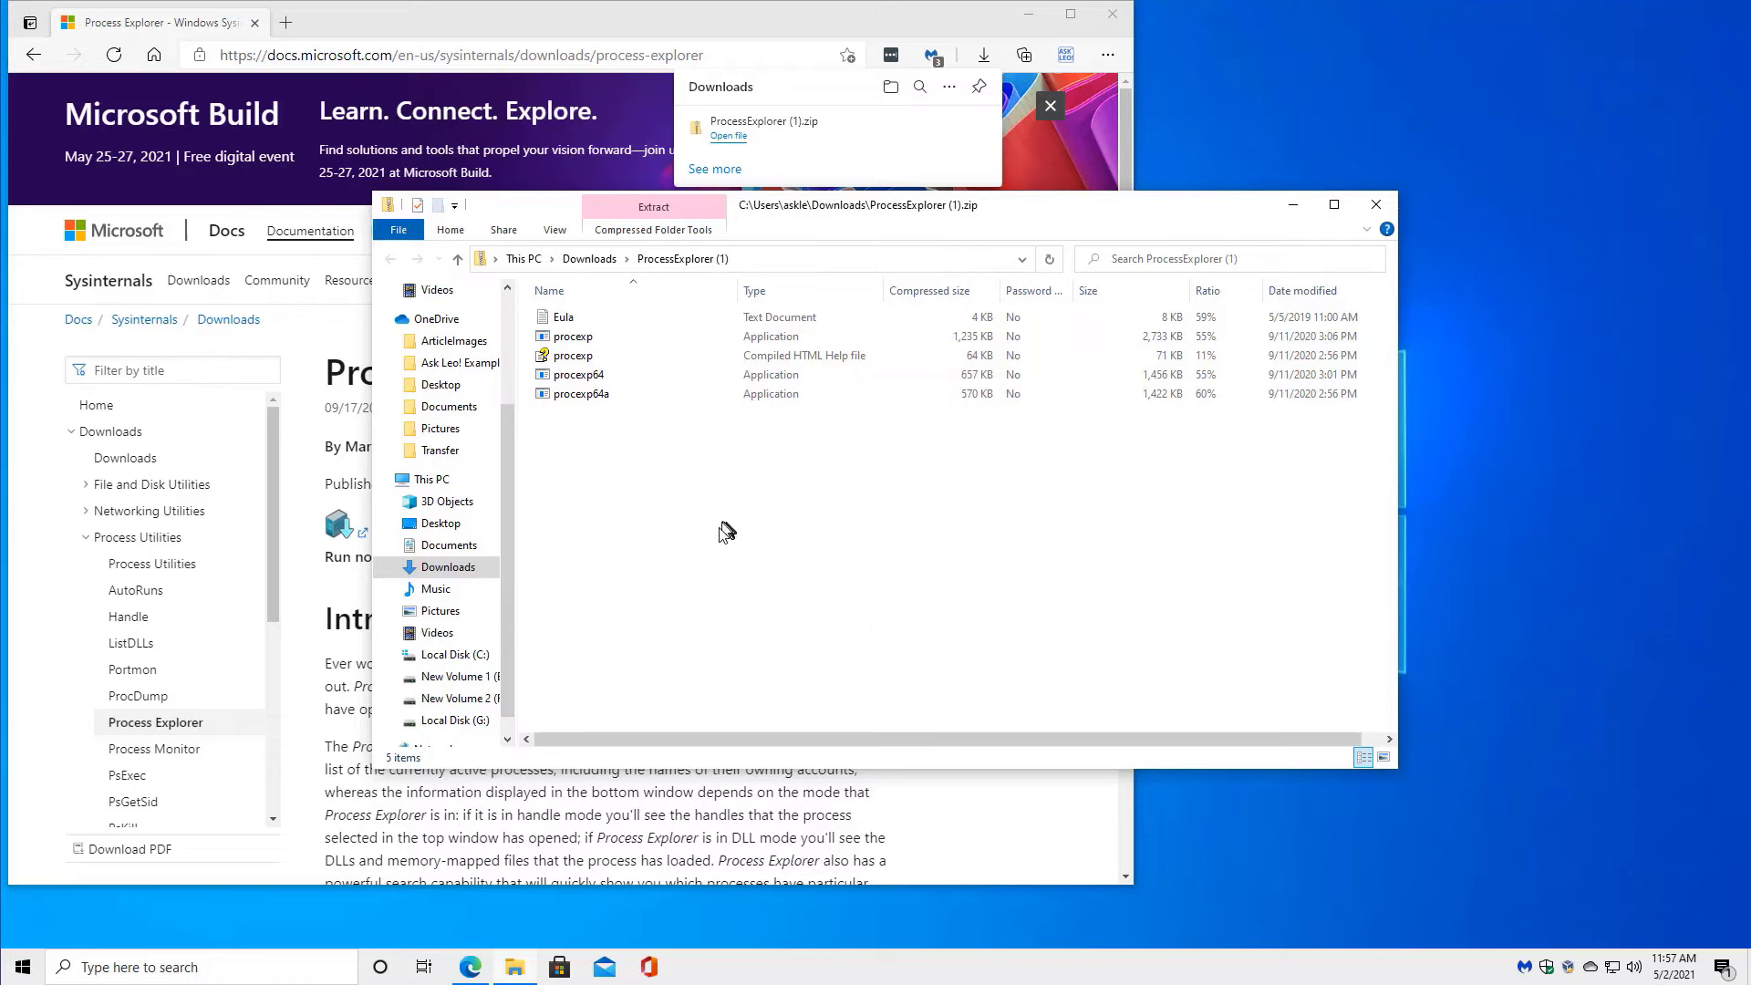
- Drag procexp, procexp.chm, procexp64 and procexp64a from the zip into Downloads
{"action": "left_click", "coordinate": [580, 394]}
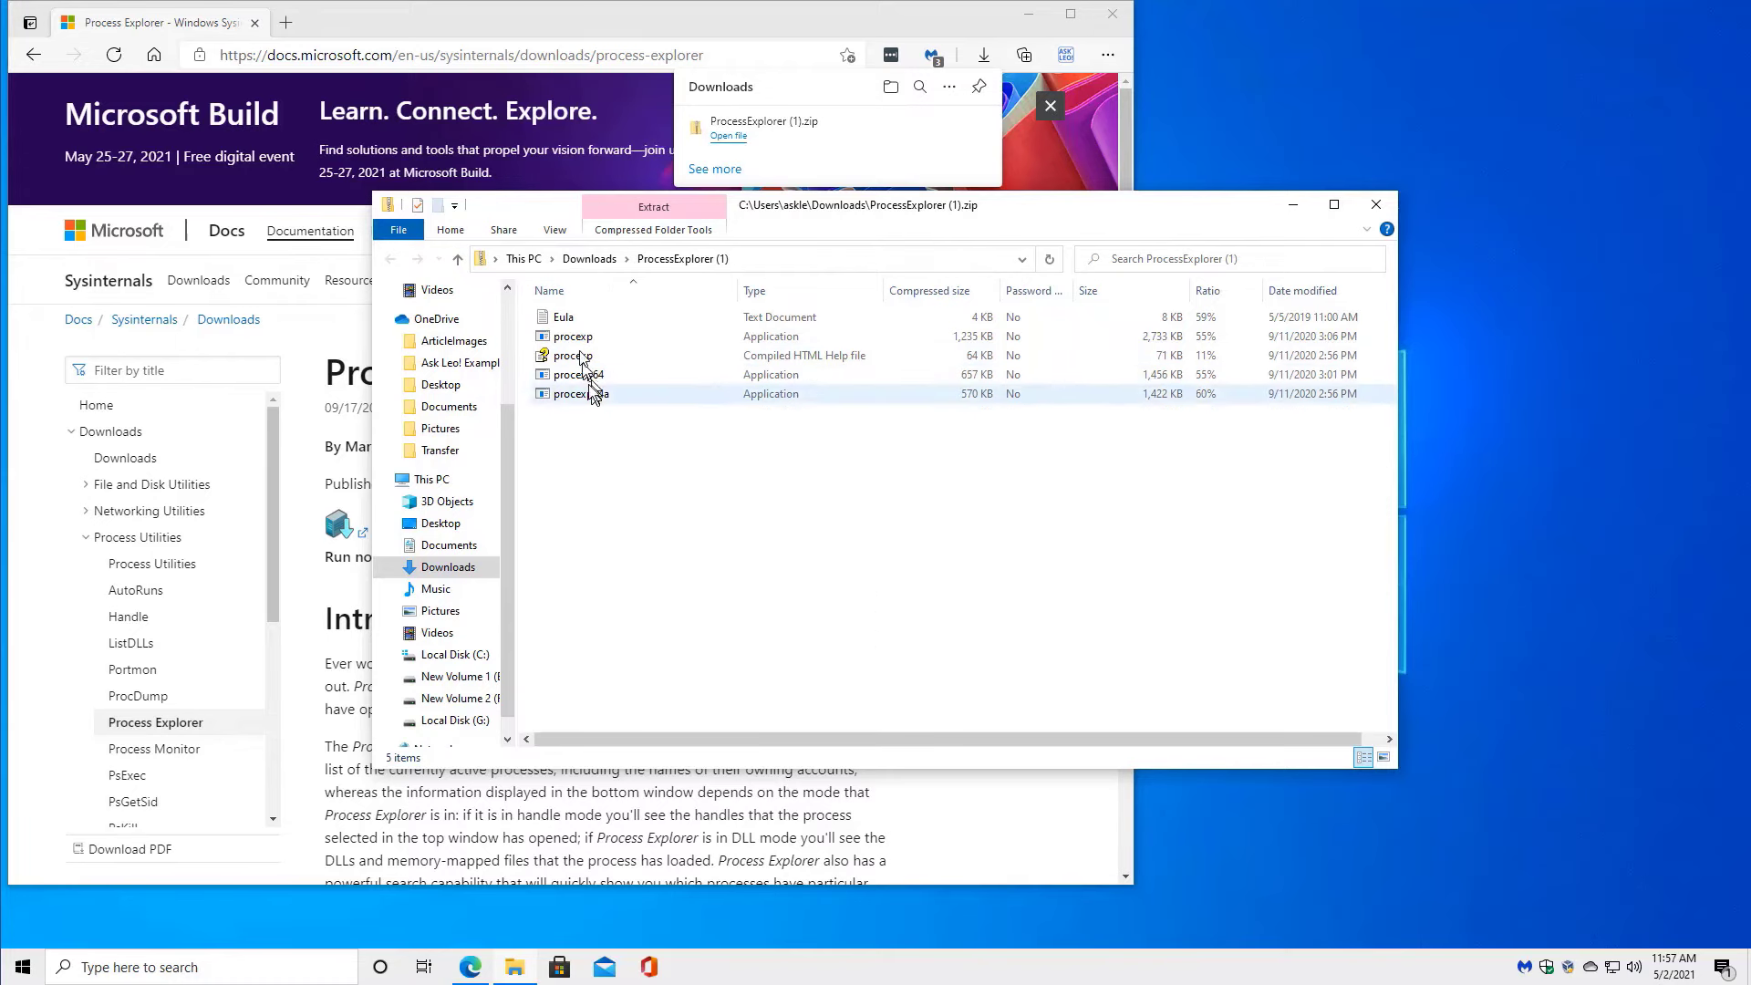
{"action": "left_click", "coordinate": [572, 336]}
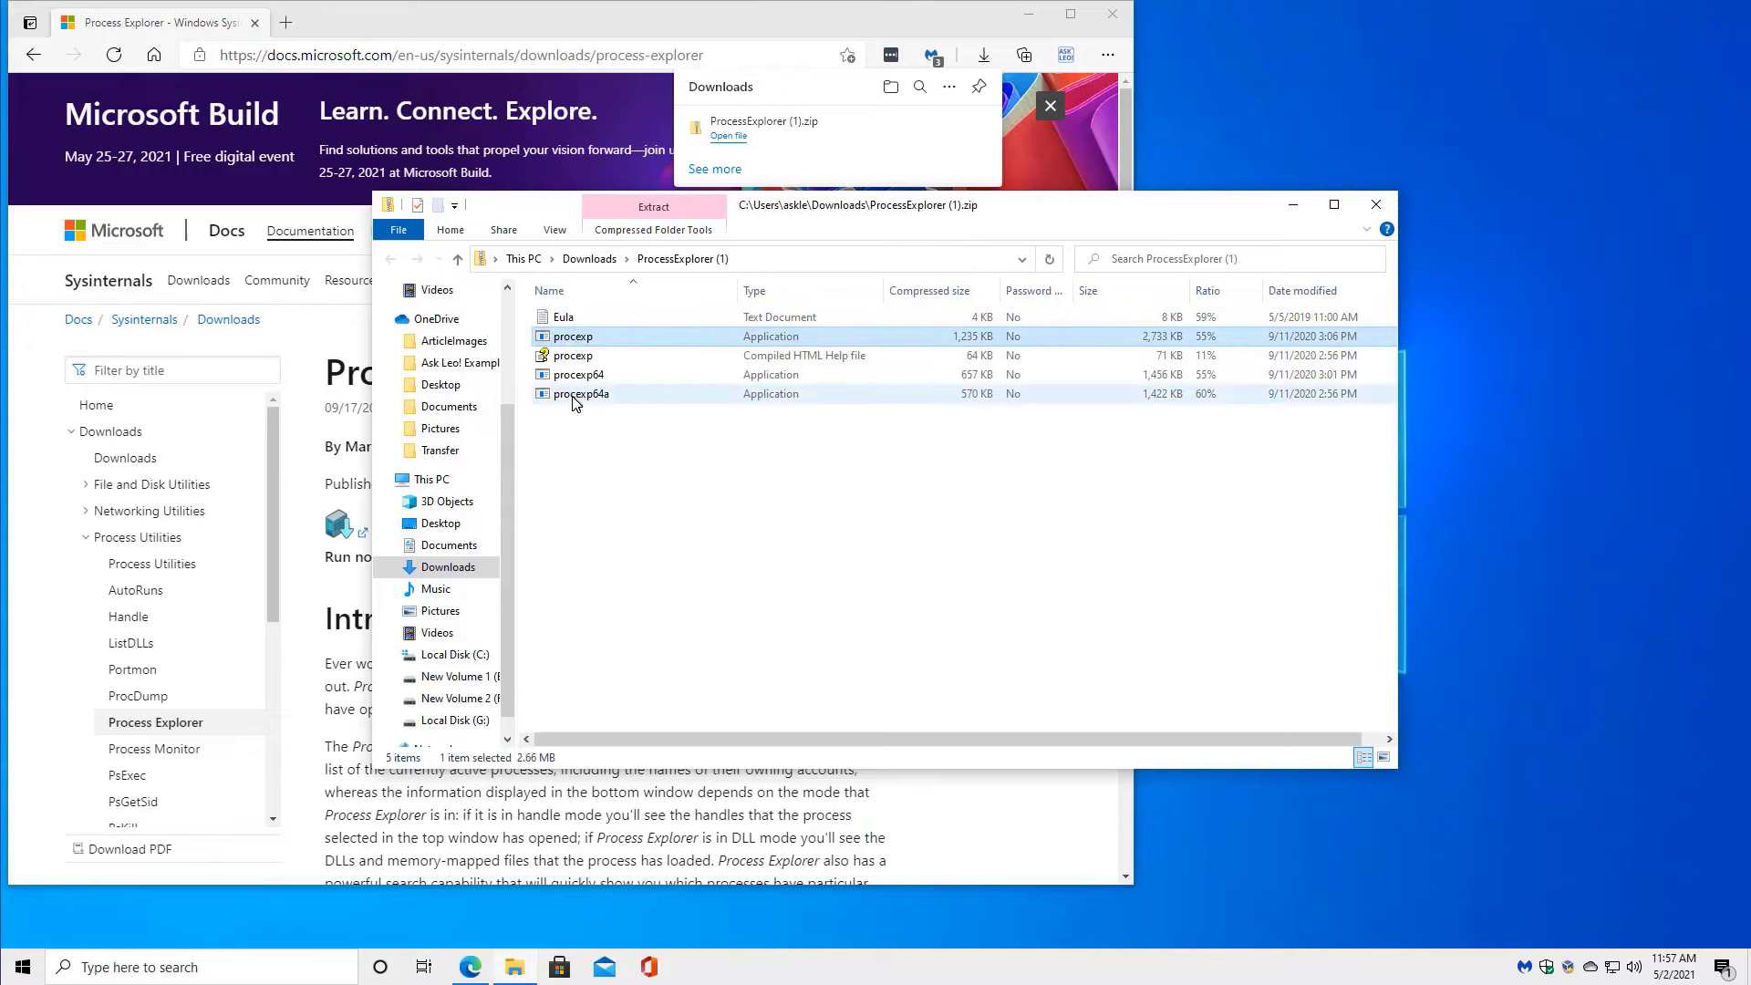
{"action": "left_click", "coordinate": [573, 356]}
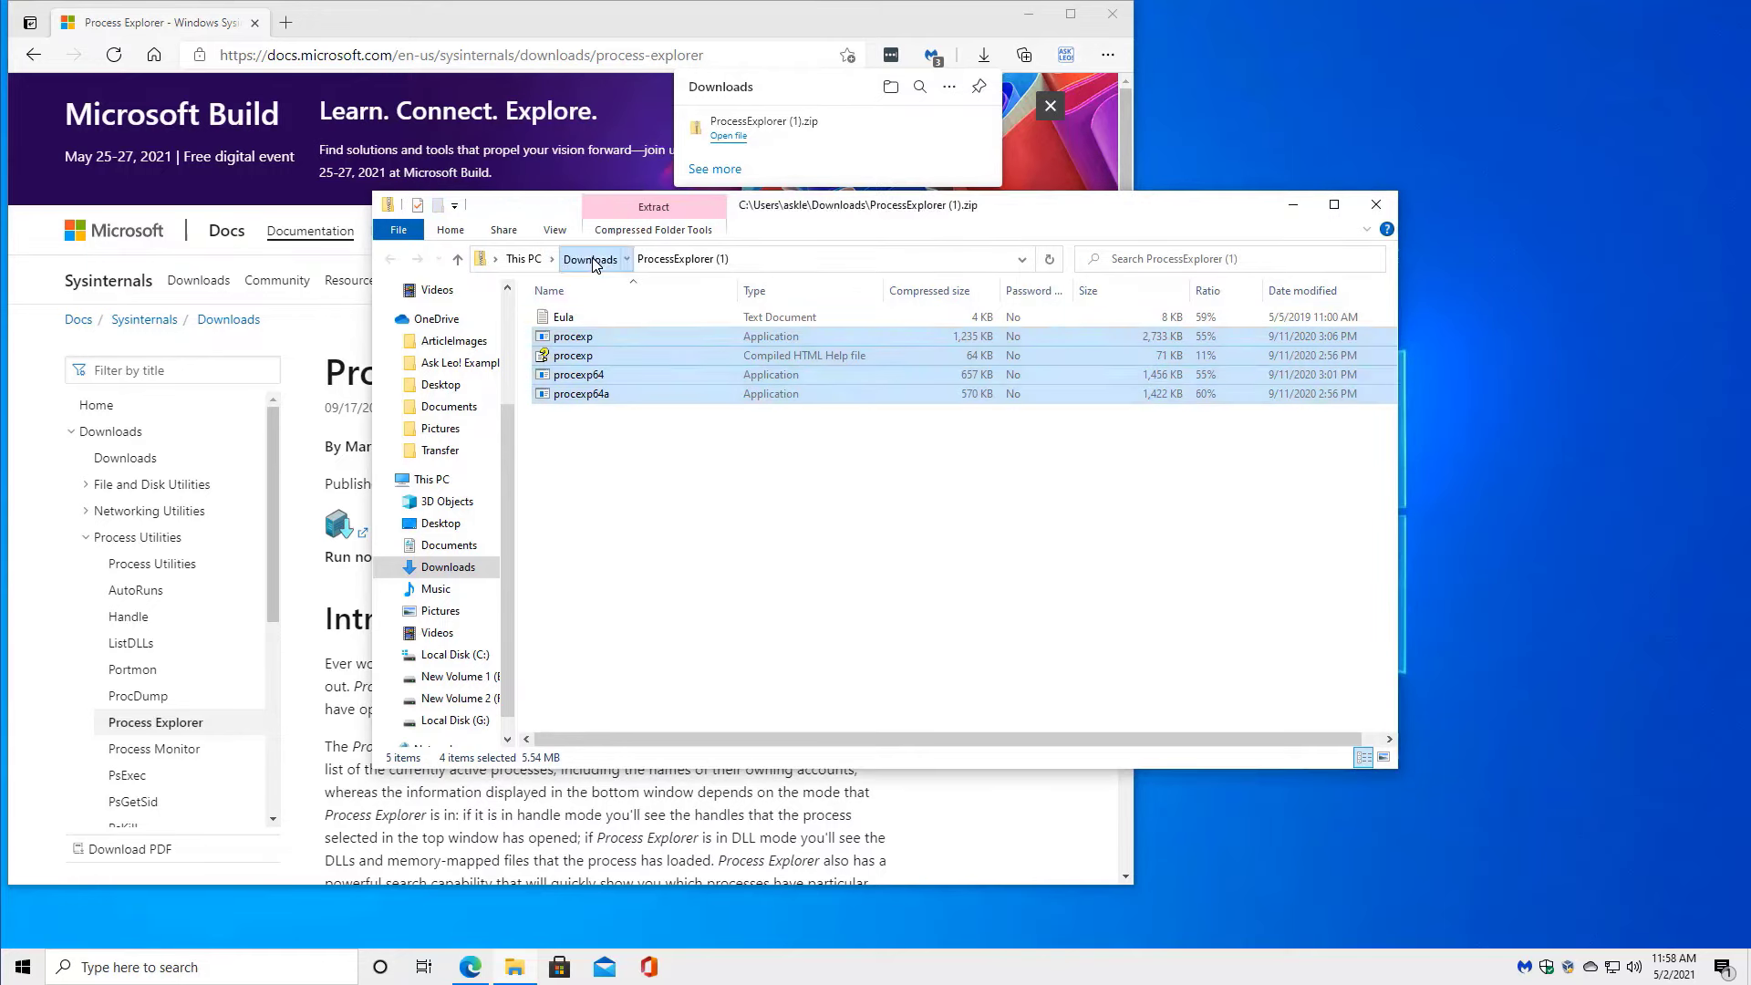
{"action": "left_click", "coordinate": [588, 259]}
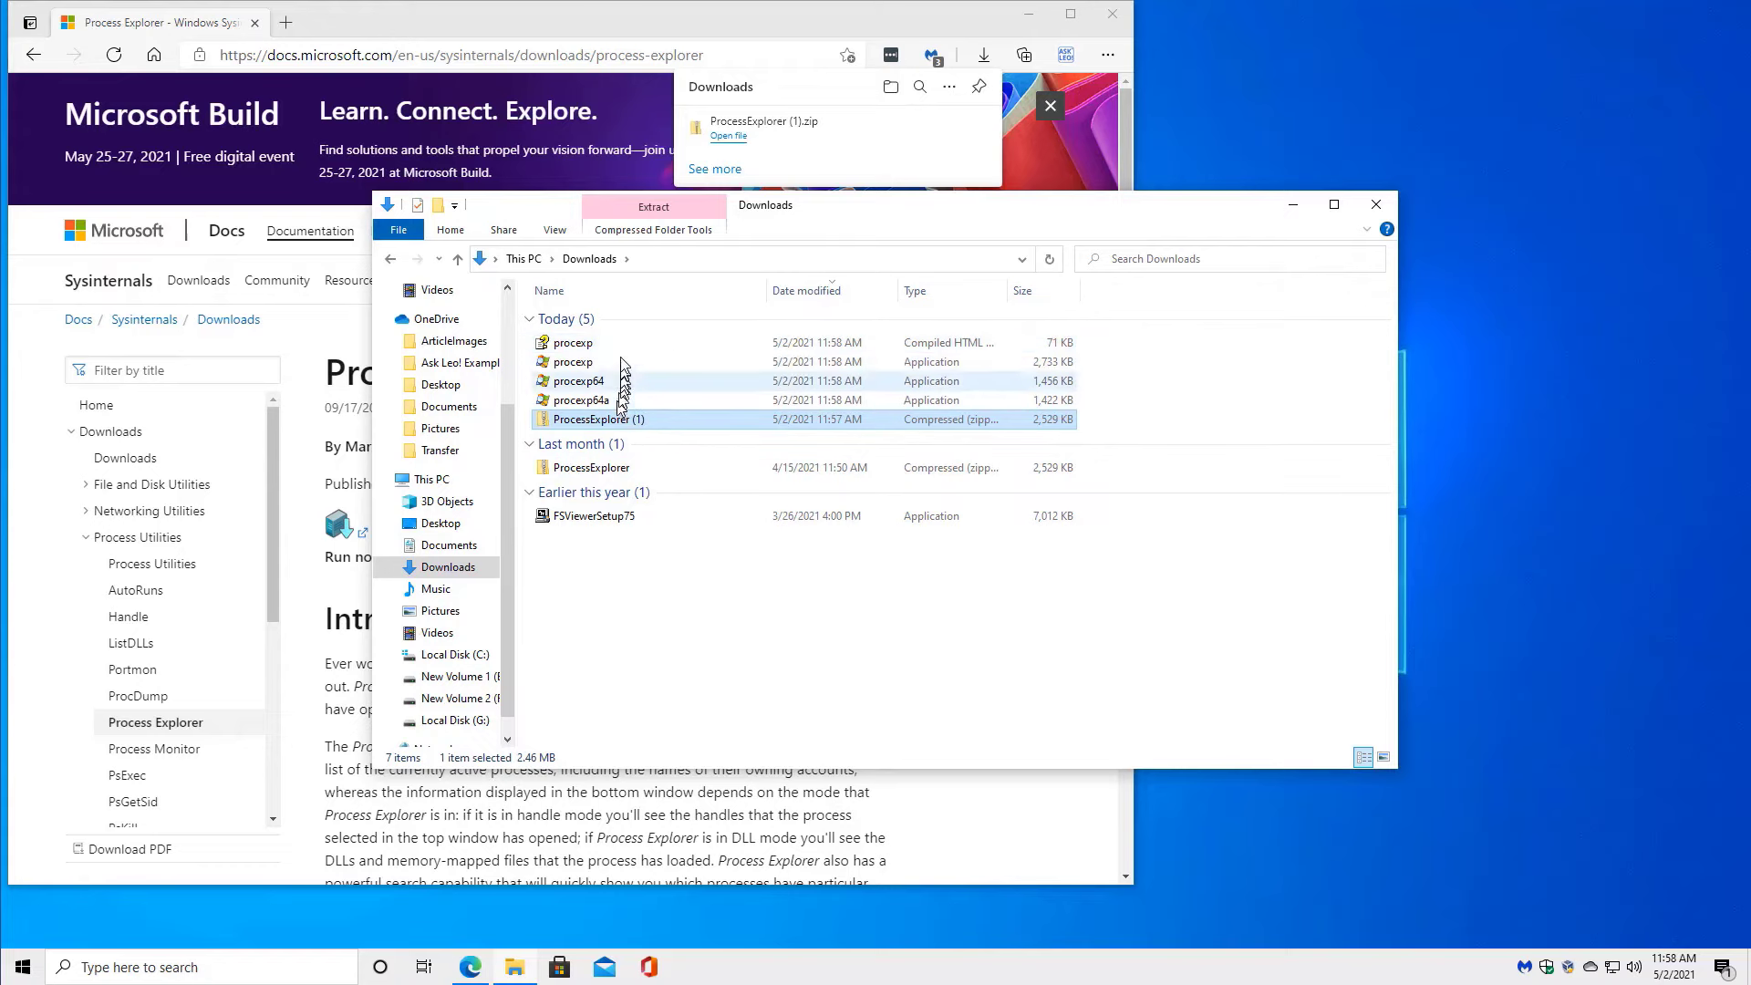
{"action": "mouse_move", "coordinate": [574, 361]}
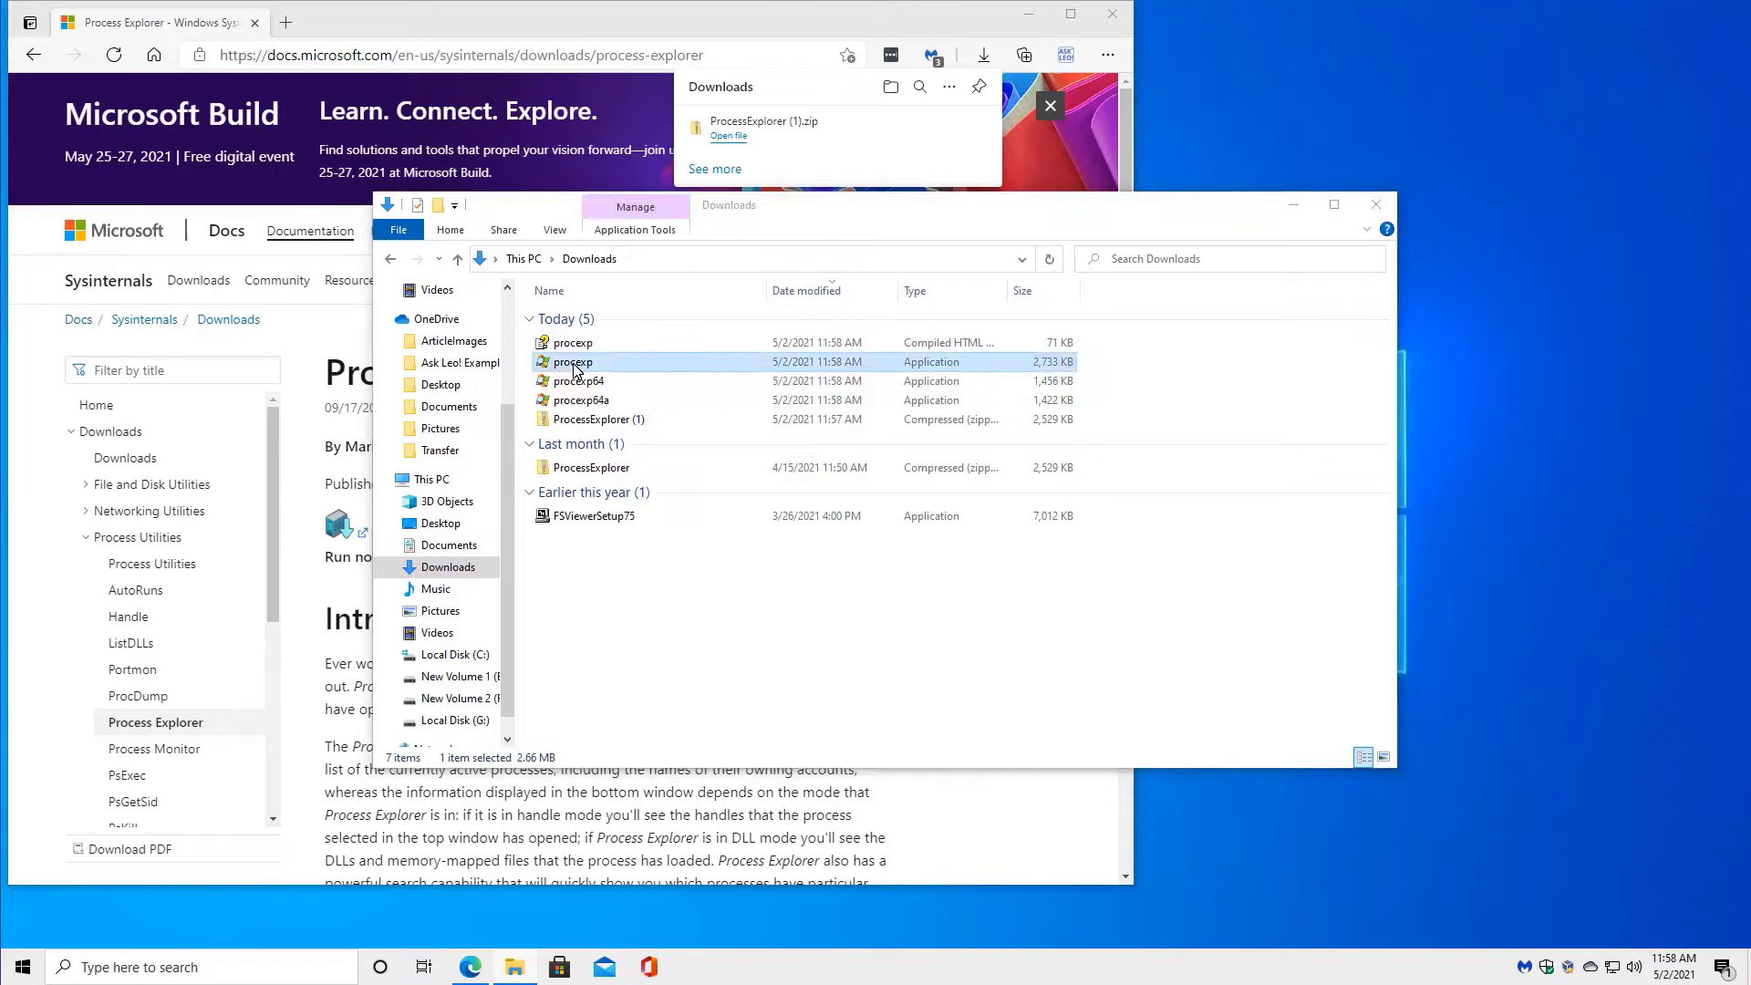
- Launch procexp from Downloads, close Edge, and scroll the process tree toward OneDrive.exe
{"action": "double_click", "coordinate": [573, 361]}
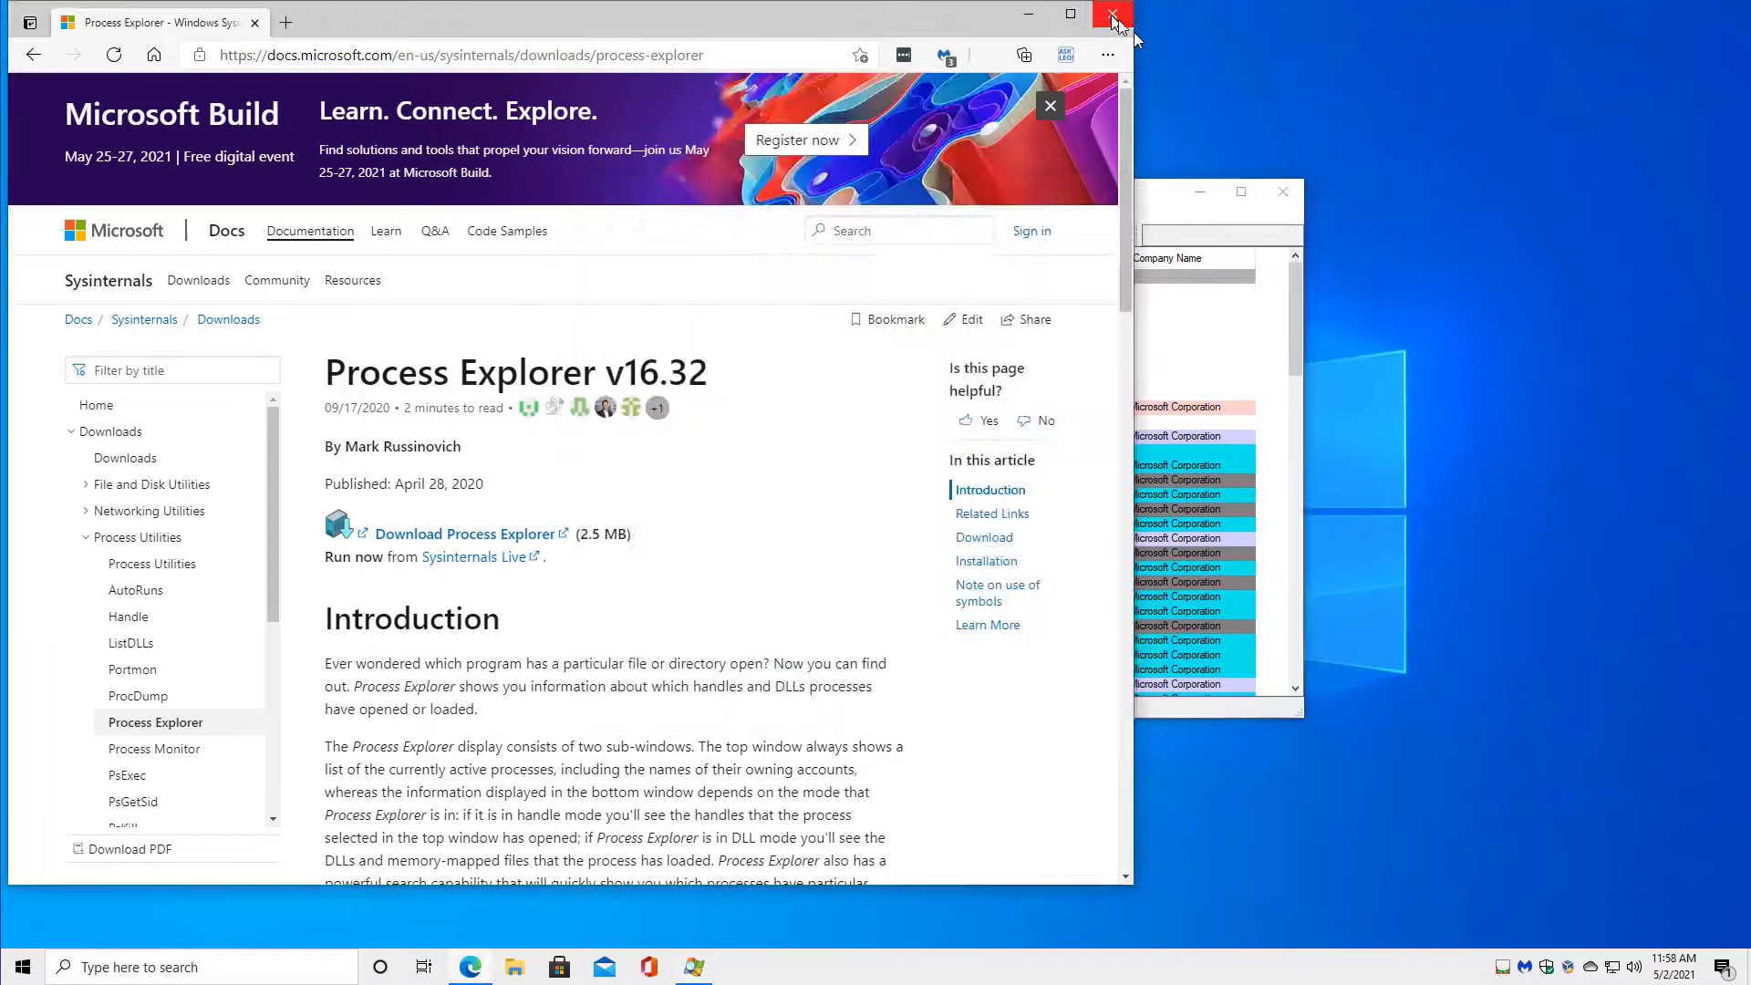
{"action": "left_click", "coordinate": [1110, 15]}
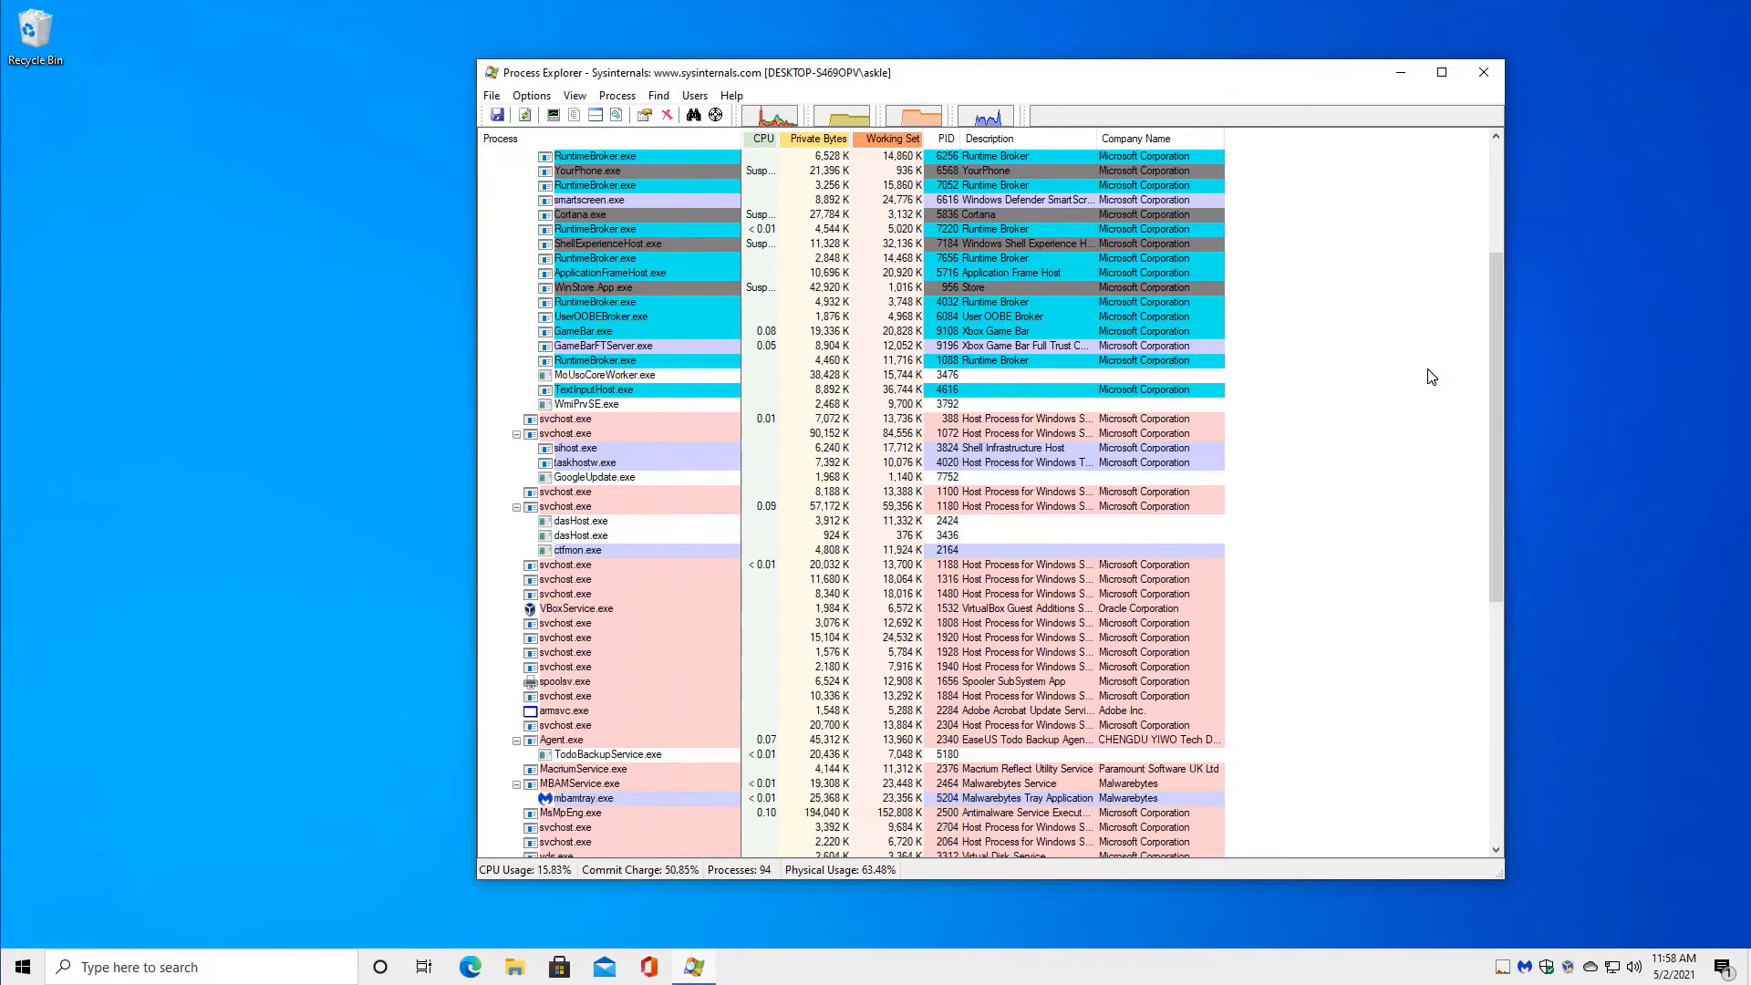
{"action": "scroll", "scroll_direction": "down", "scroll_amount": 3}
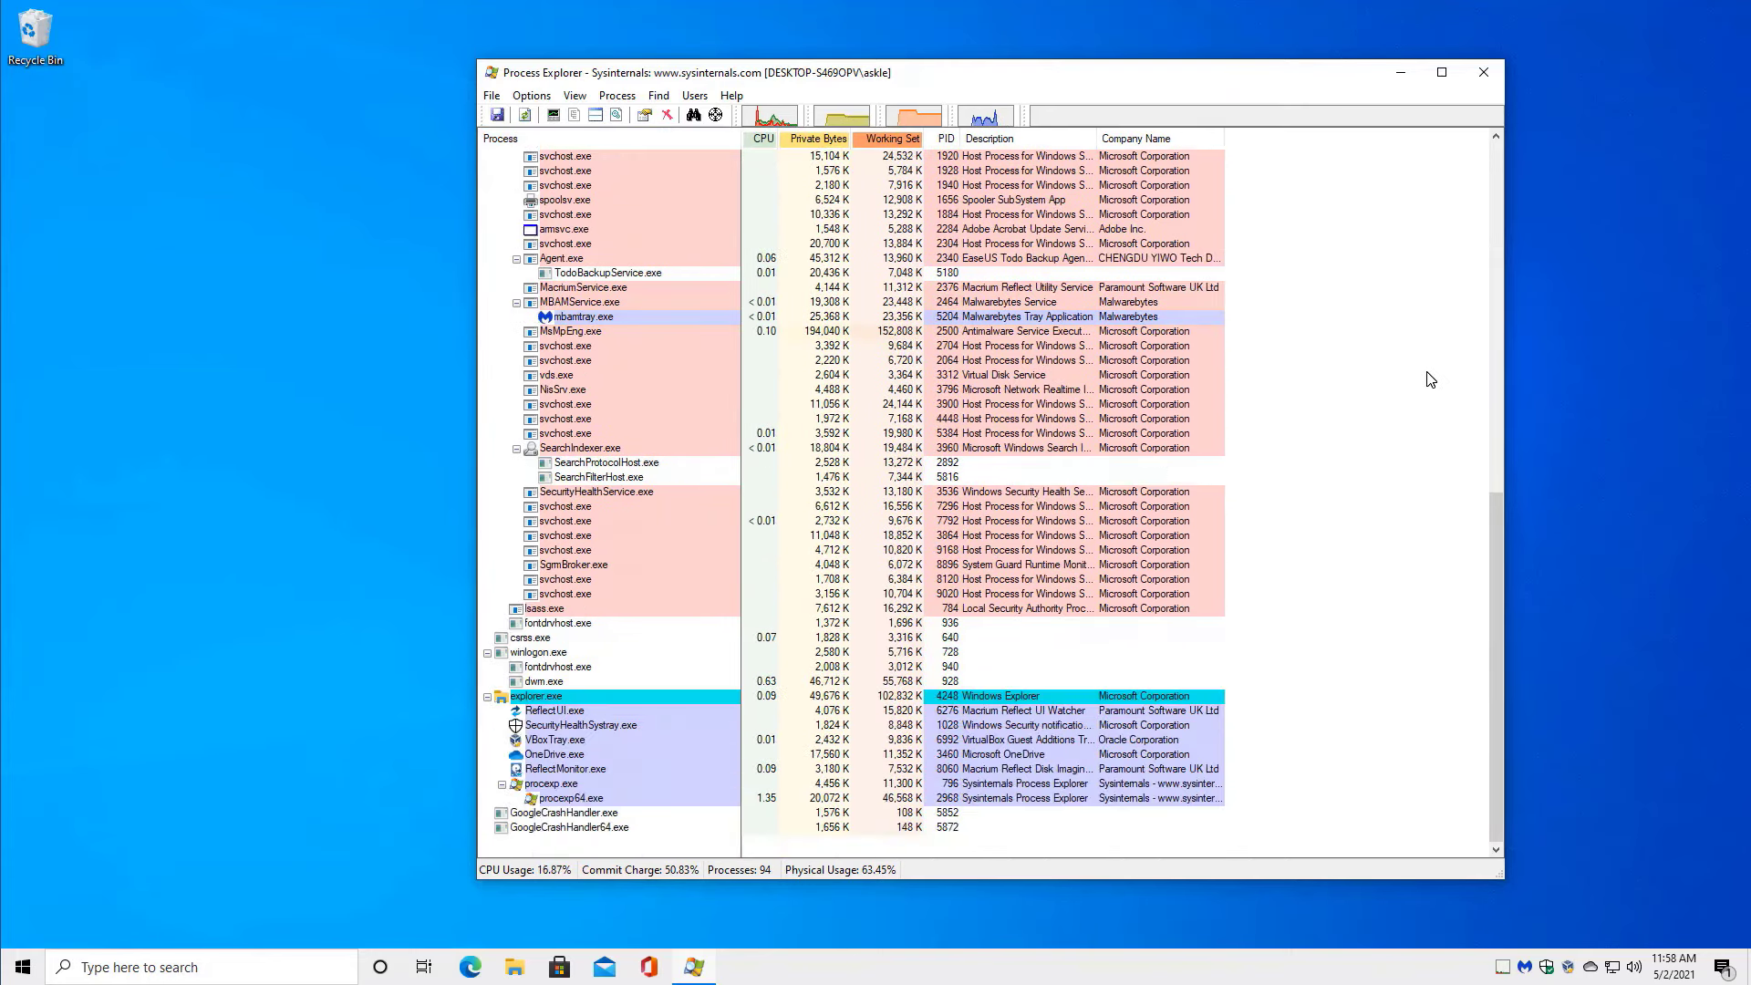
{"action": "mouse_move", "coordinate": [559, 791]}
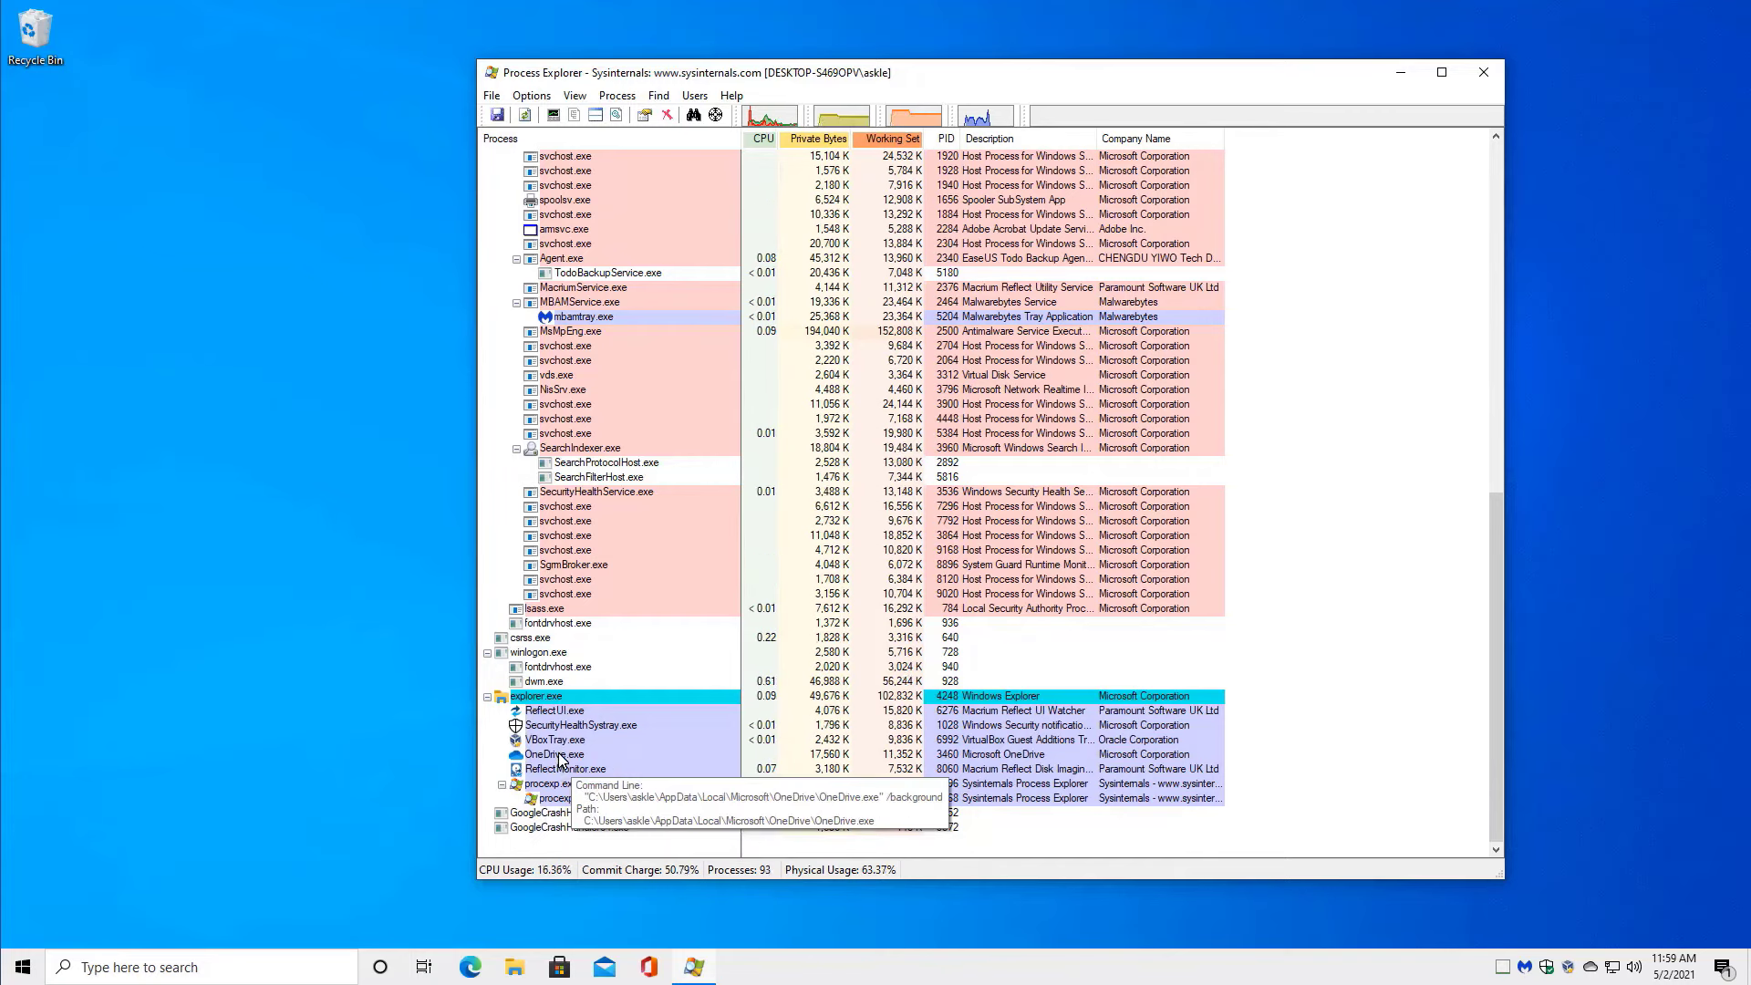
- Open OneDrive.exe's Properties and view its Performance Graph tab
{"action": "right_click", "coordinate": [553, 755]}
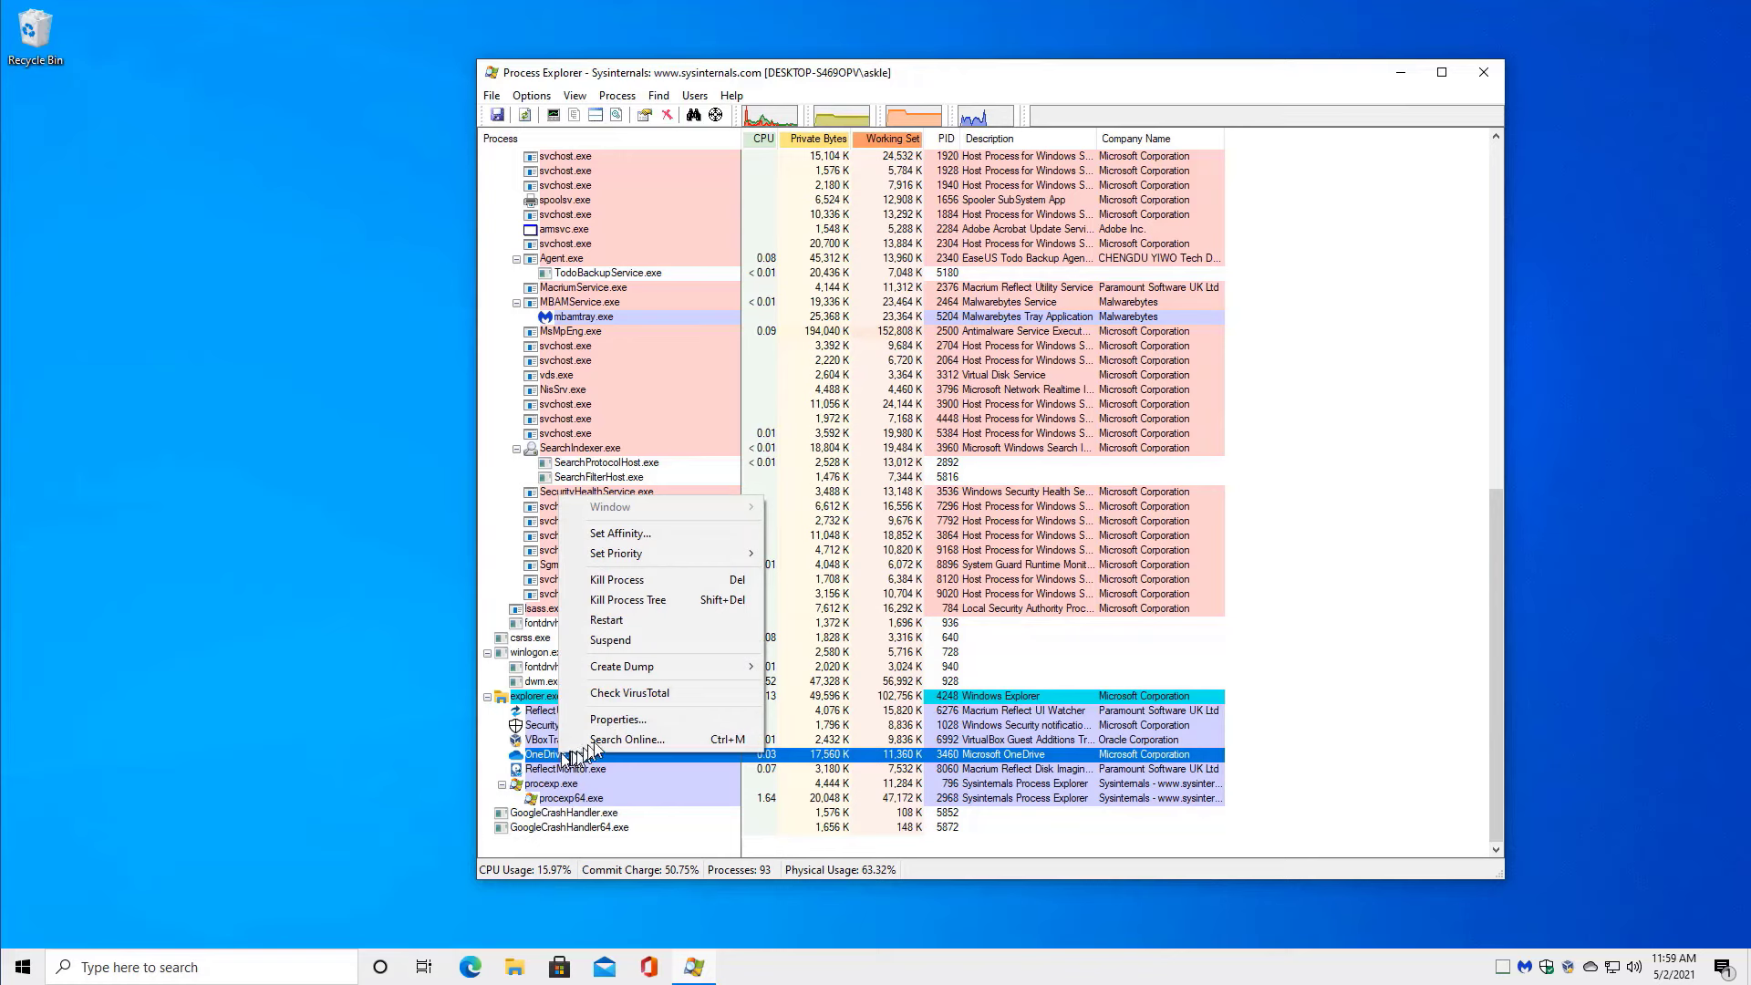
{"action": "left_click", "coordinate": [617, 719]}
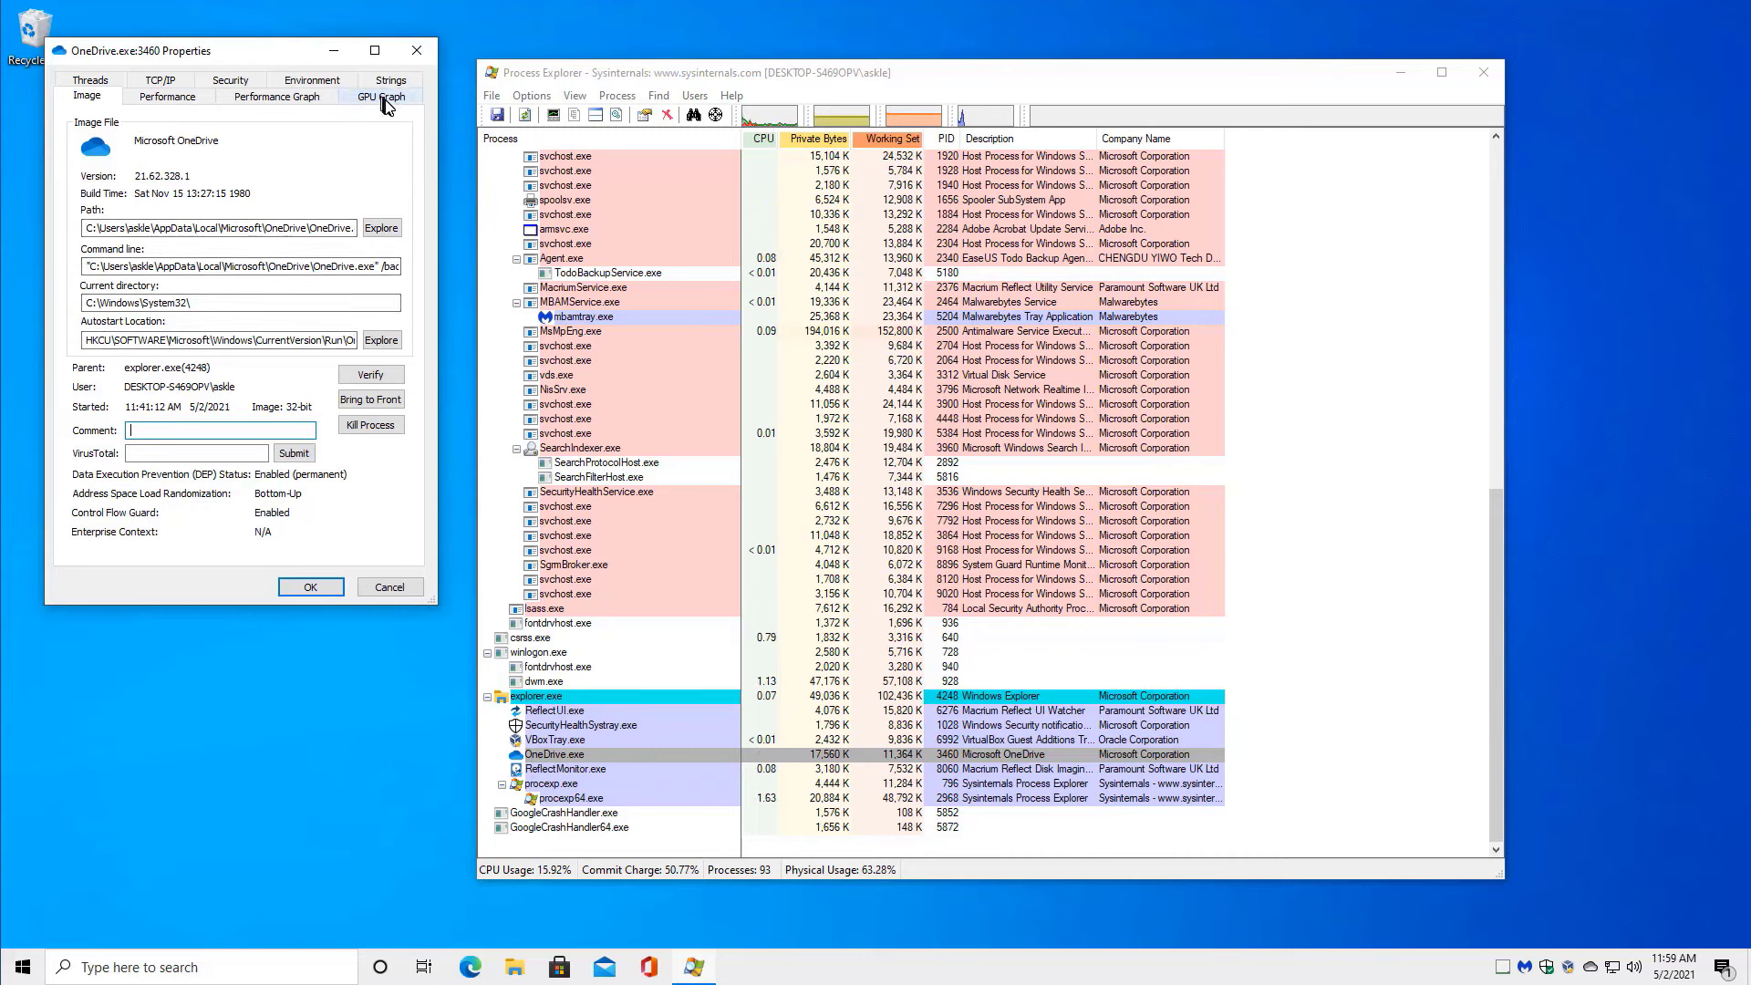
{"action": "left_click", "coordinate": [276, 97]}
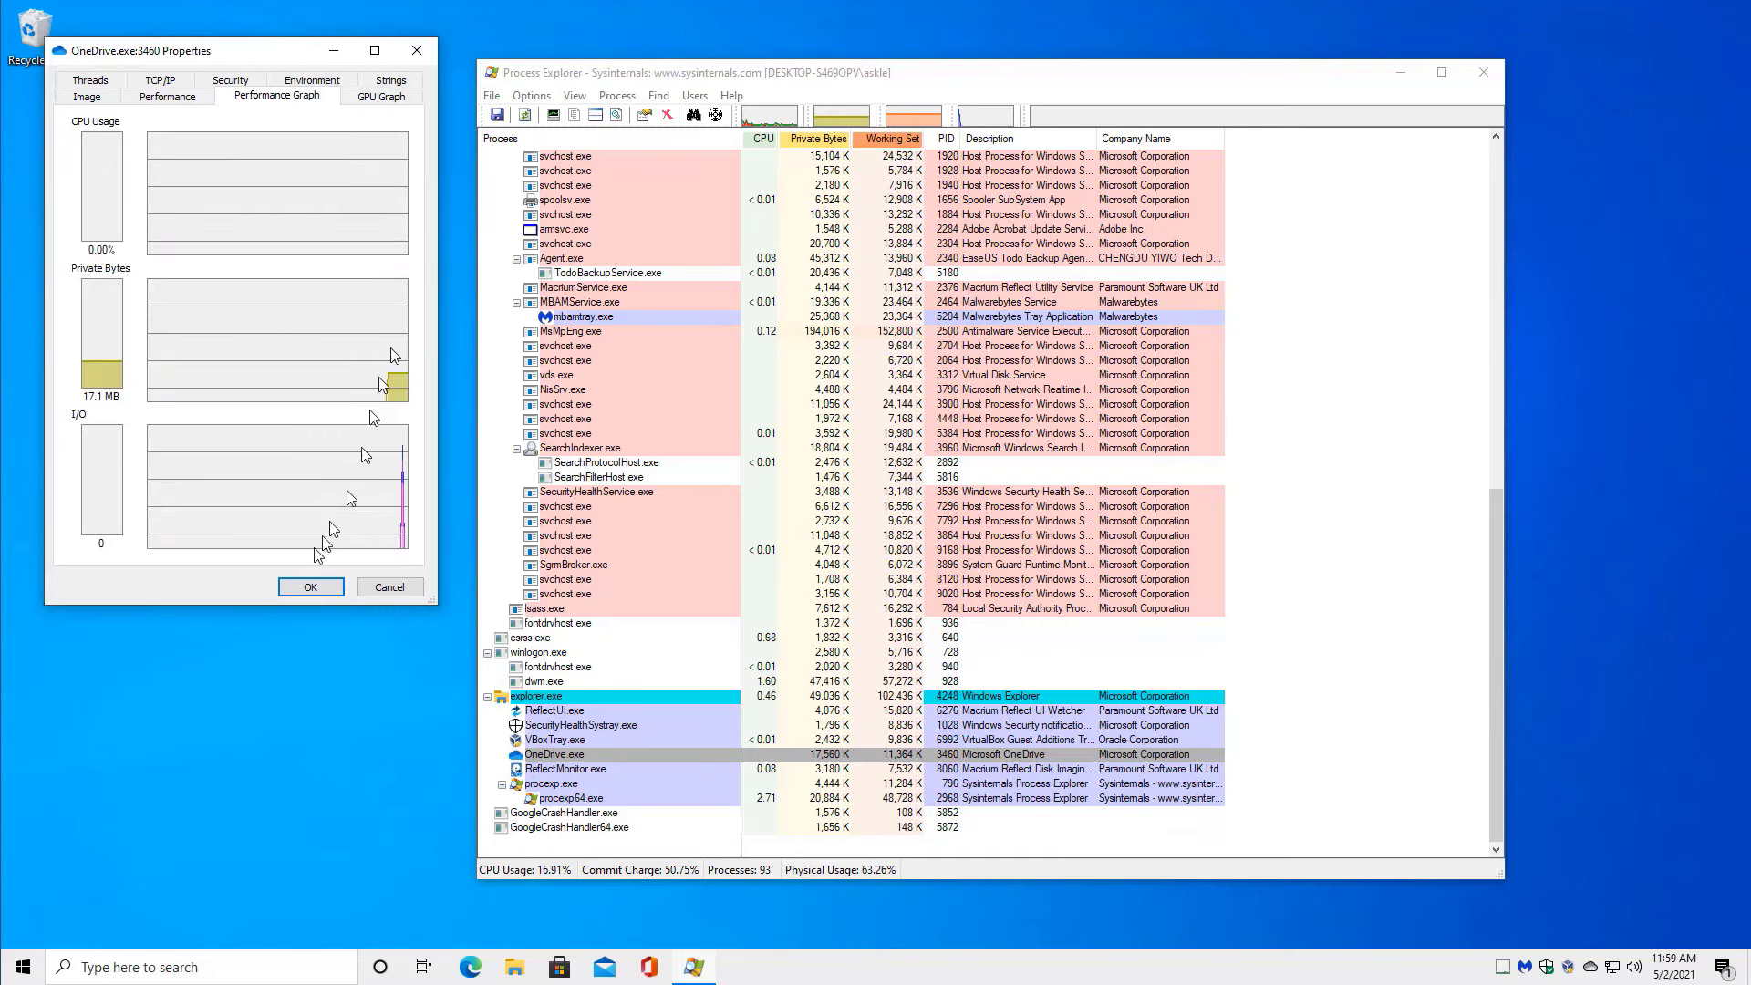